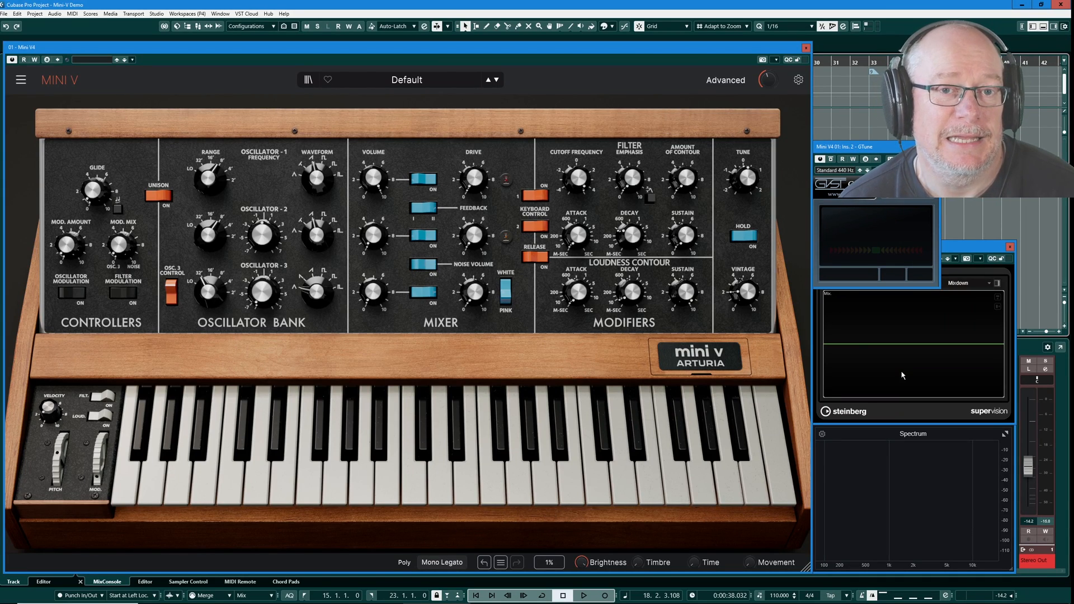
mouse_move(718, 81)
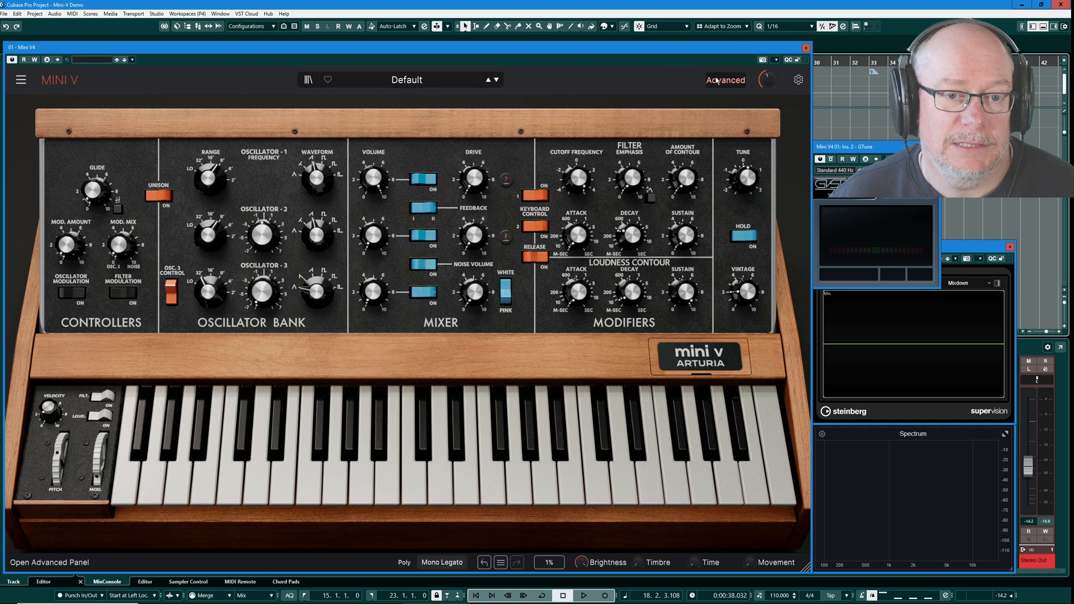
Step: Show the Advanced panel with the MOD/ARP page and its triangle LFO
click(725, 81)
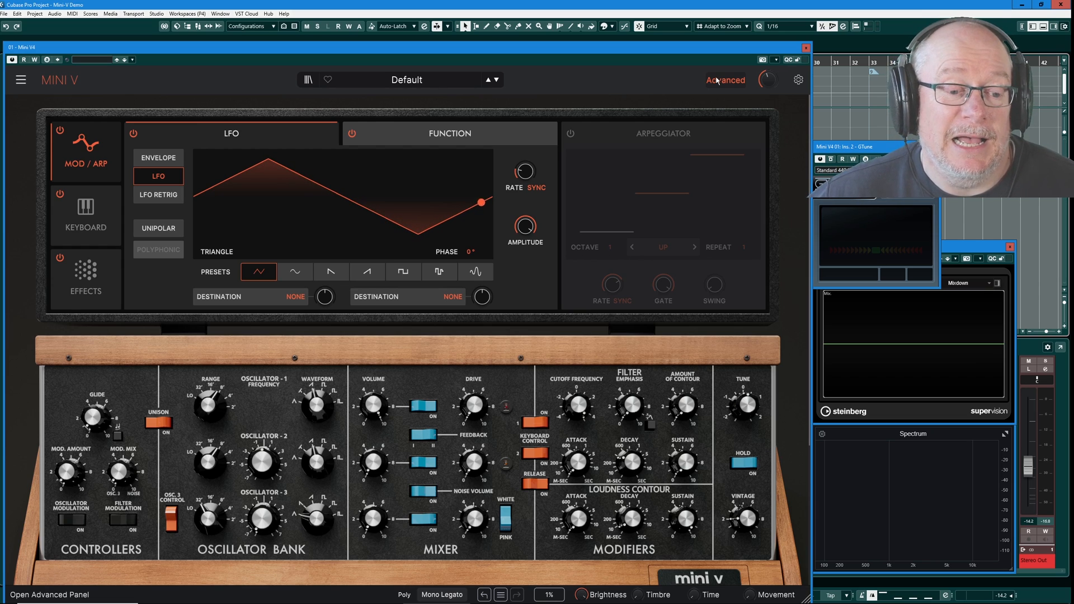
drag(481, 203, 273, 161)
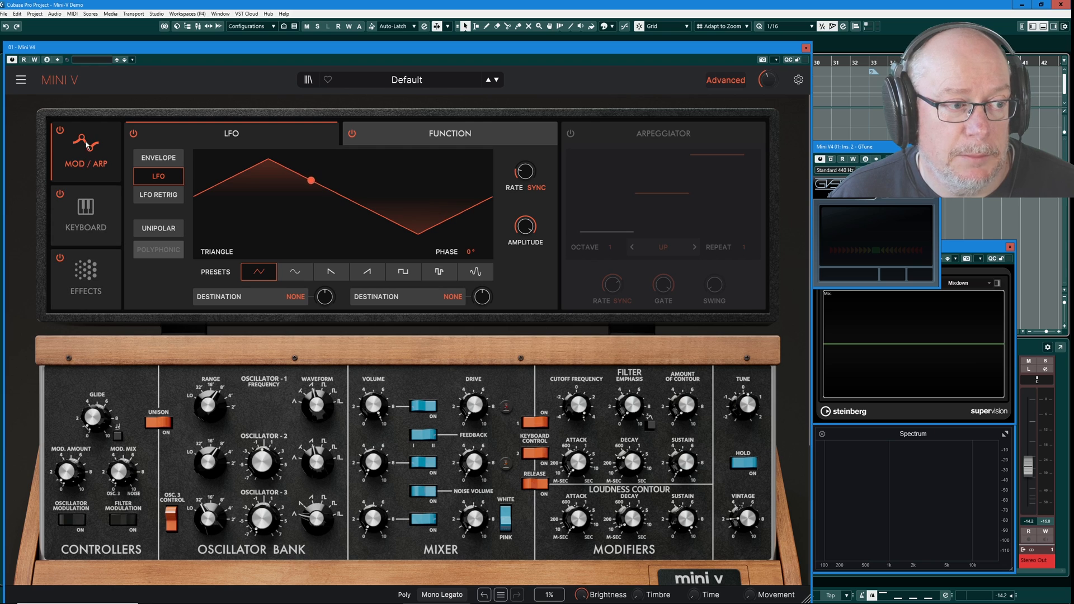
drag(309, 180, 402, 226)
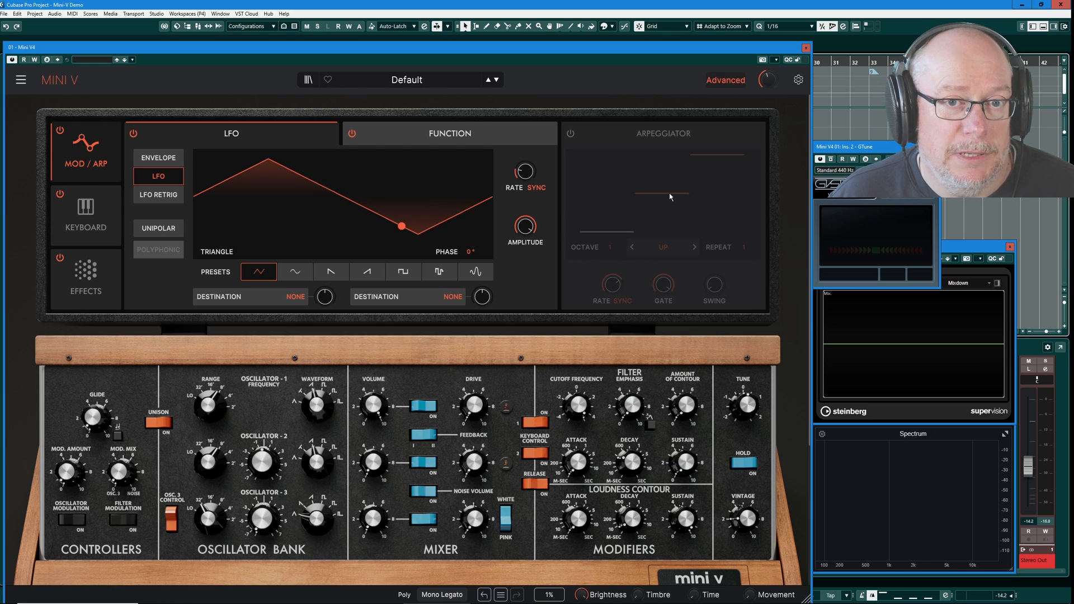
Step: Switch to the Keyboard modulation page with velocity, aftertouch and mod wheel routings
click(87, 216)
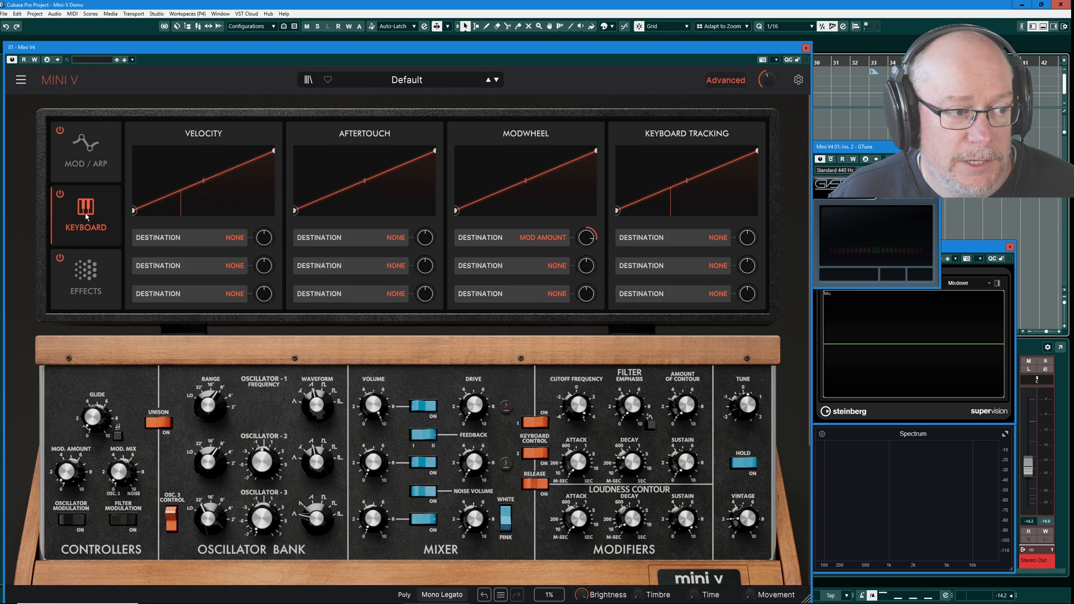
mouse_move(200, 168)
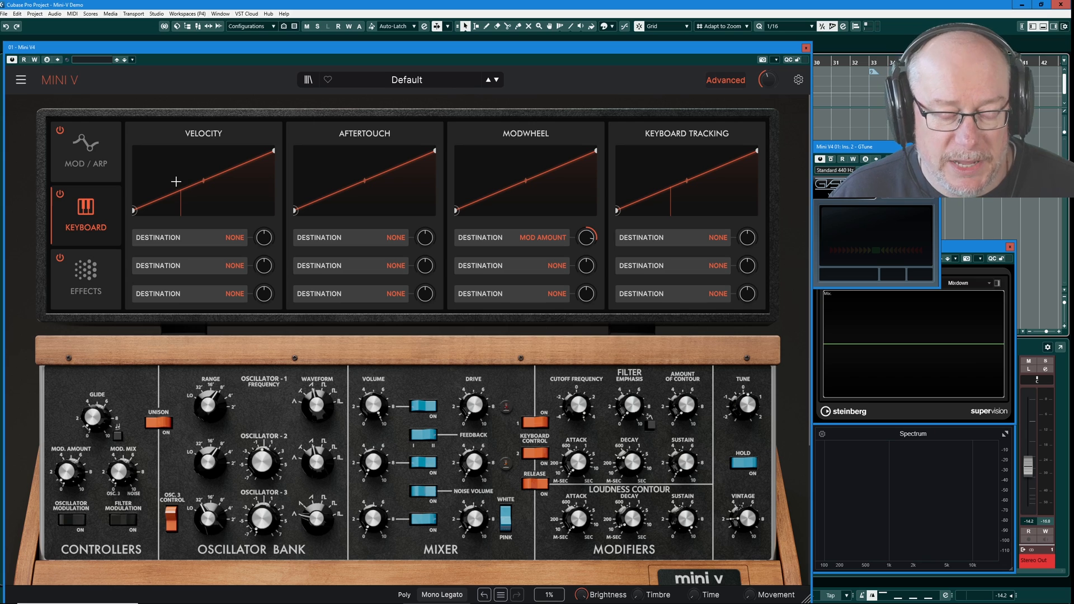
mouse_move(393, 213)
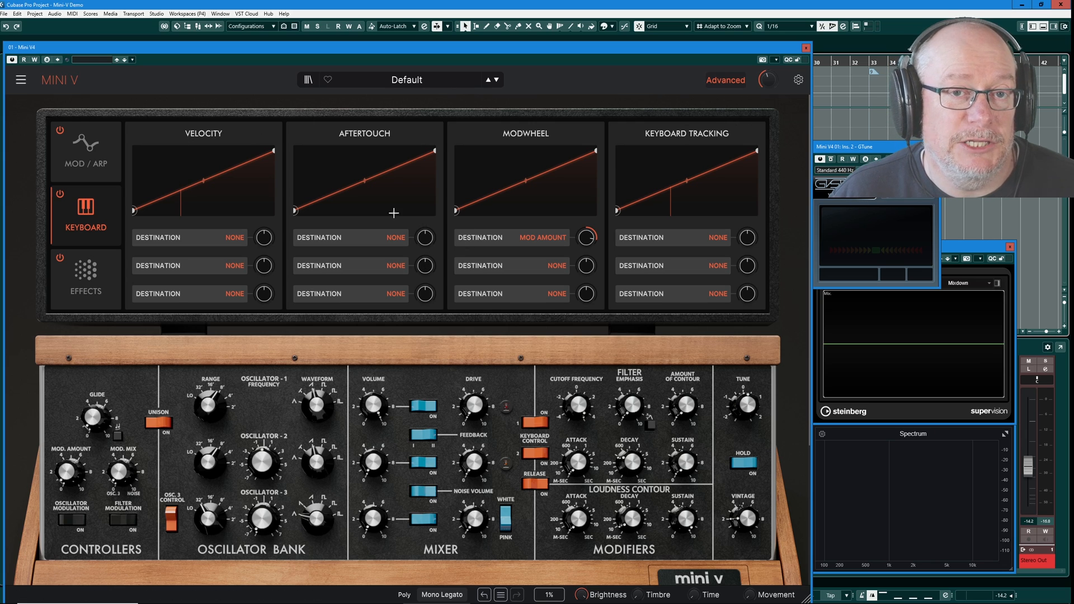
mouse_move(178, 244)
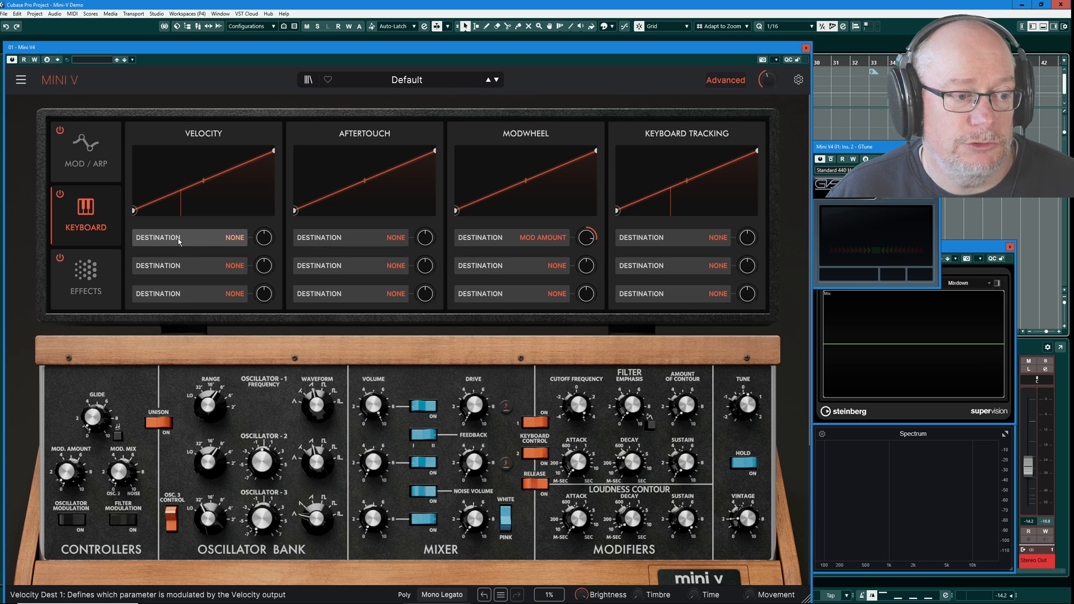
mouse_move(226, 244)
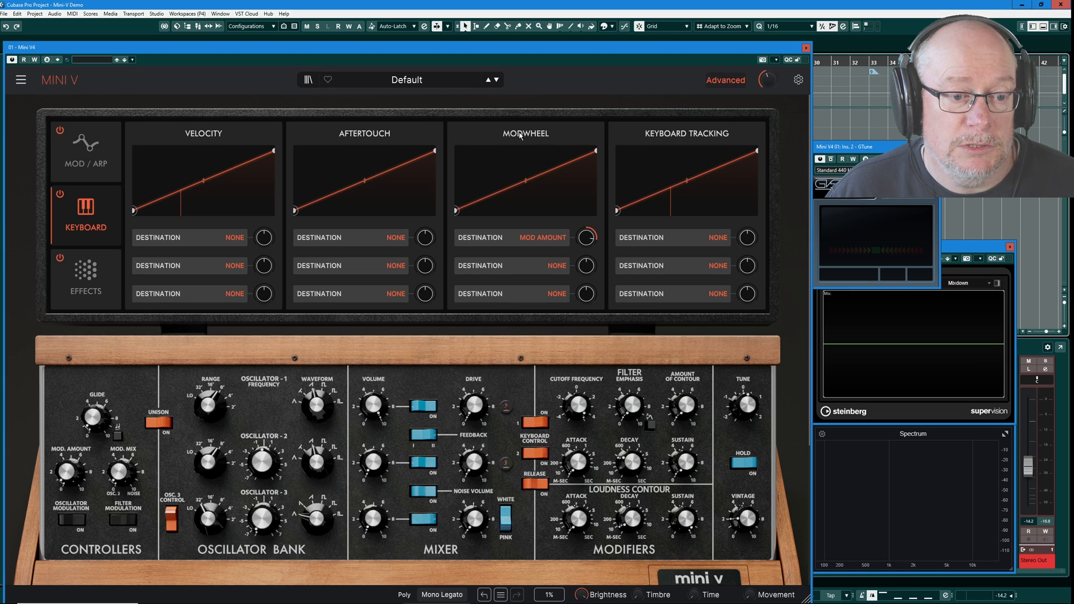
mouse_move(531, 159)
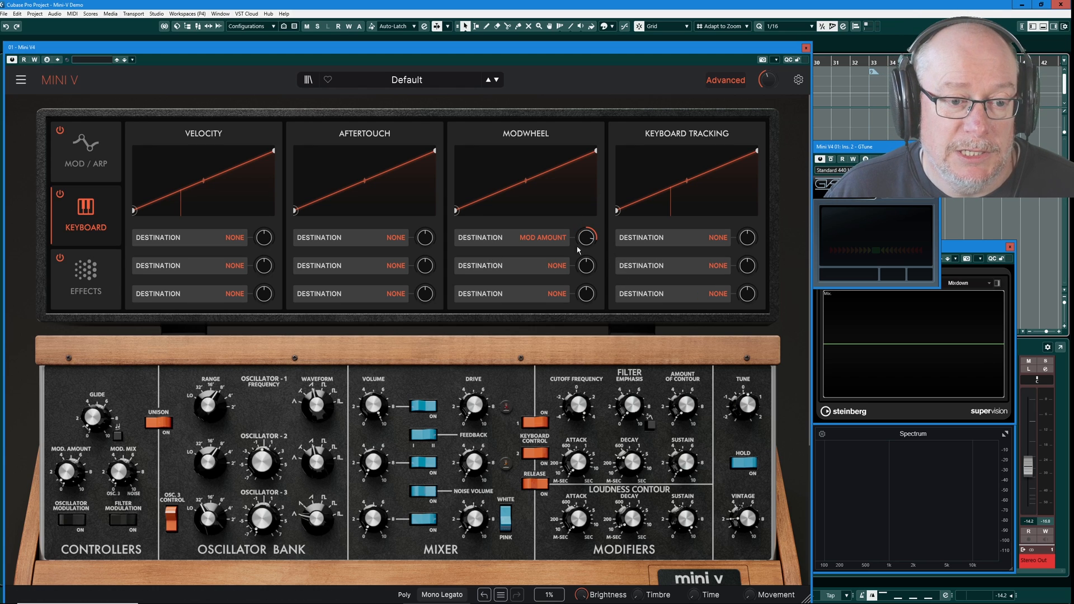
mouse_move(586, 135)
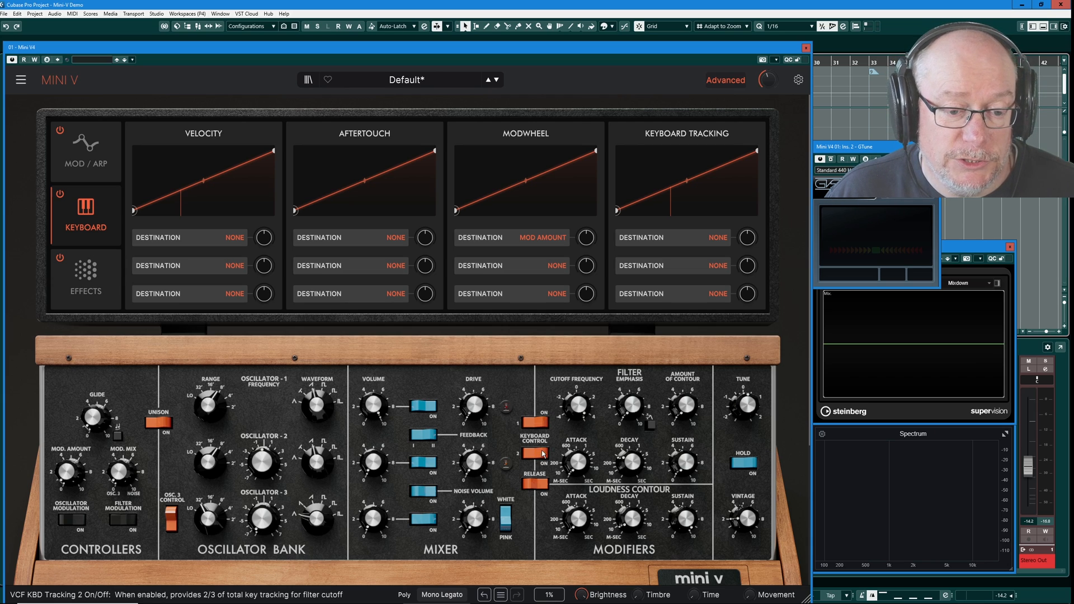
mouse_move(649, 378)
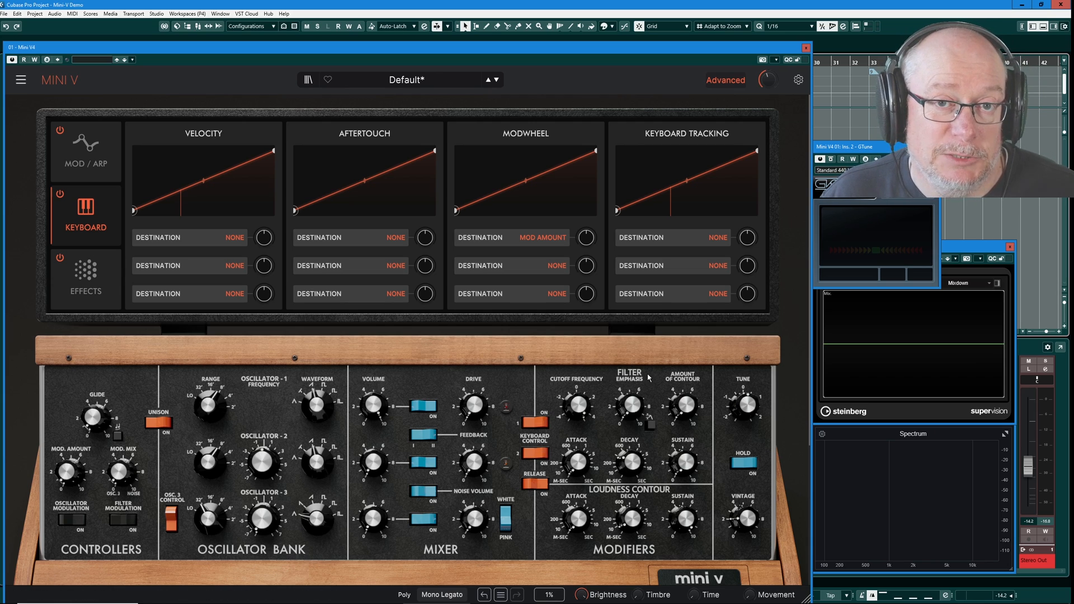
mouse_move(630, 407)
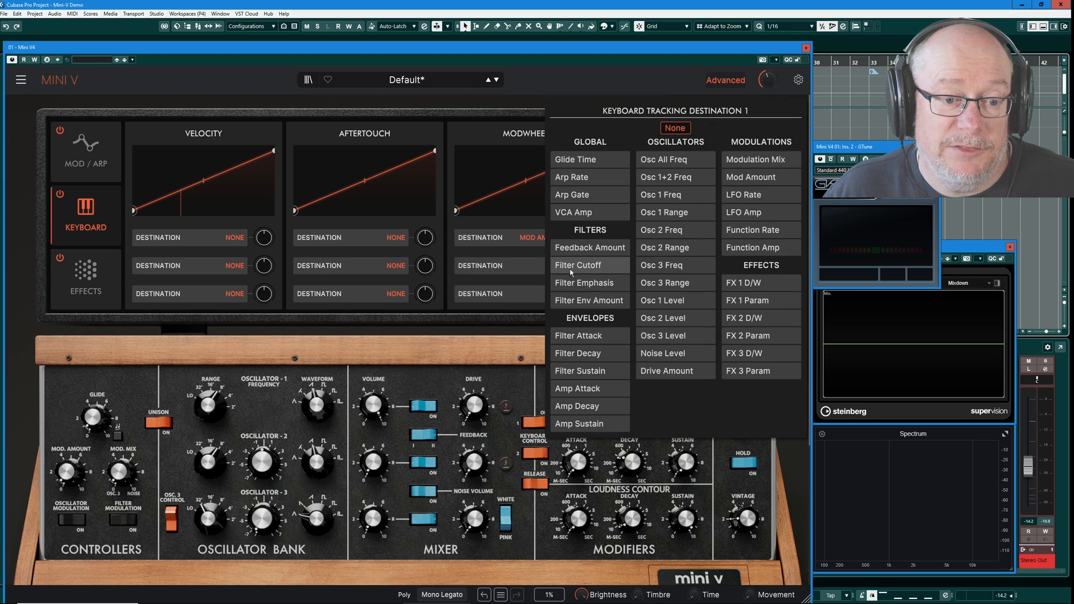
mouse_move(501, 338)
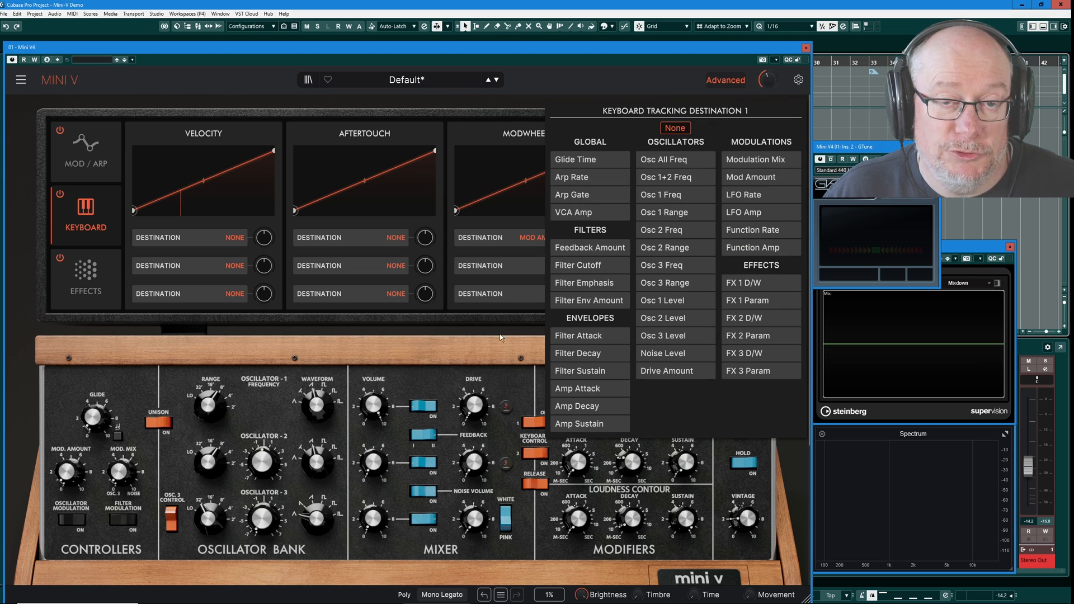
Step: Route aftertouch to Filter Cutoff and raise its modulation amount slightly
click(676, 128)
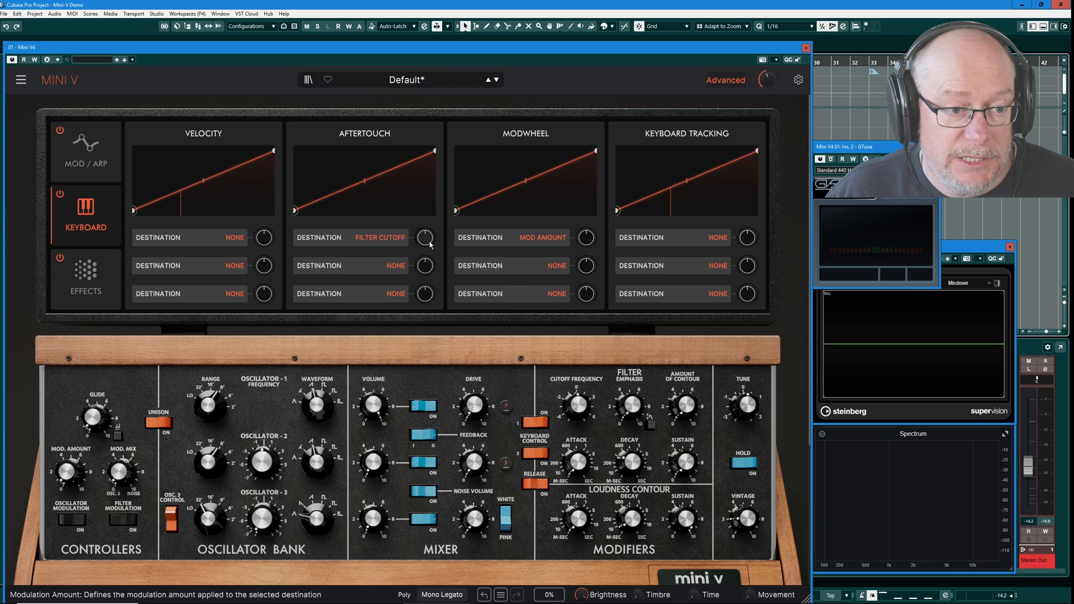
drag(425, 237, 425, 219)
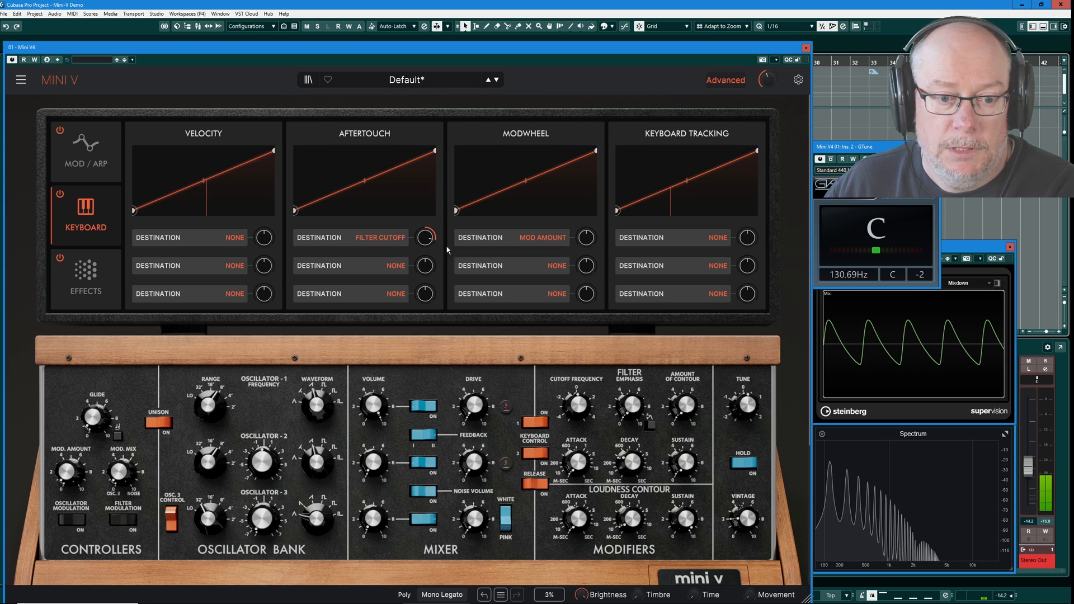
mouse_move(521, 390)
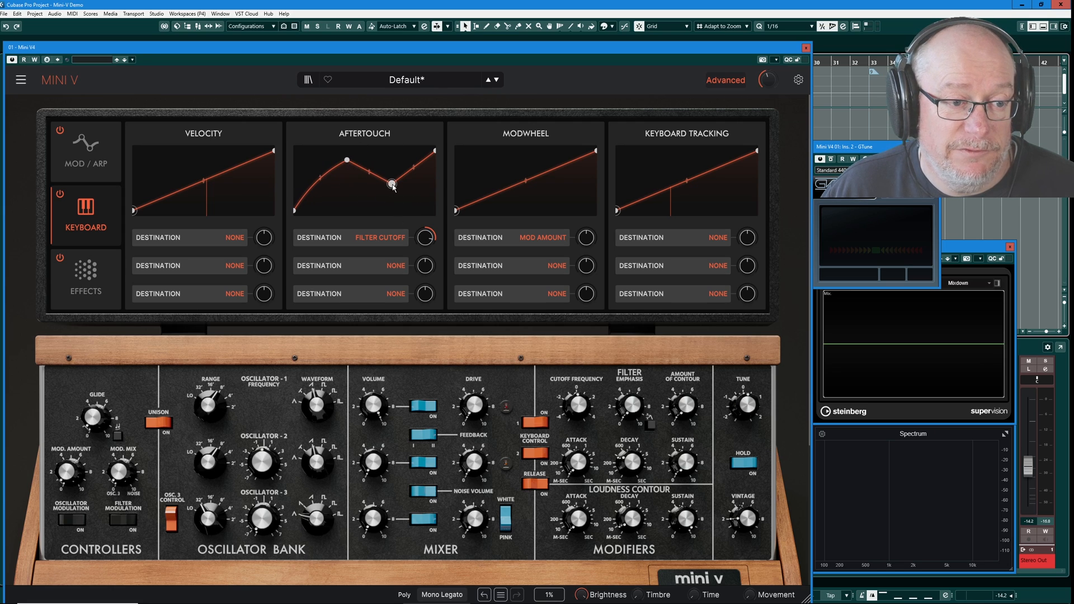
Step: Bend the aftertouch response curve into a rise, dip and rise shape
drag(393, 186, 391, 201)
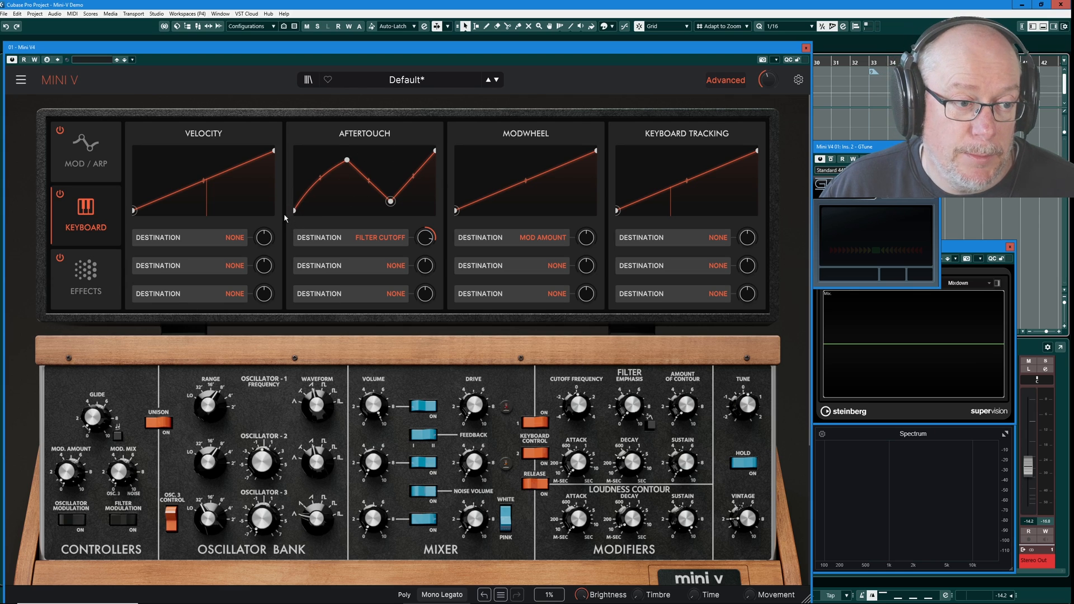
mouse_move(441, 157)
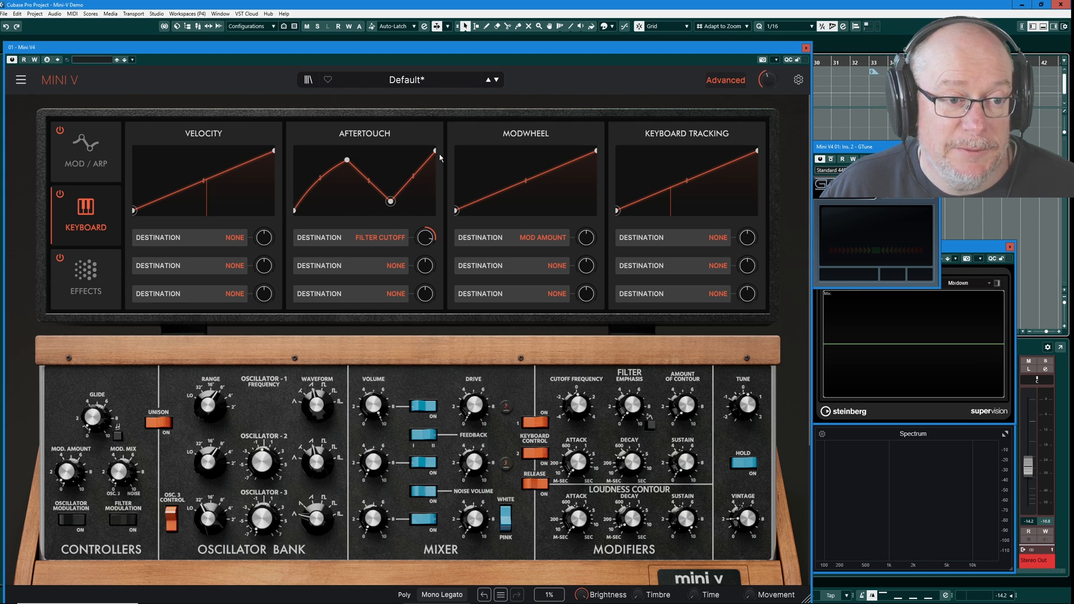
mouse_move(446, 169)
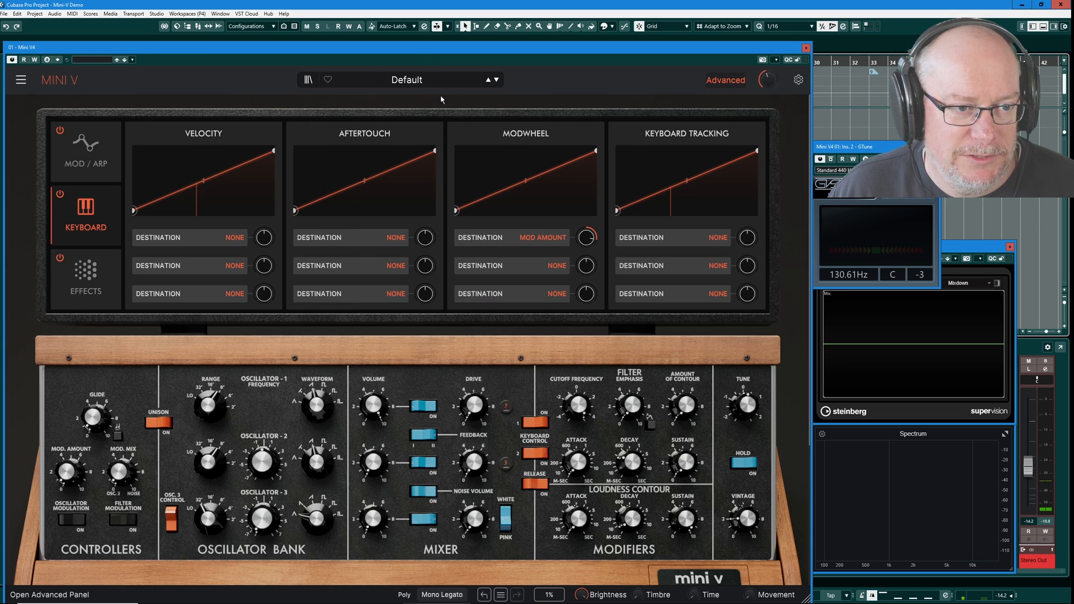
Step: Show the Effects page and review the FX1 type list without choosing one
click(86, 279)
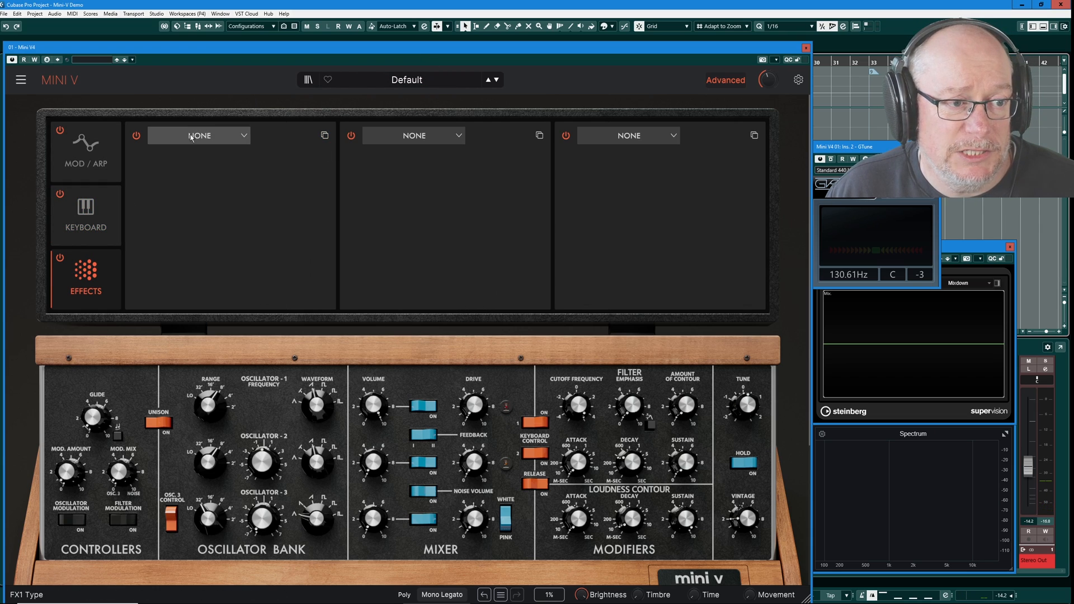
click(199, 135)
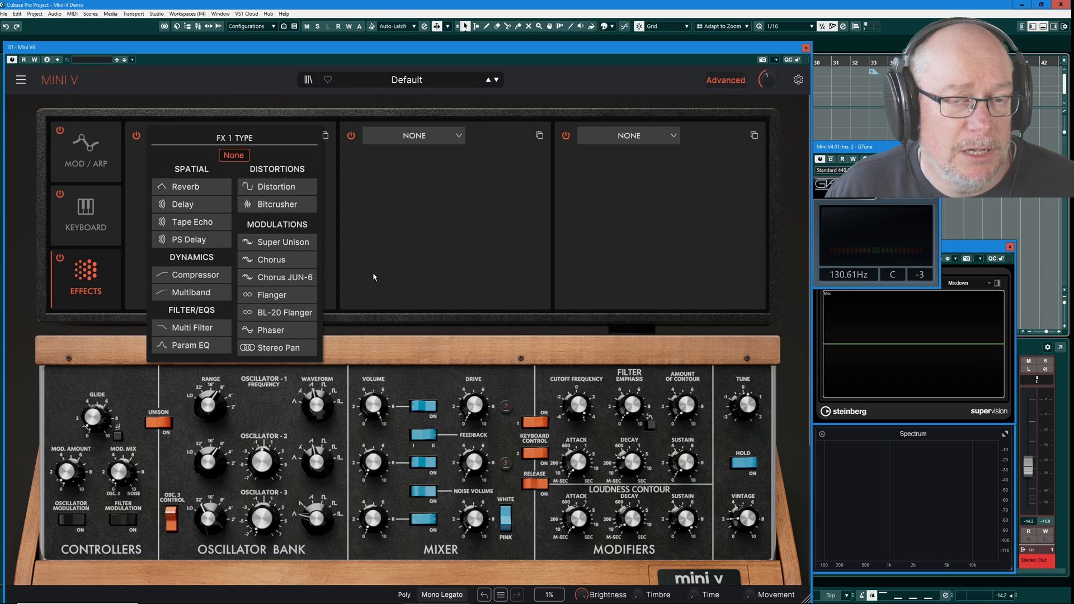
click(234, 155)
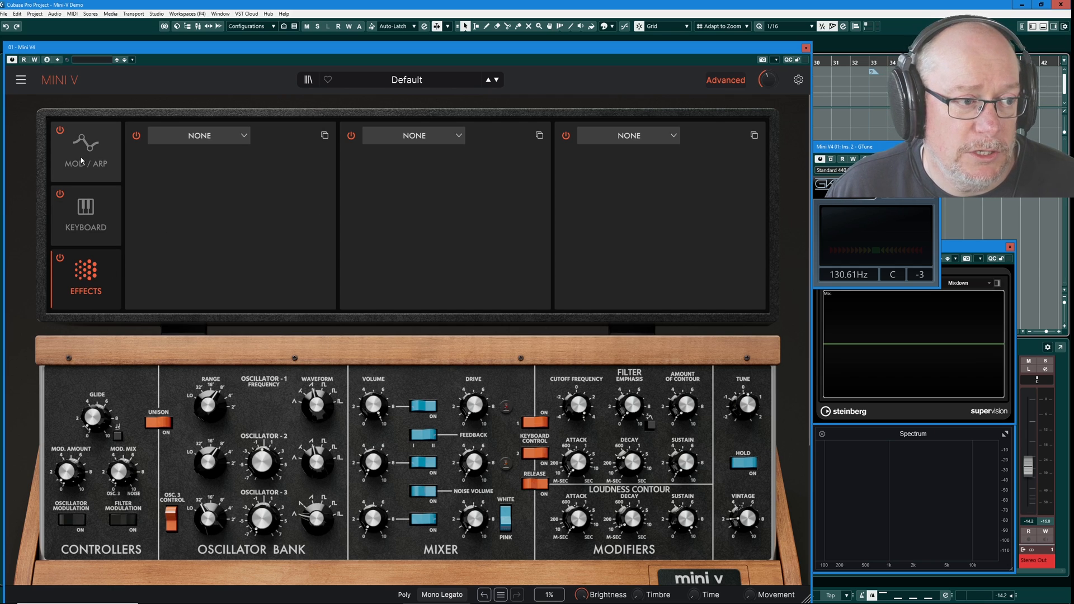
Step: Return to the MOD/ARP page showing the LFO and arpeggiator controls
click(85, 148)
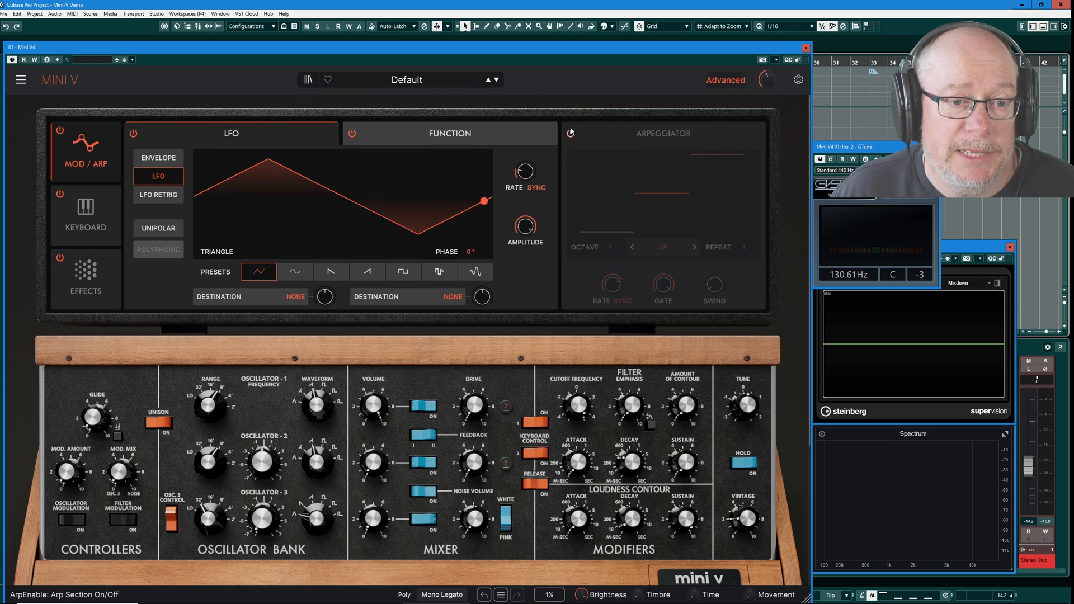
drag(483, 201, 275, 164)
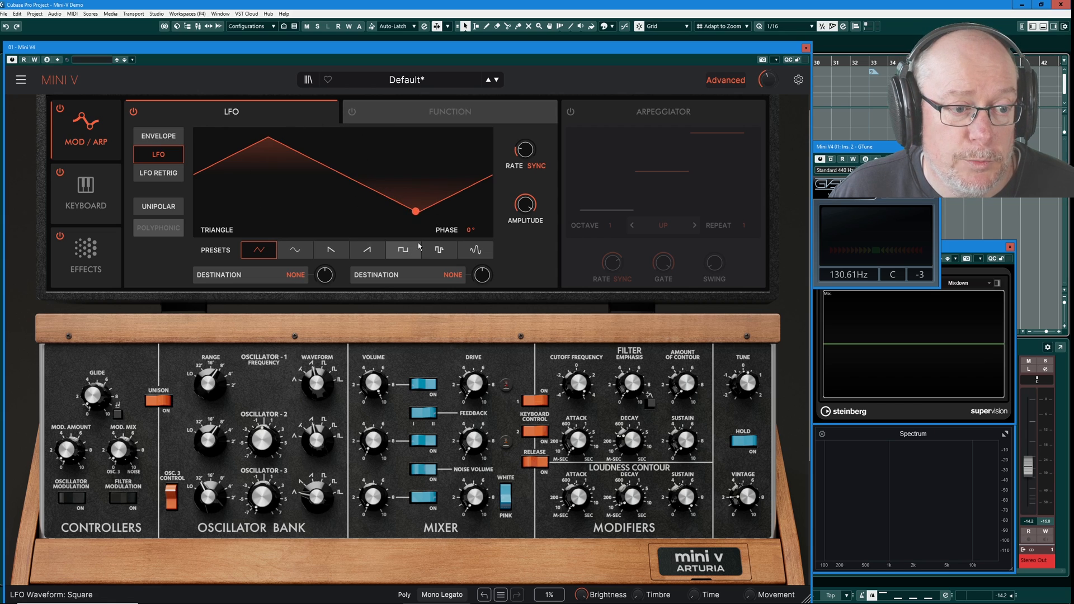
Step: Try ramp and triangle LFO shapes, settle on sine, and list the first slot's destinations
click(367, 251)
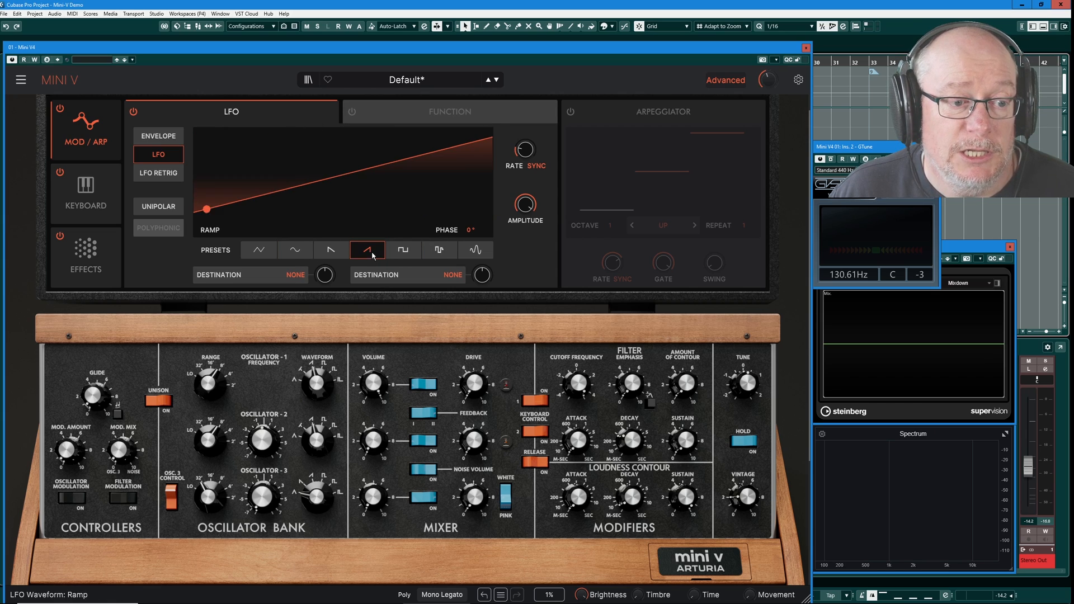
click(258, 251)
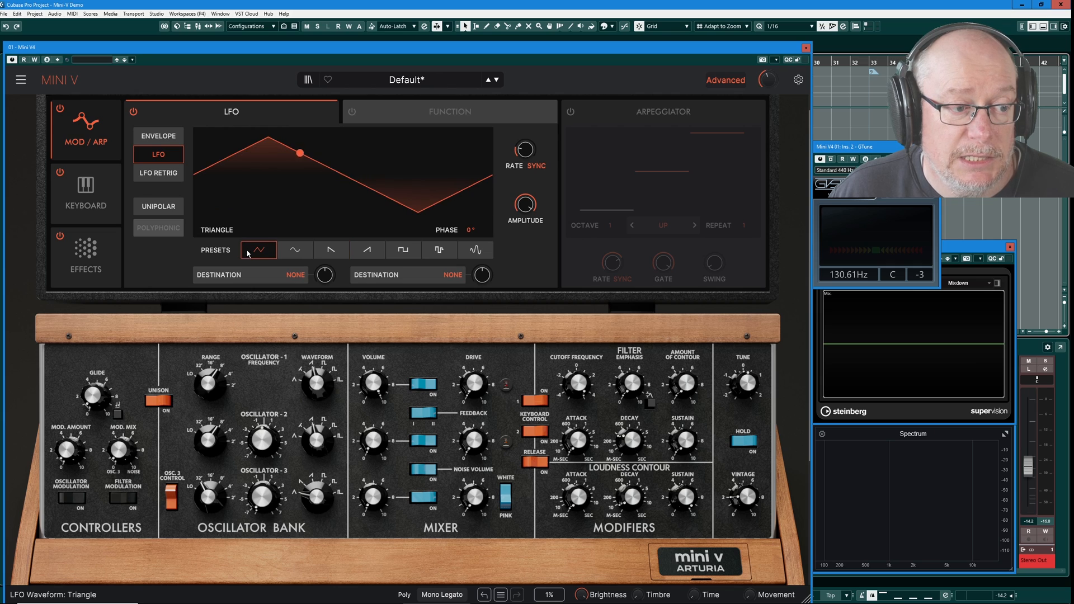
click(295, 251)
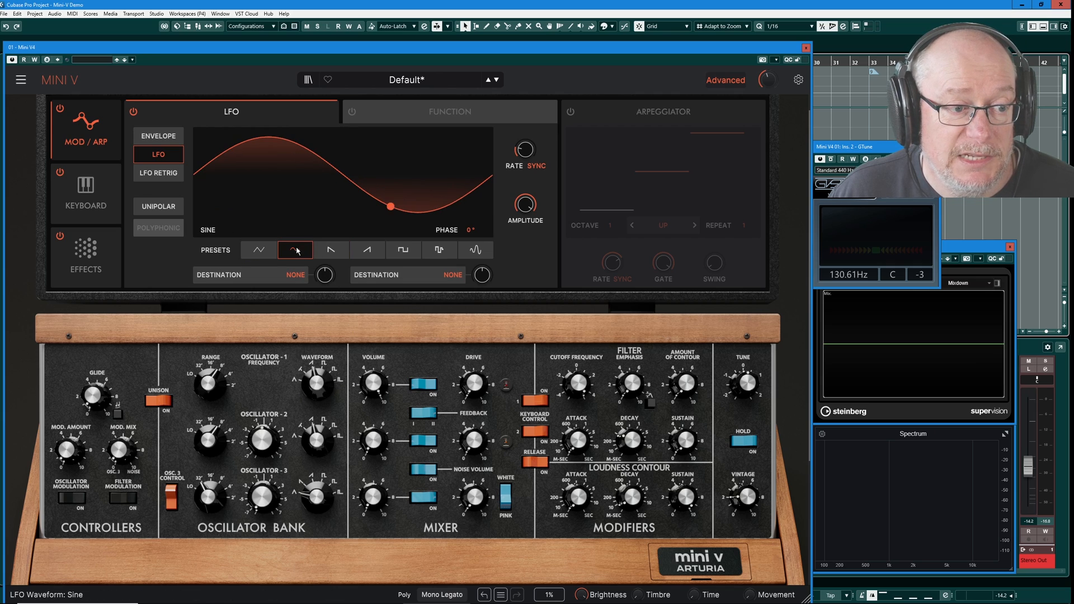
click(295, 250)
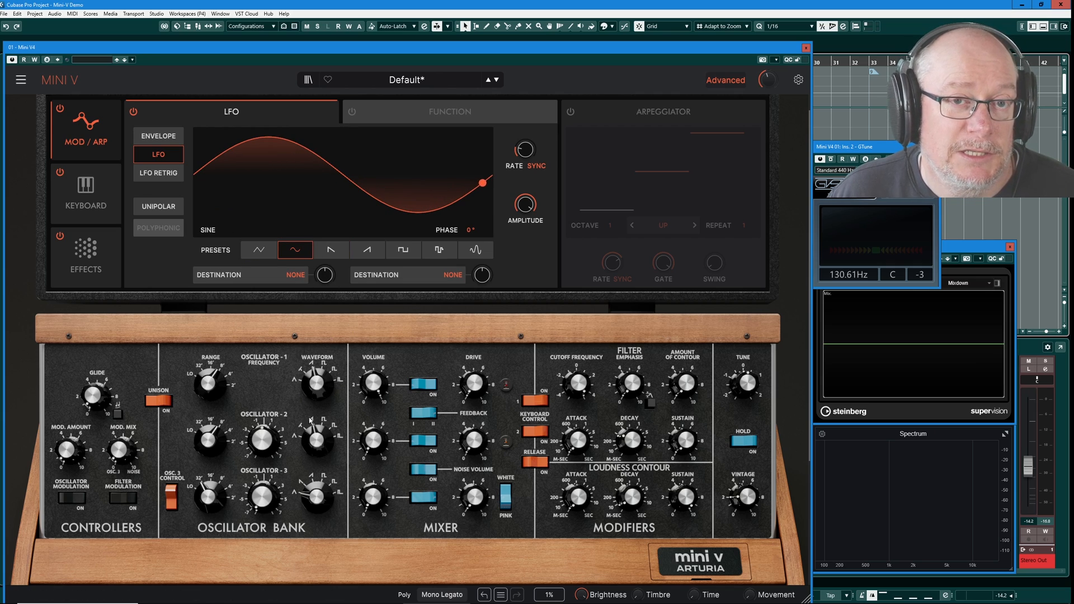
click(258, 250)
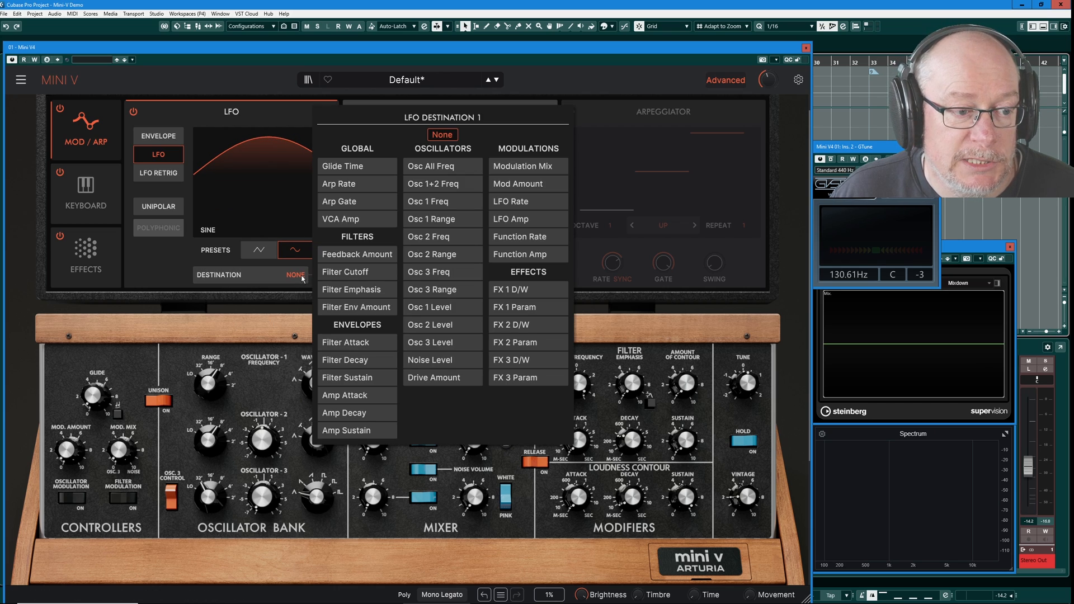
Step: Assign the LFO to Filter Cutoff and set its modulation amount
click(345, 272)
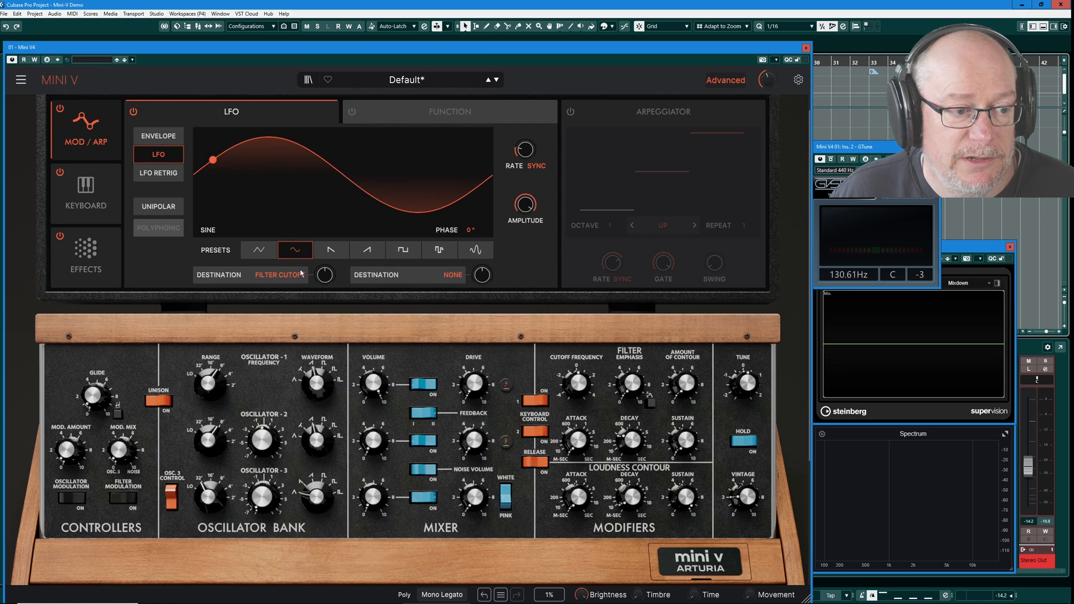
drag(324, 276, 328, 267)
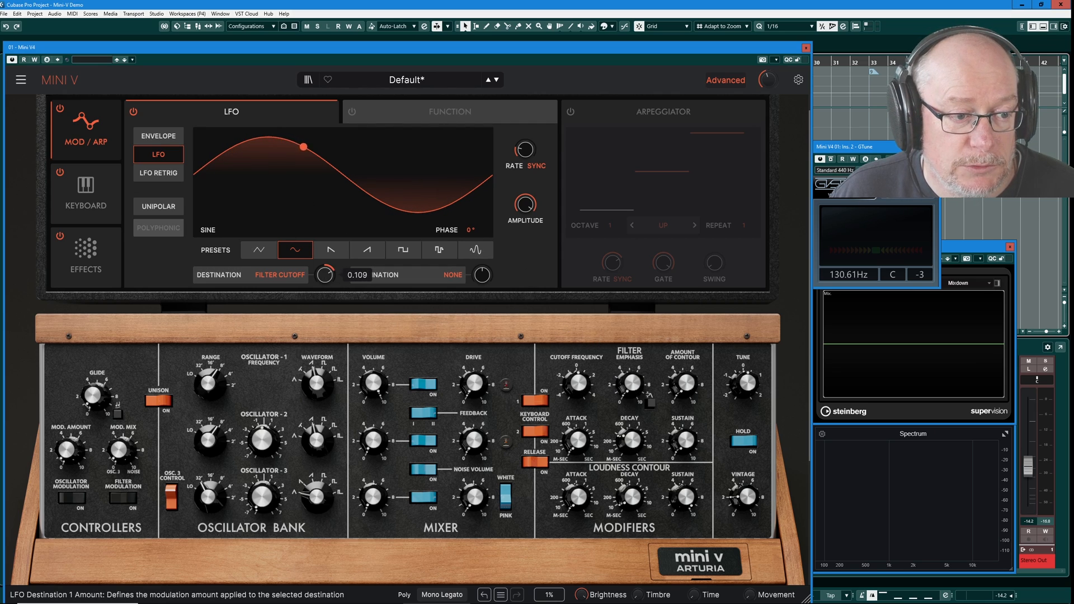
drag(324, 274, 325, 278)
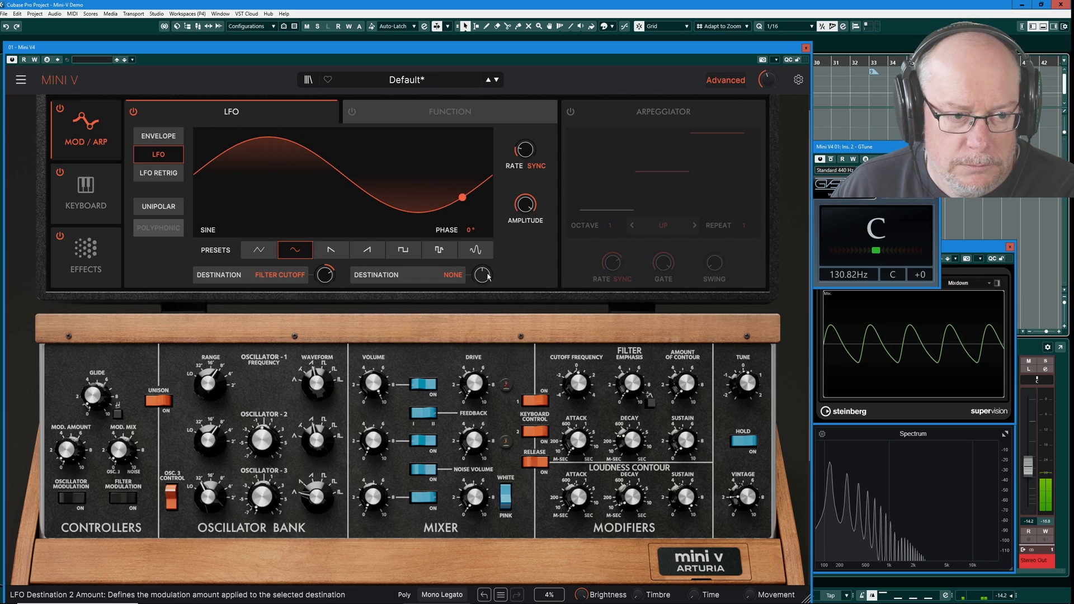
Step: Adjust the second destination amount and set the synced LFO rate to 3/8
drag(522, 149, 522, 137)
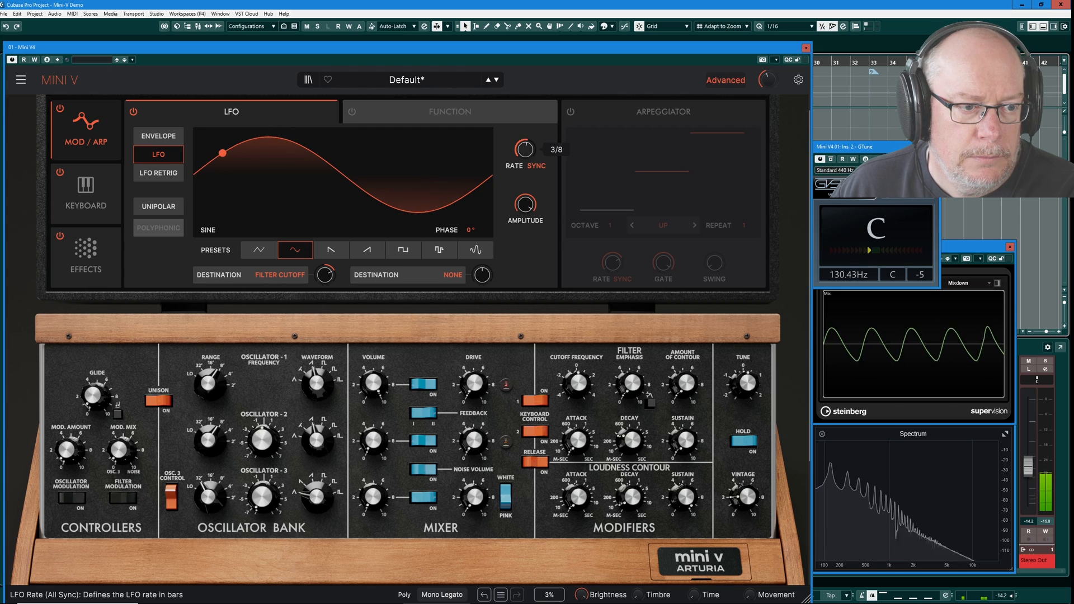
click(367, 250)
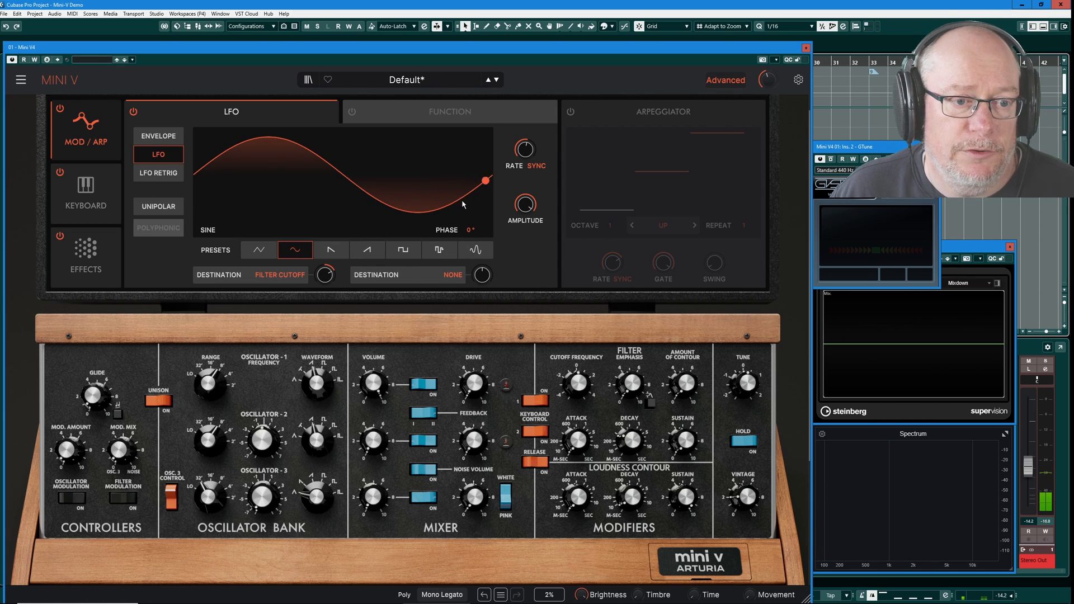
drag(523, 149, 522, 164)
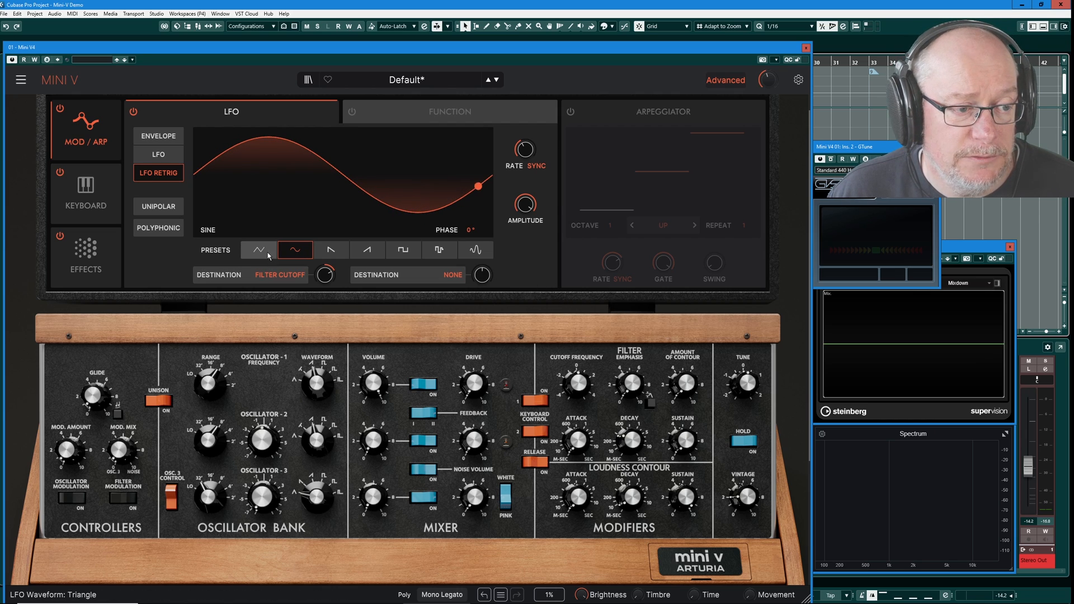
Step: Set the LFO to a triangle wave with its phase offset at 270°
click(259, 251)
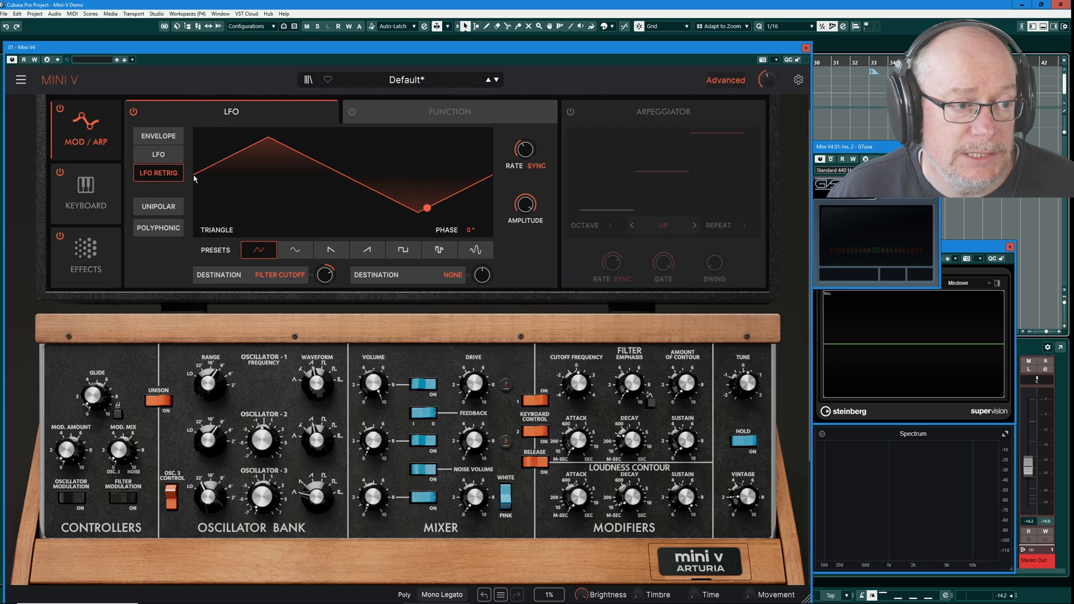
drag(425, 206, 402, 205)
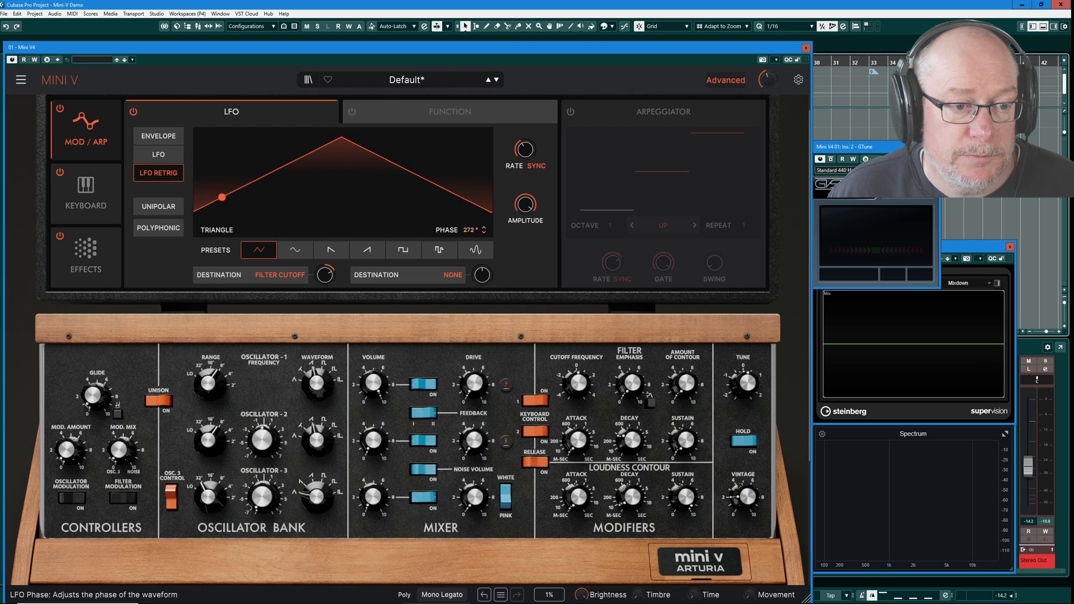
drag(222, 197, 199, 210)
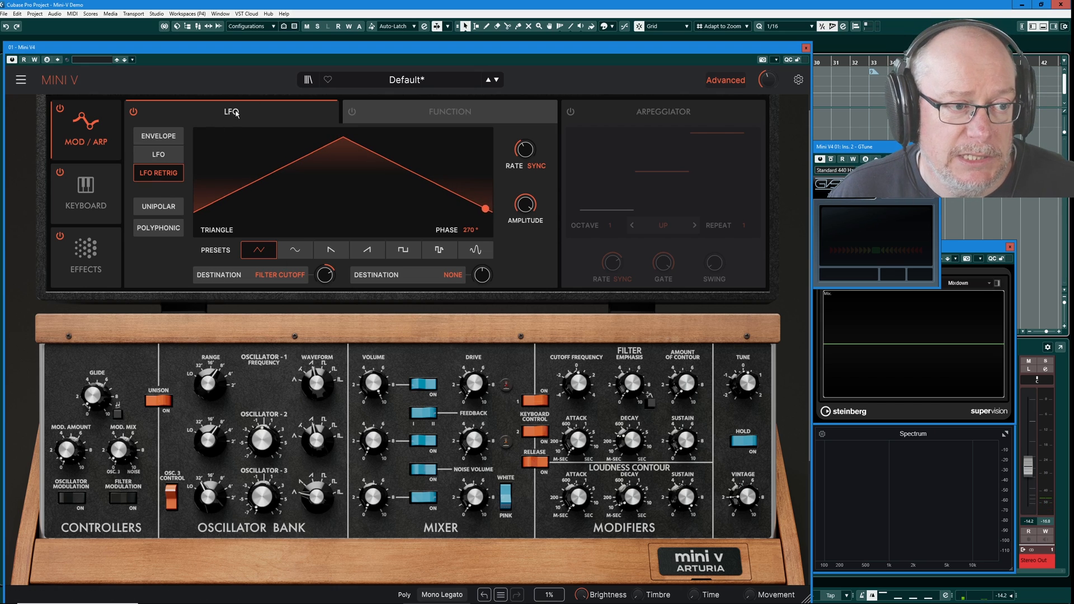
drag(484, 208, 461, 197)
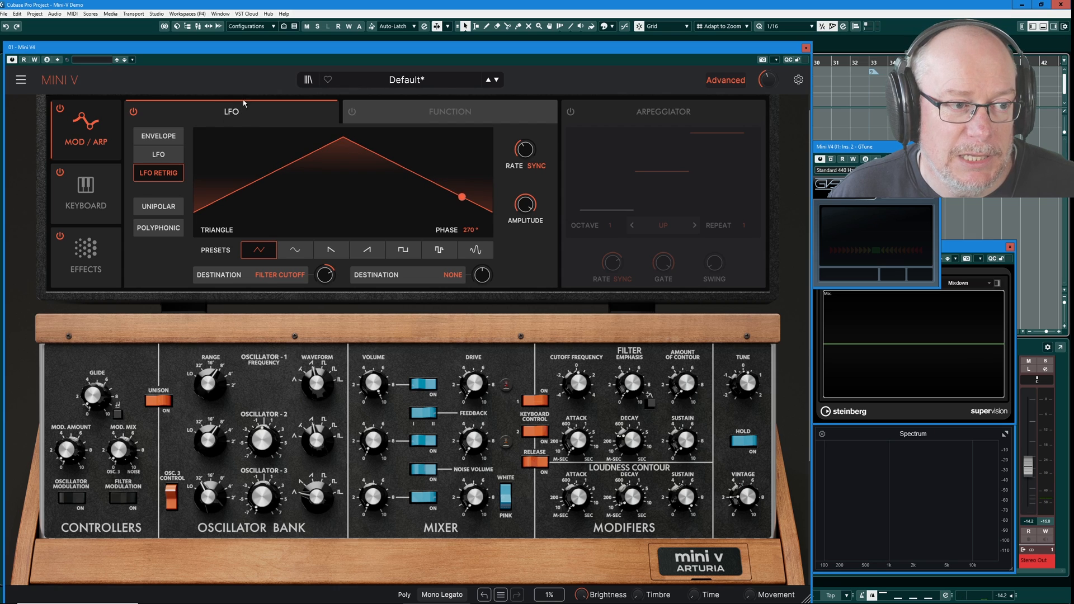
Step: Enable Envelope mode so the LFO runs one-shot per note
click(159, 135)
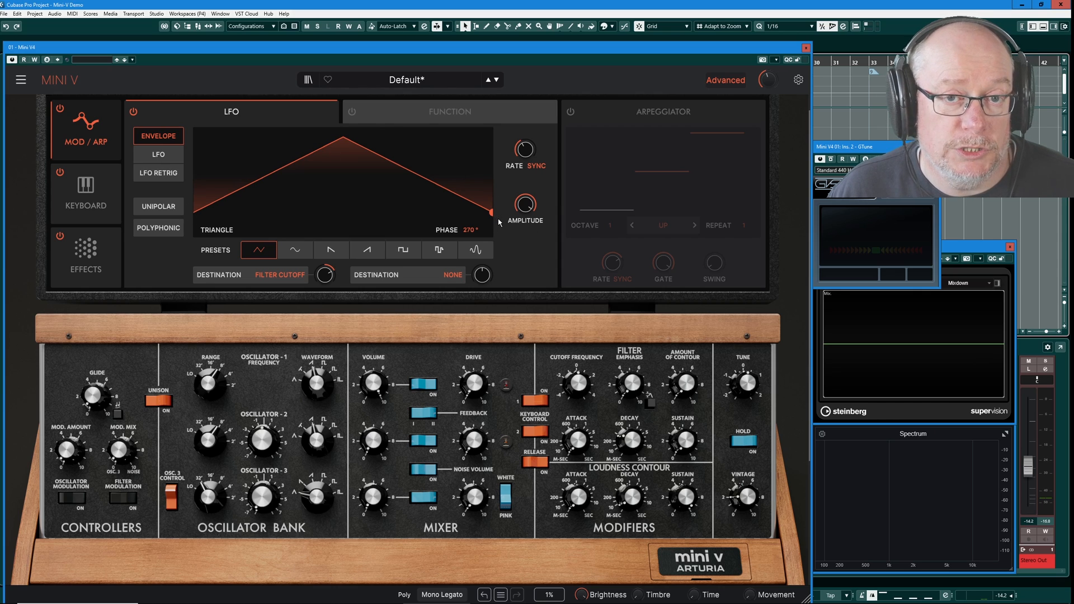
mouse_move(492, 234)
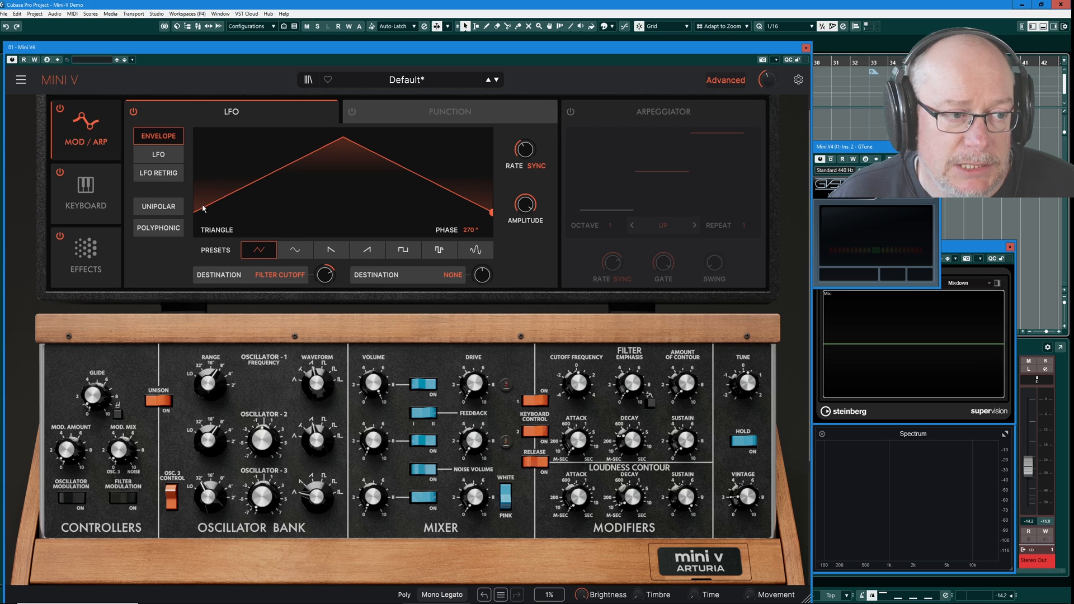
mouse_move(295, 280)
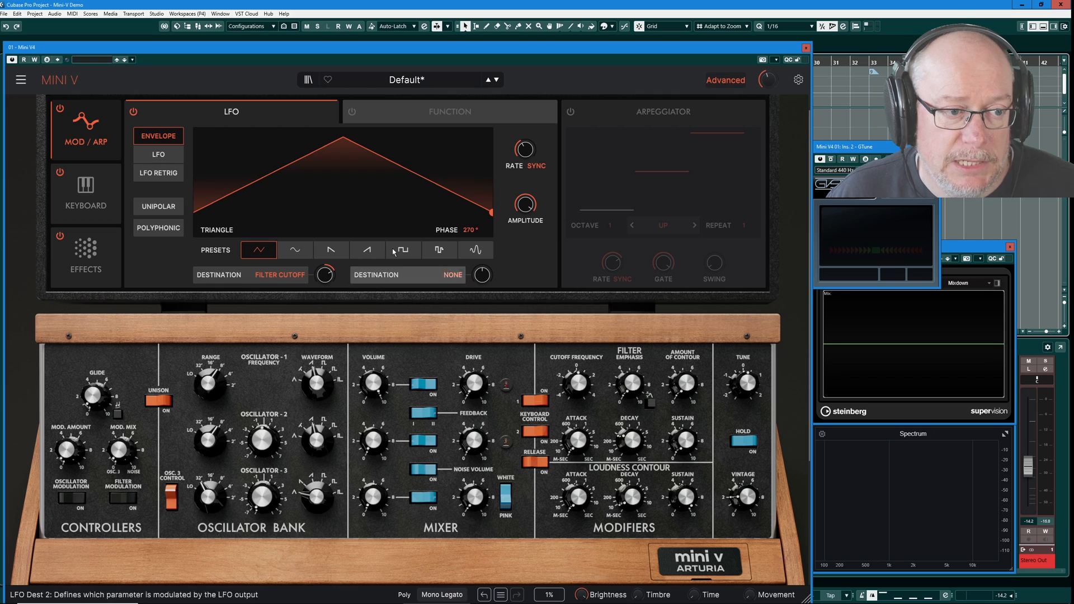
mouse_move(266, 179)
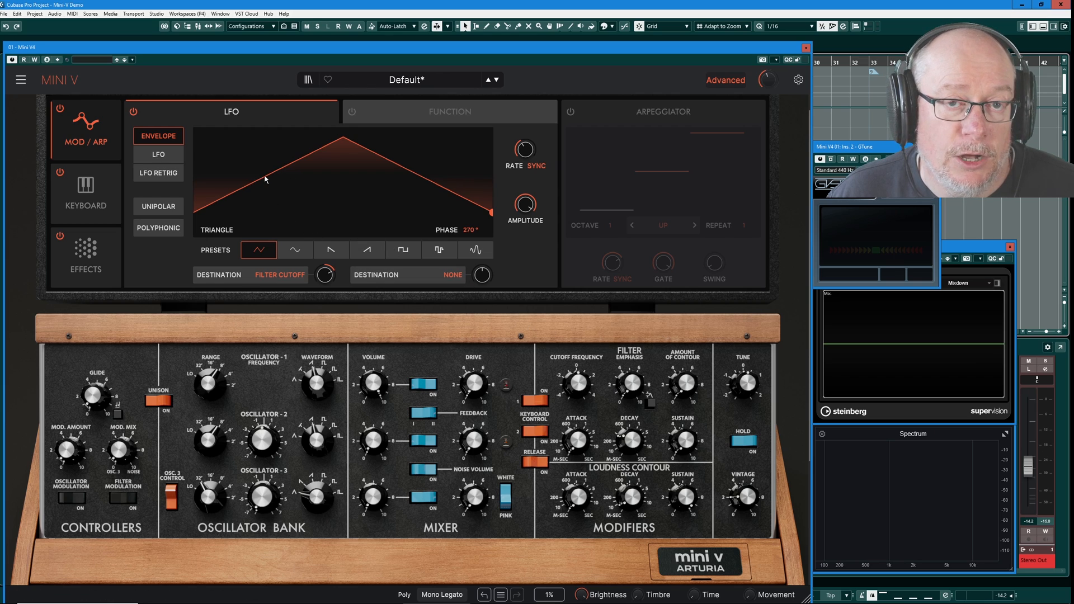
mouse_move(240, 193)
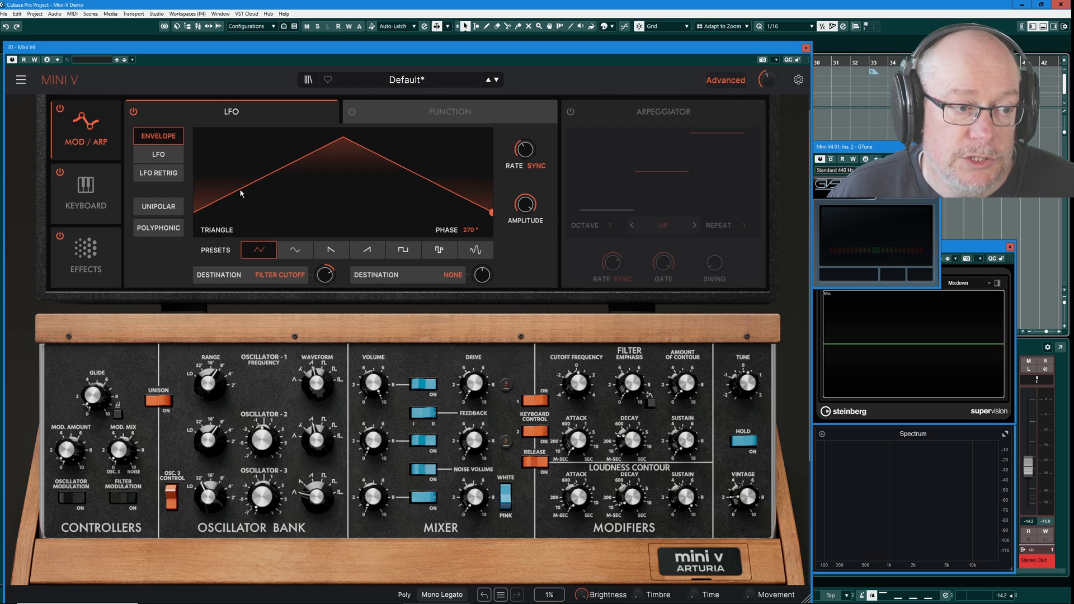
mouse_move(162, 174)
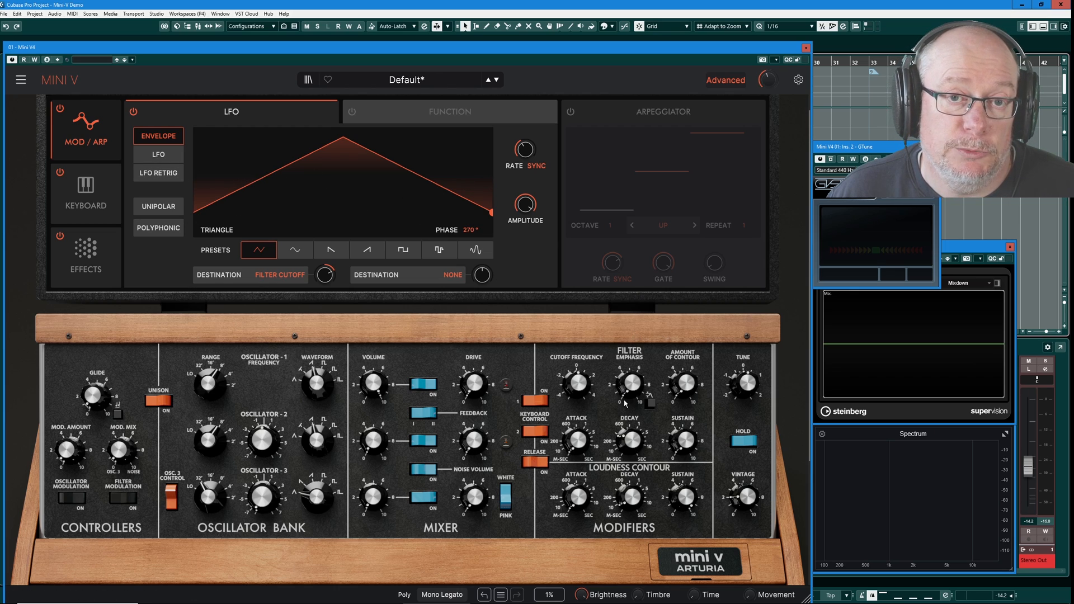
mouse_move(486, 123)
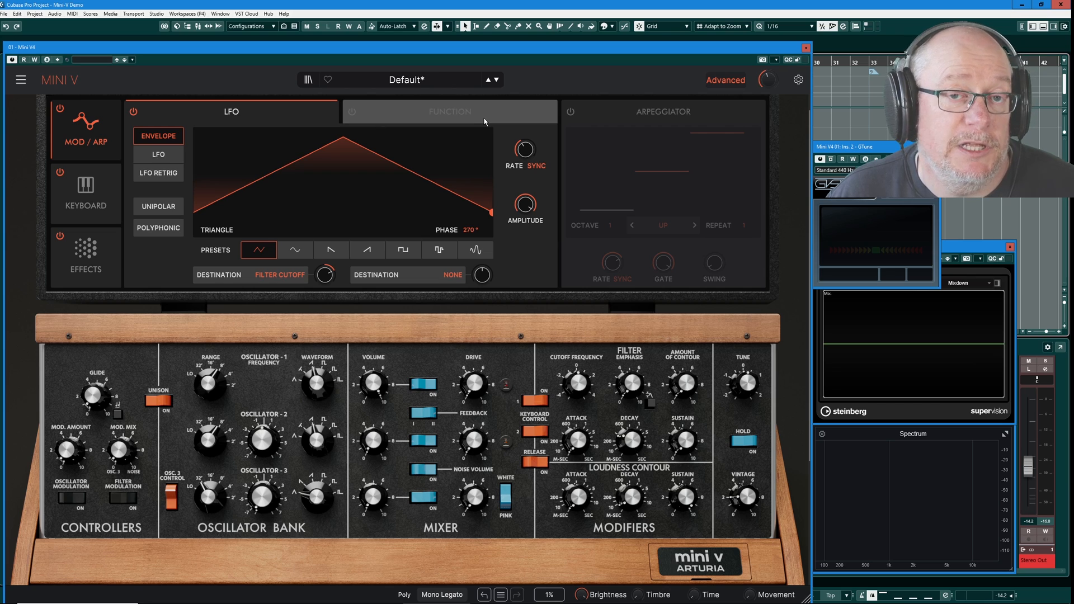
click(324, 275)
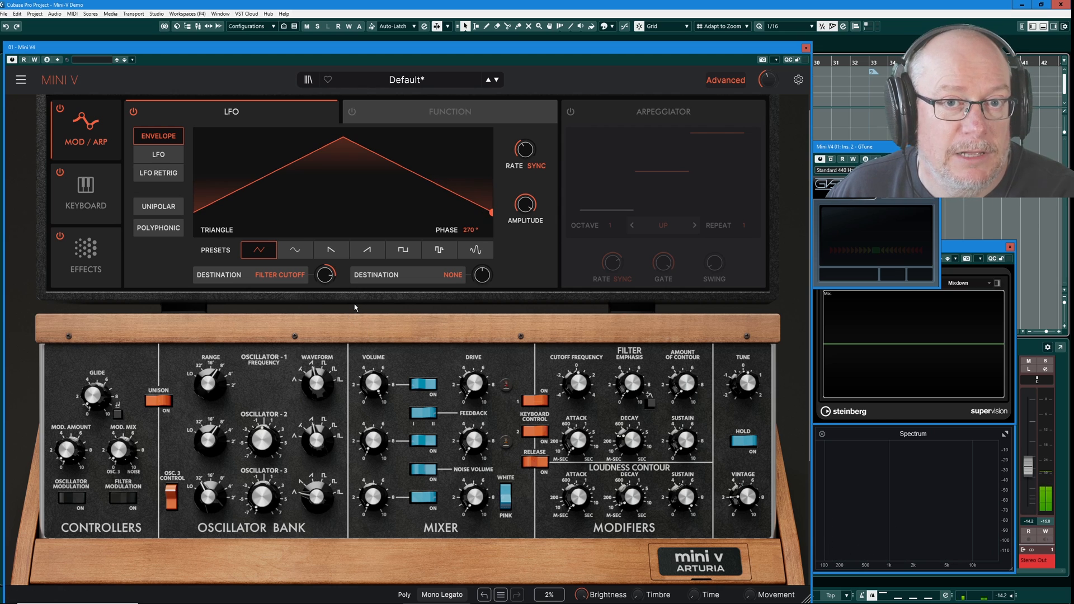
mouse_move(876, 496)
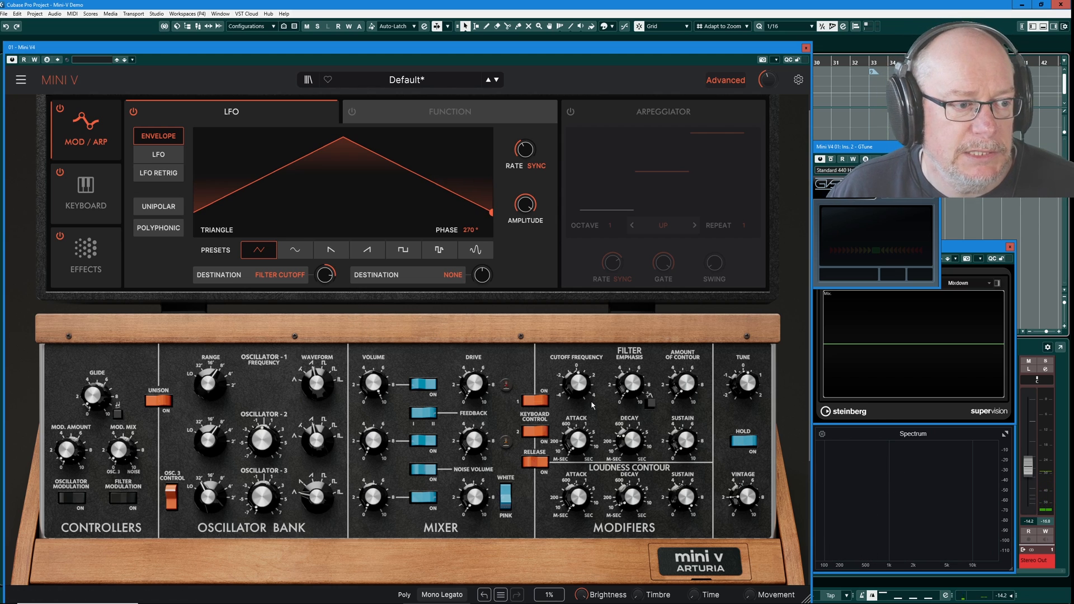
mouse_move(191, 199)
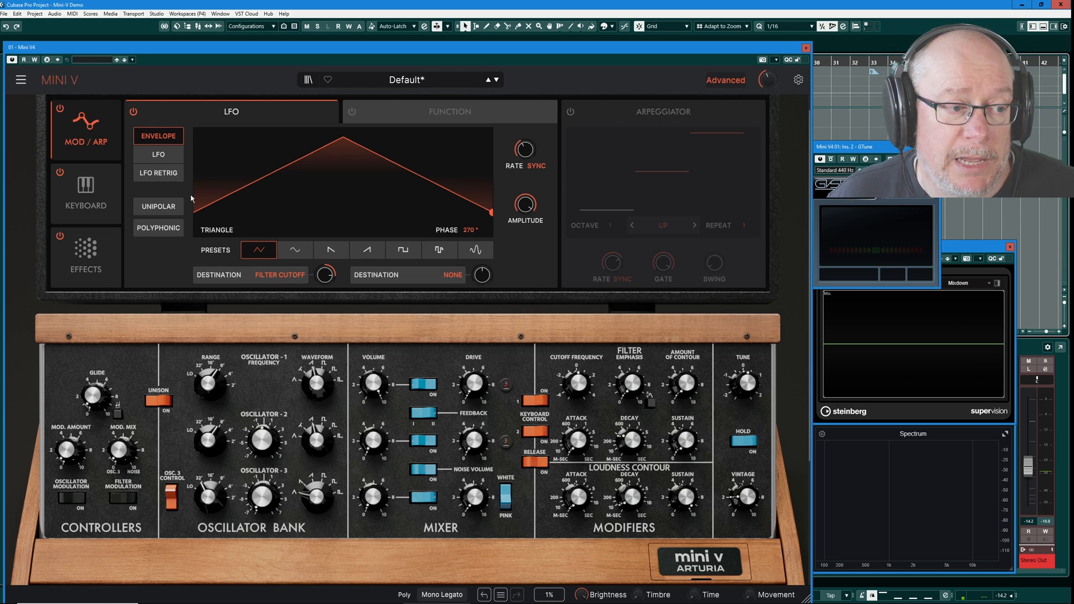
mouse_move(159, 206)
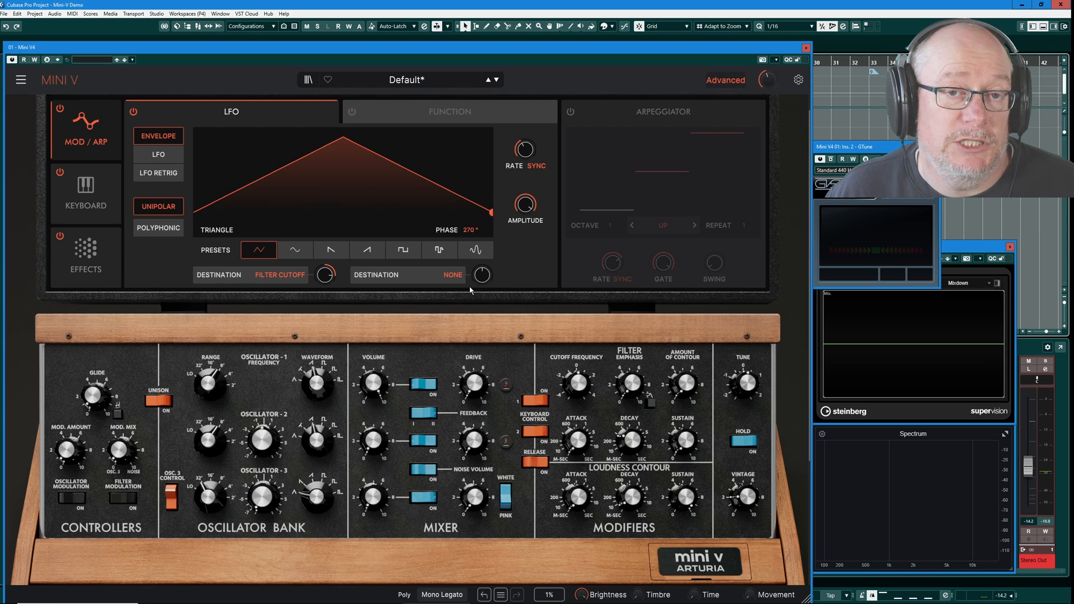
mouse_move(467, 320)
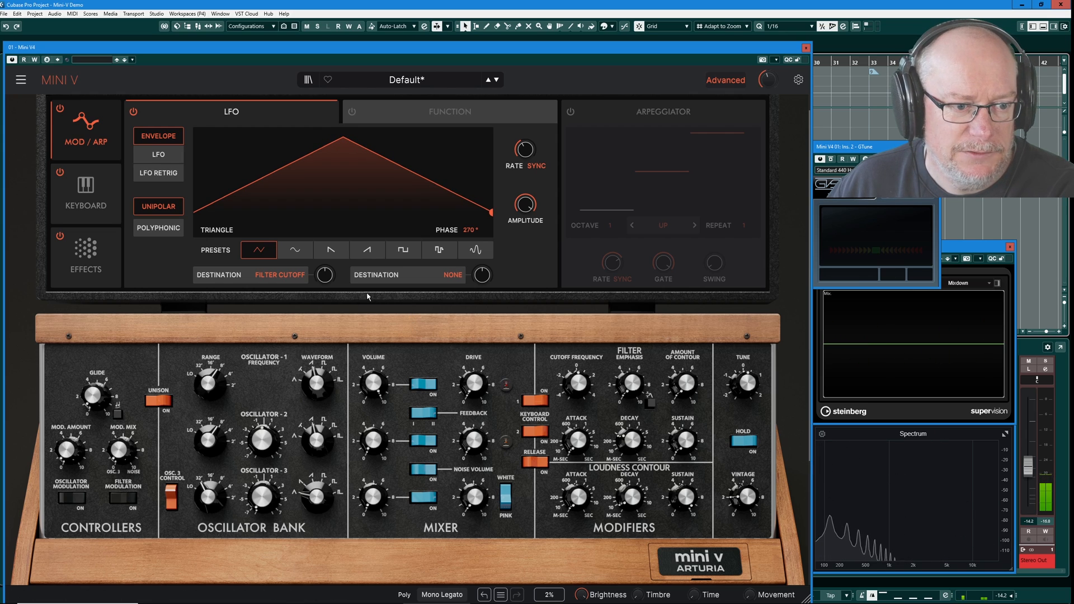
Step: Set the envelope-mode triangle LFO to unipolar and play a note through the filter cutoff
drag(325, 275, 324, 287)
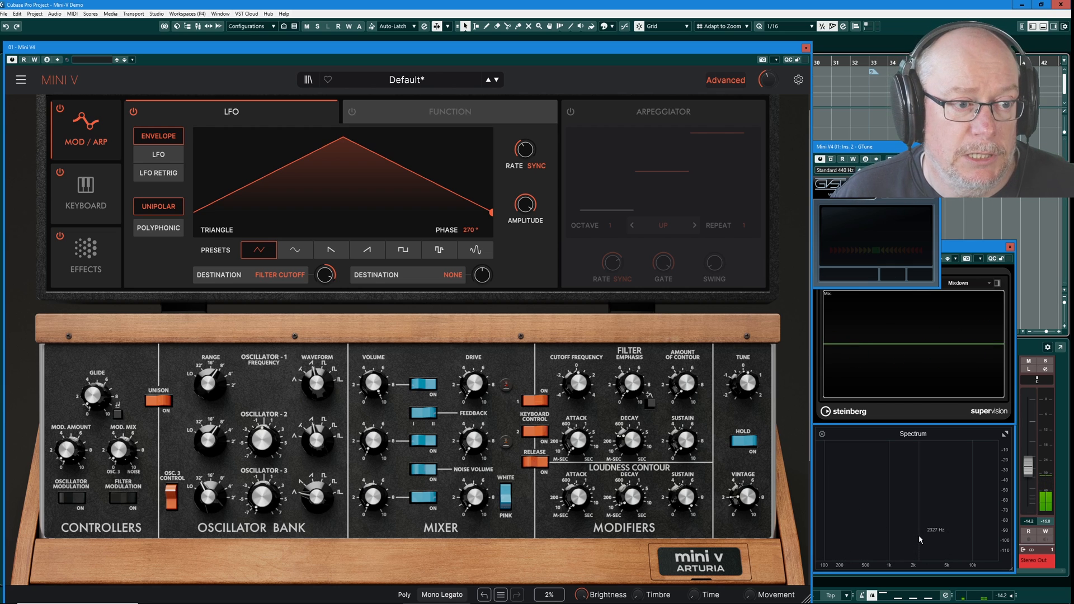
Step: Switch the unipolar triangle LFO back to retrigger mode so it restarts on each note
click(159, 172)
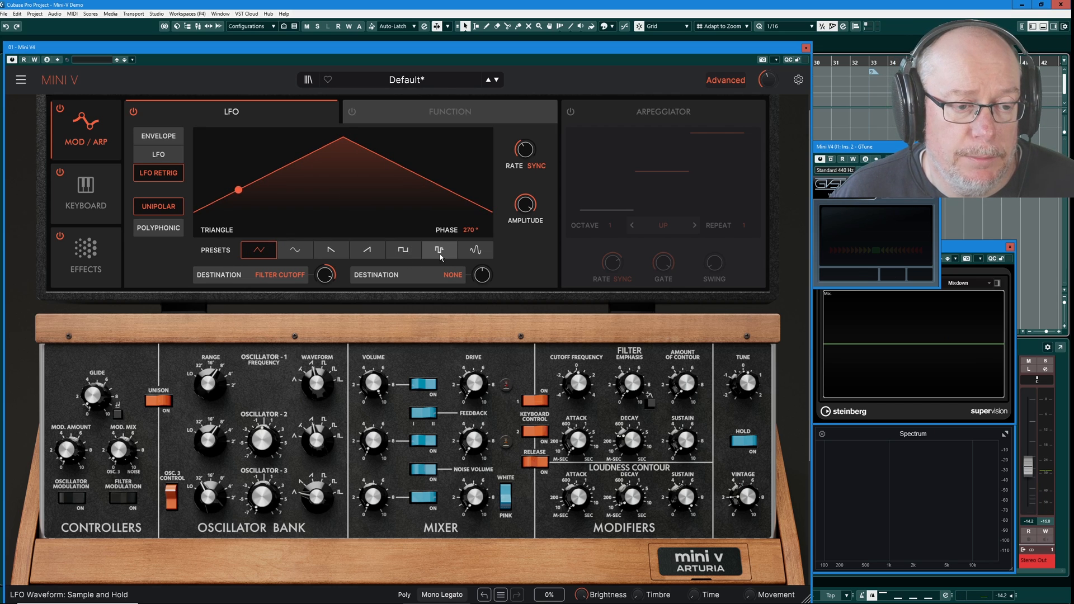
Step: Select the Sample & Hold LFO preset and turn Unipolar off for a bipolar random sweep
click(439, 250)
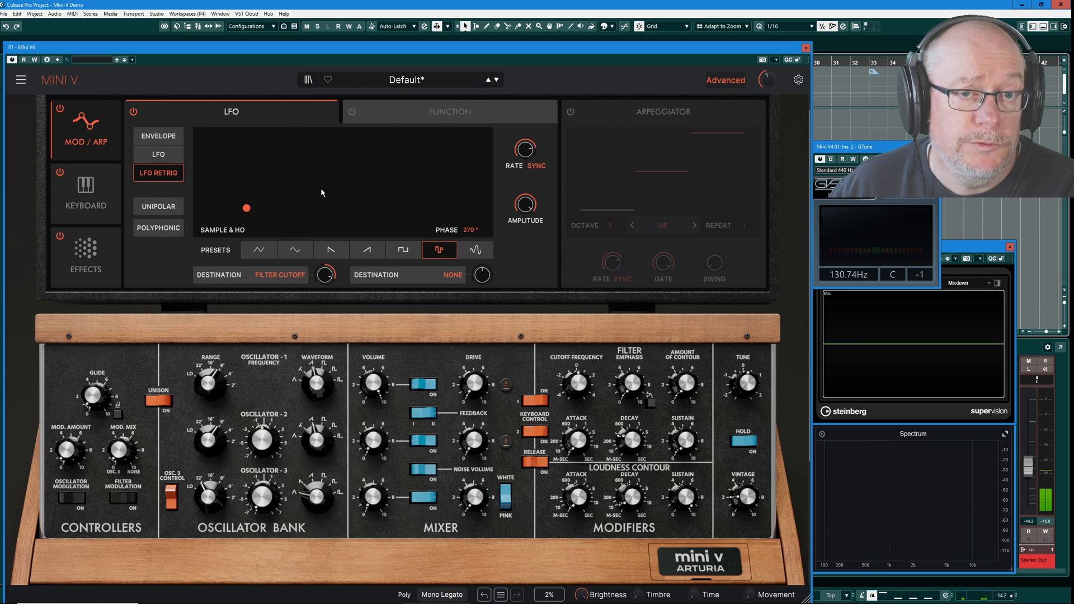
click(474, 249)
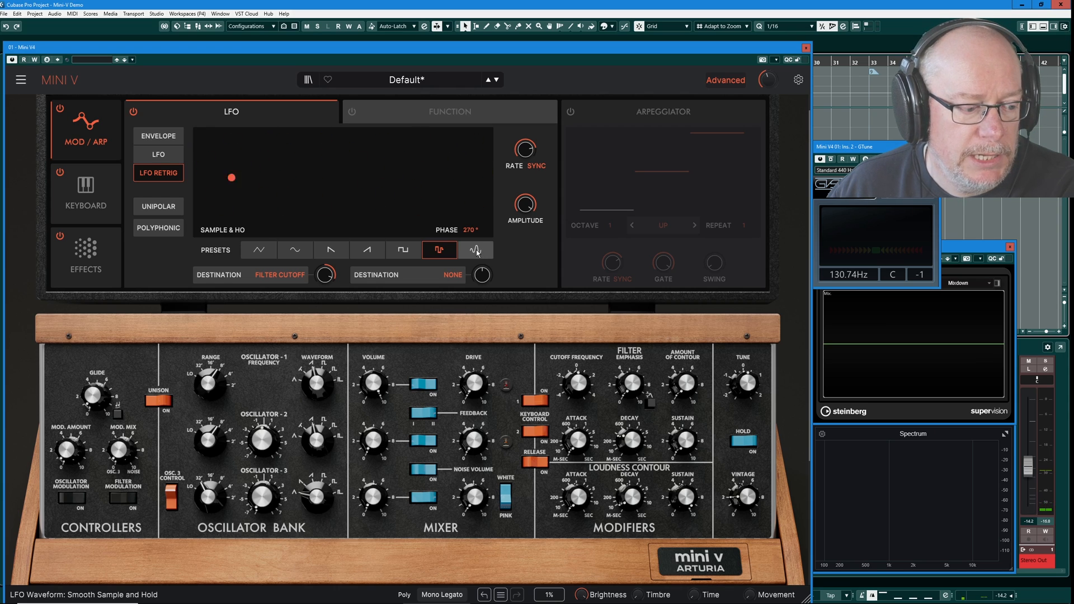
Step: Select the Smooth Sample and Hold preset as the retriggered LFO waveform on filter cutoff
click(476, 251)
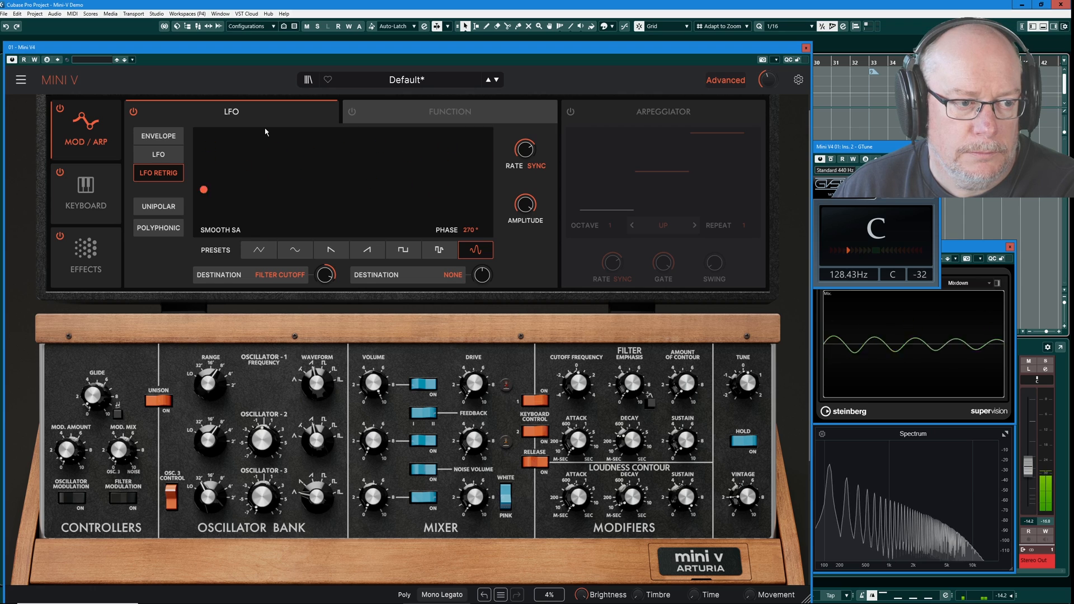
Step: Return the LFO to triangle, set six-voice polyphony and give each voice its own LFO
click(259, 250)
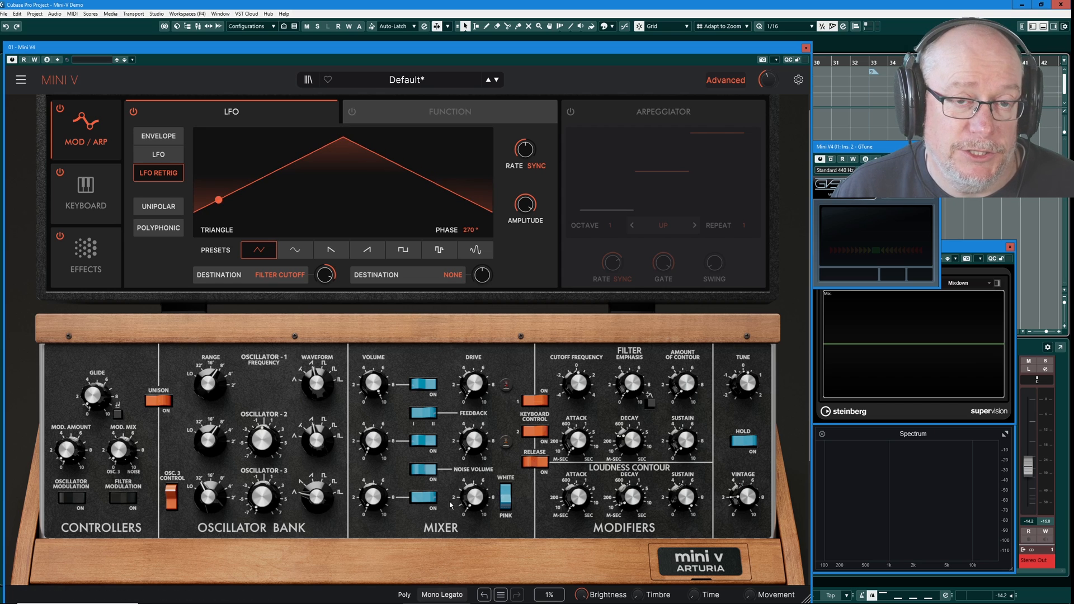
click(443, 595)
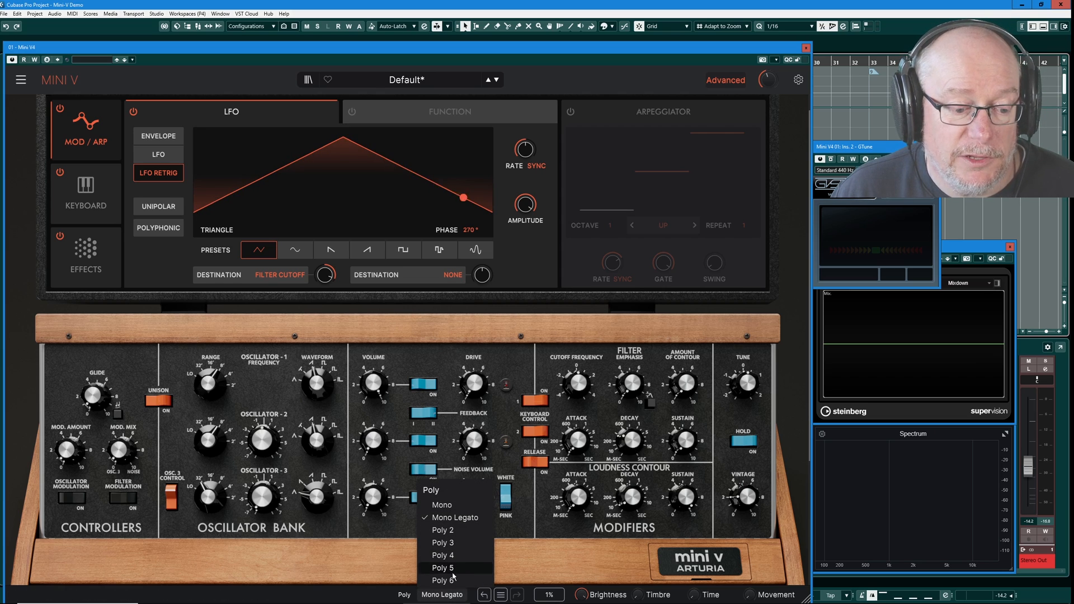
click(444, 579)
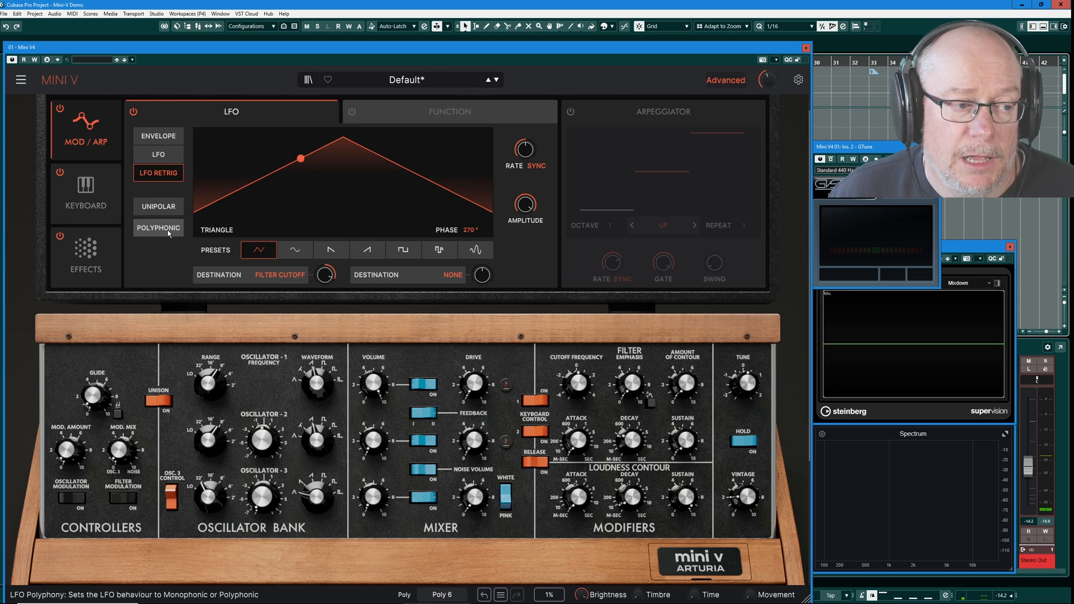
click(159, 228)
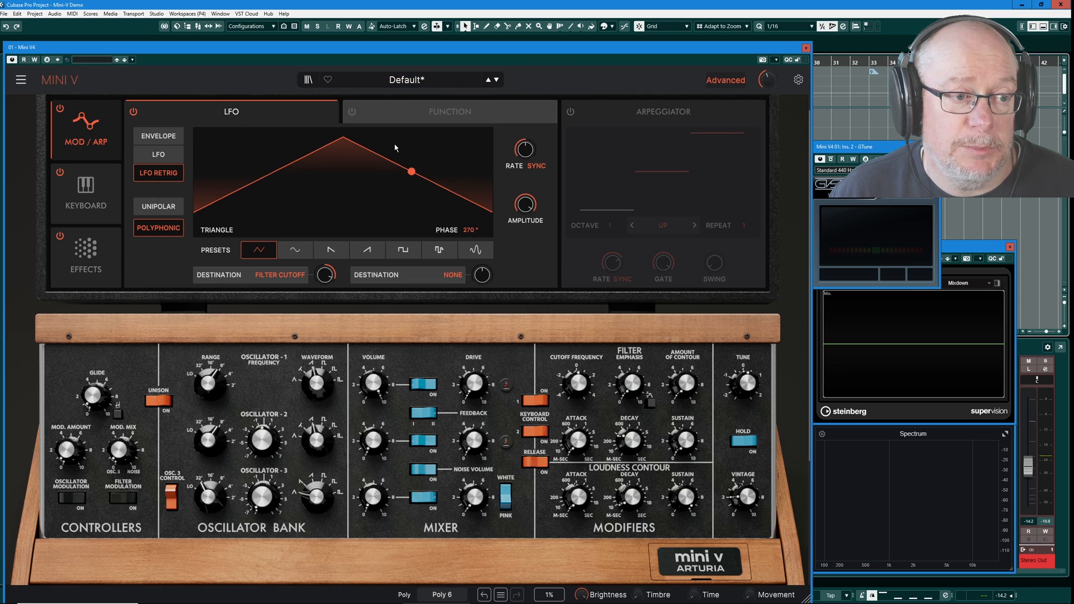
Step: Adjust the LFO panel controls by dragging, then bring up the preset category list
drag(410, 171, 356, 145)
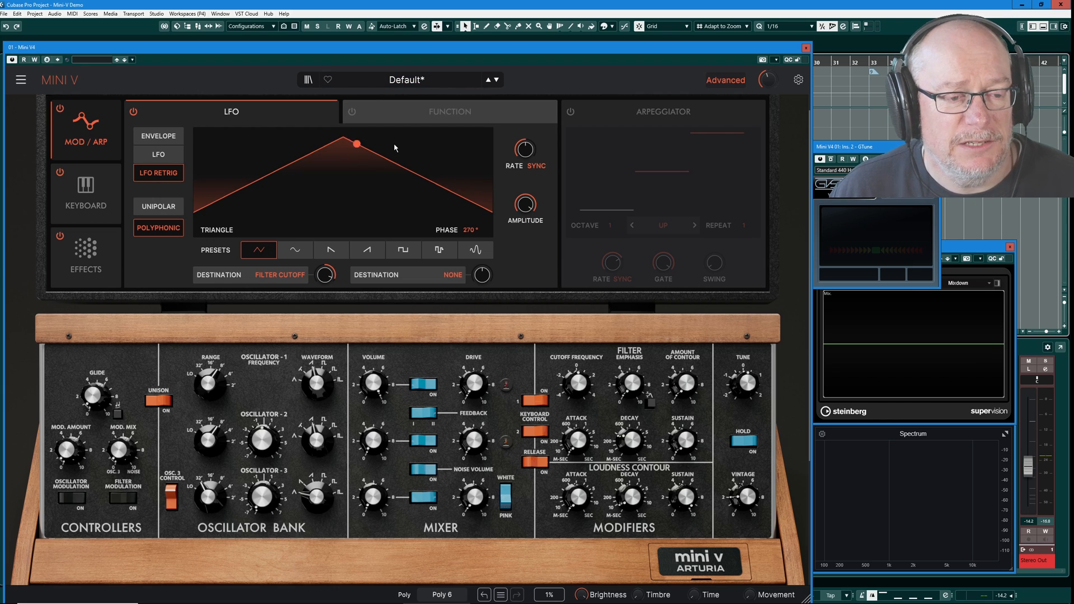
drag(355, 145, 309, 154)
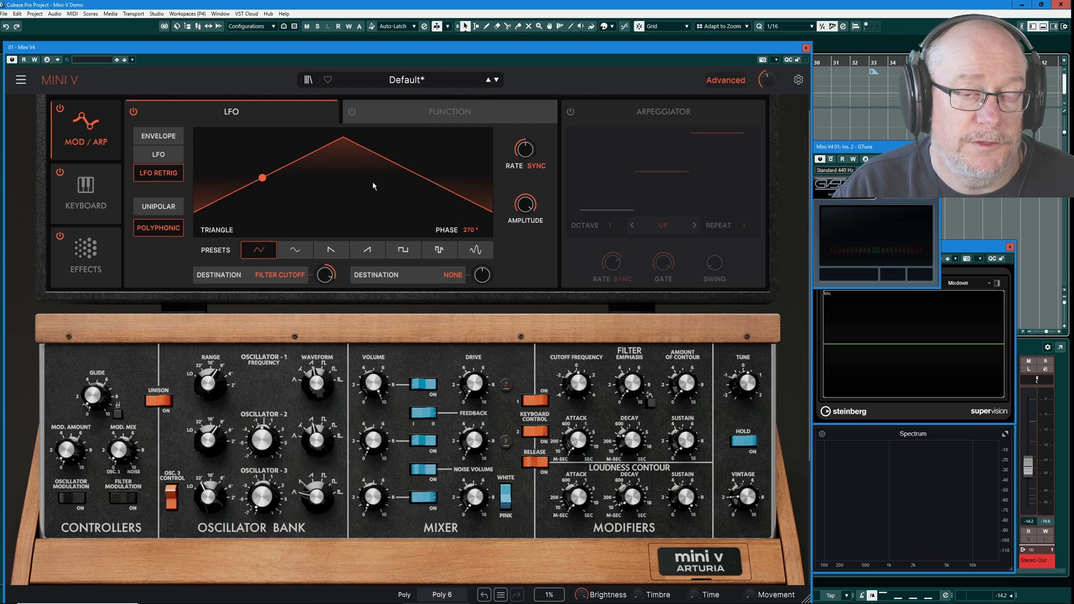
drag(260, 177, 214, 200)
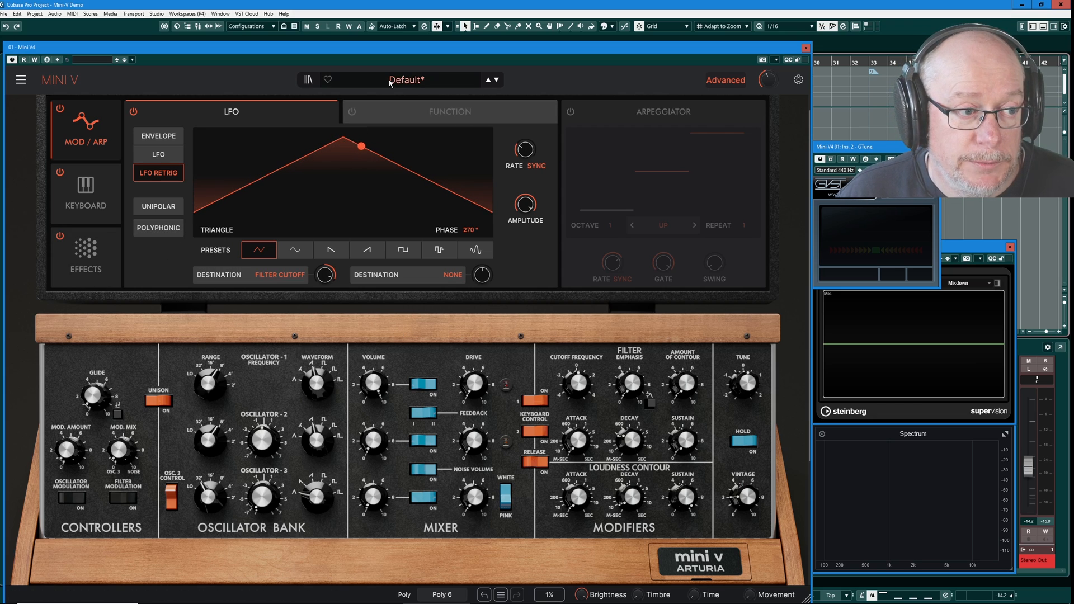
click(406, 78)
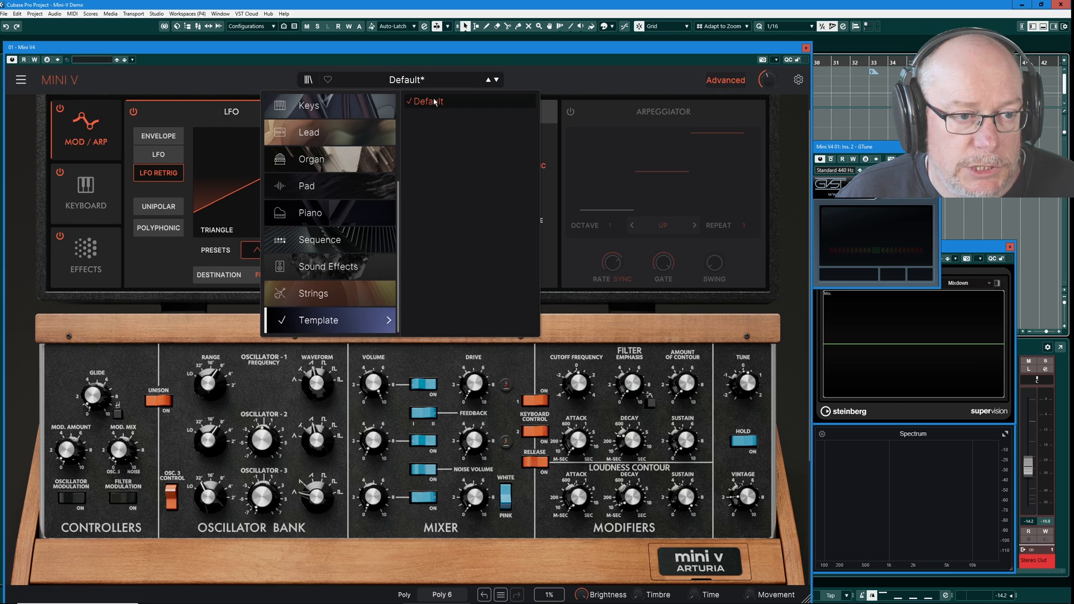
Step: Reload the Default preset, show the FUNCTION generator and add a breakpoint to its flat line
click(427, 101)
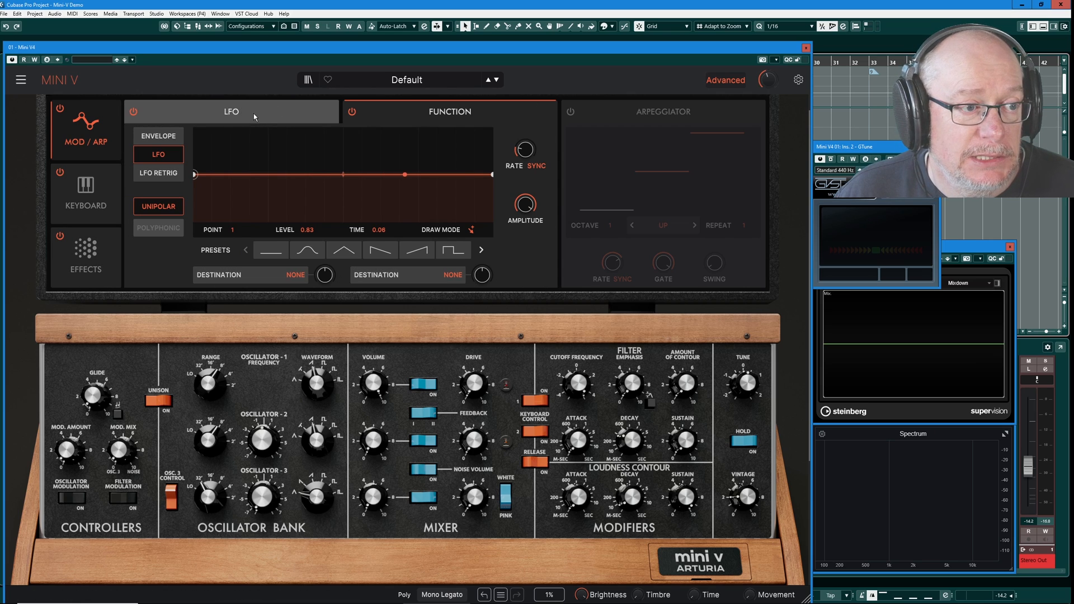
click(258, 250)
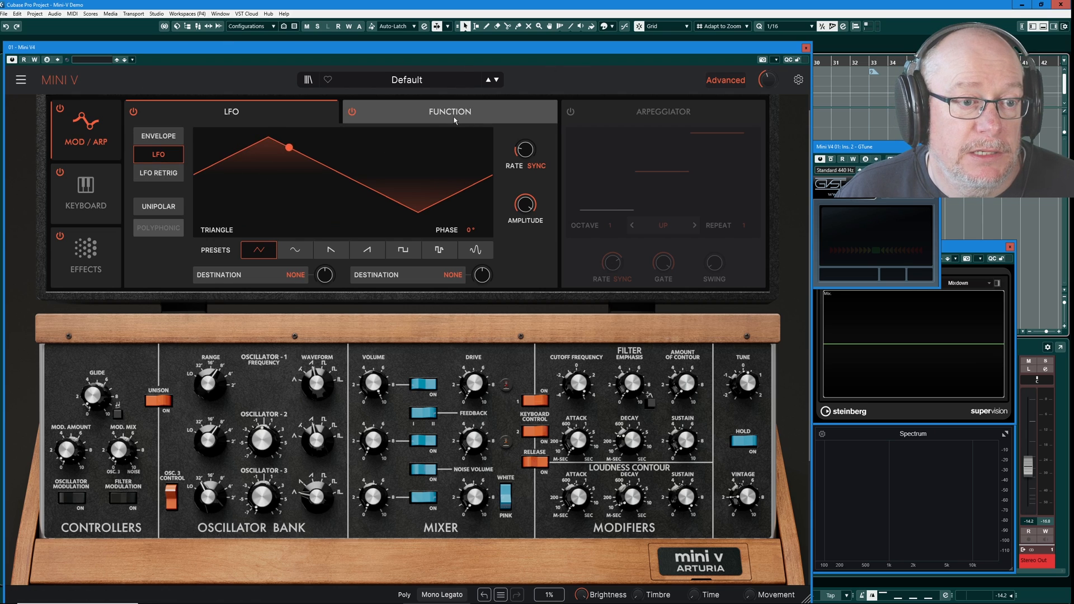
click(450, 111)
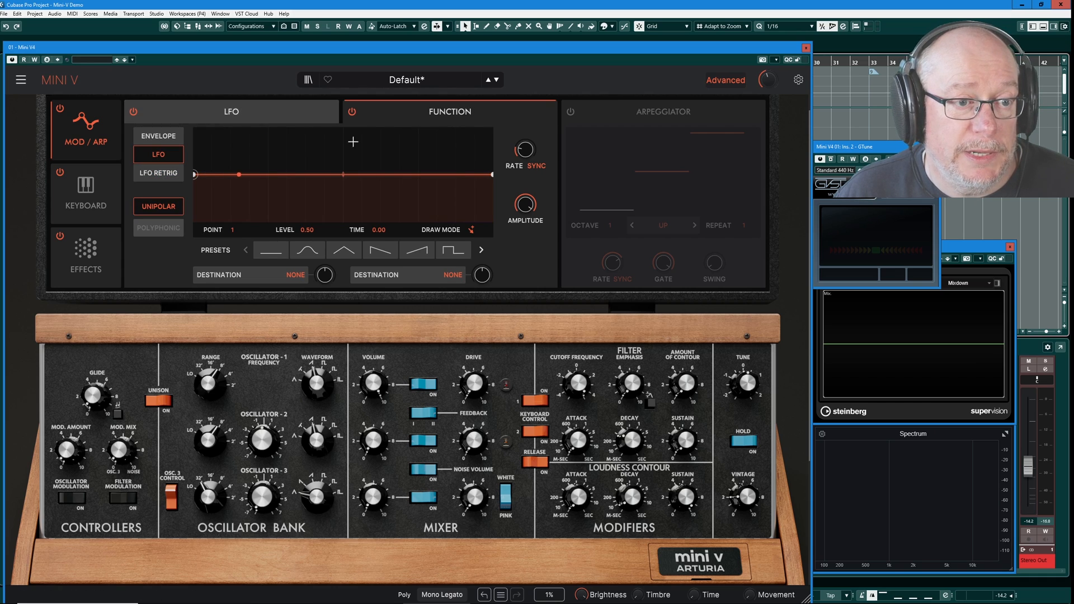
click(159, 173)
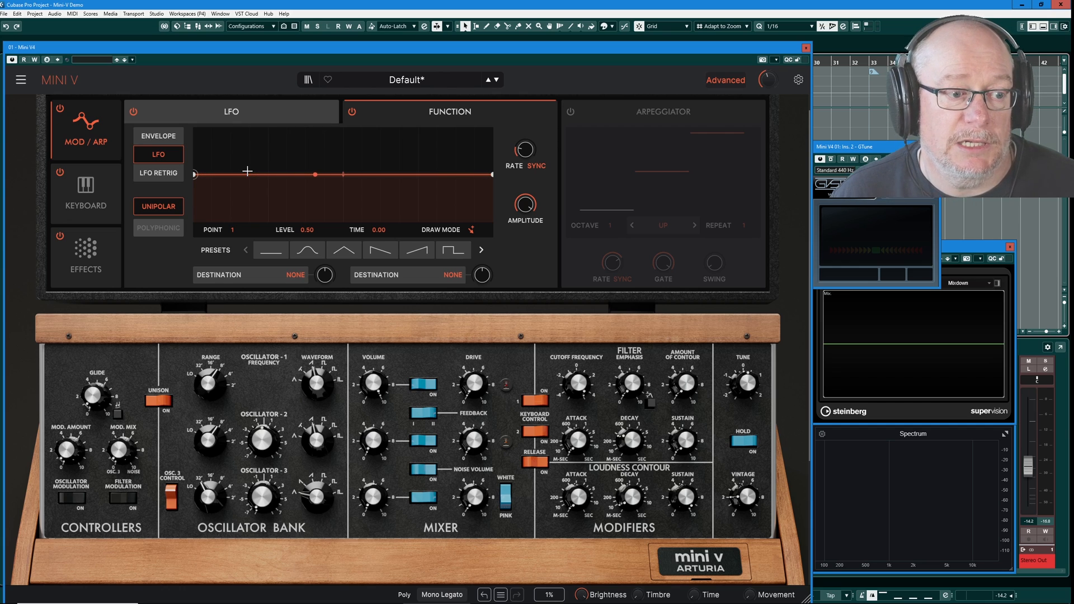
Step: Try the smooth hump, triangle and next curve-shape presets on the function generator
click(306, 250)
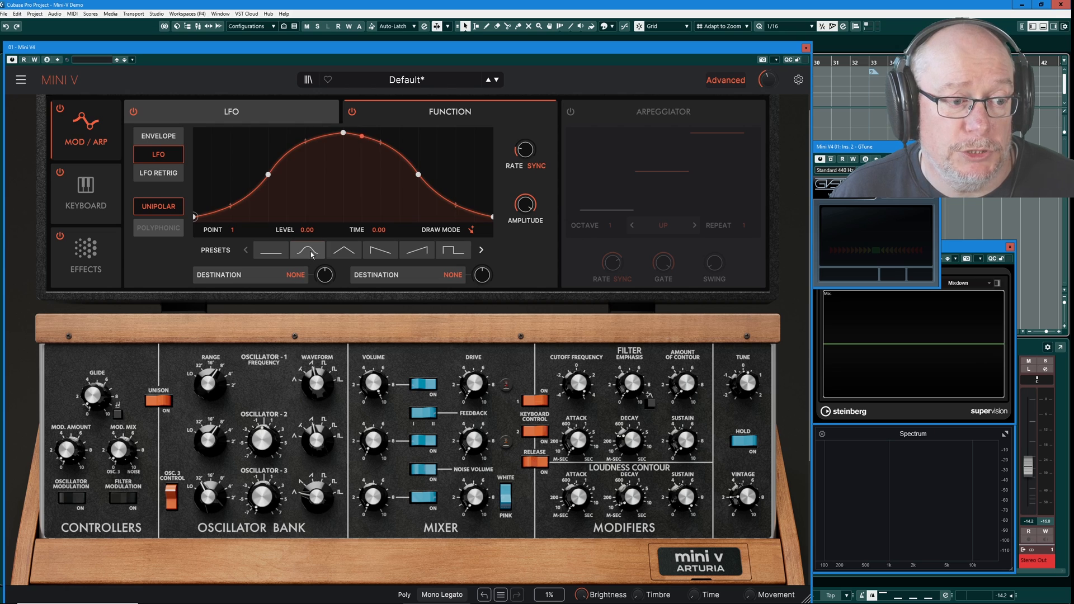
click(343, 251)
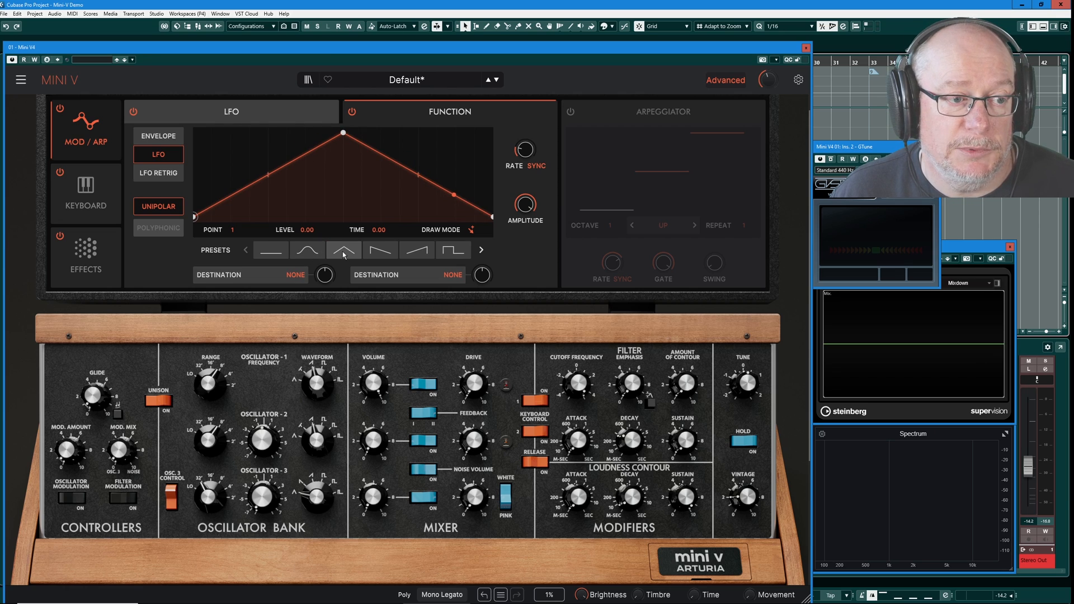
click(380, 250)
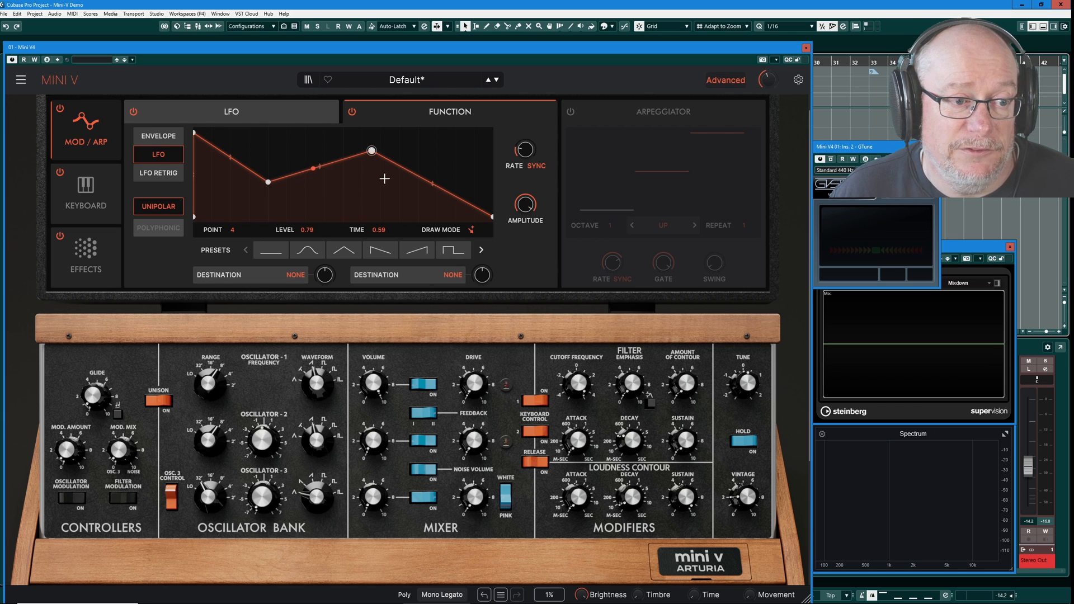
Step: Drag breakpoints into a valley near 0.30 and a new peak, routing the function to filter cutoff
drag(370, 149, 323, 191)
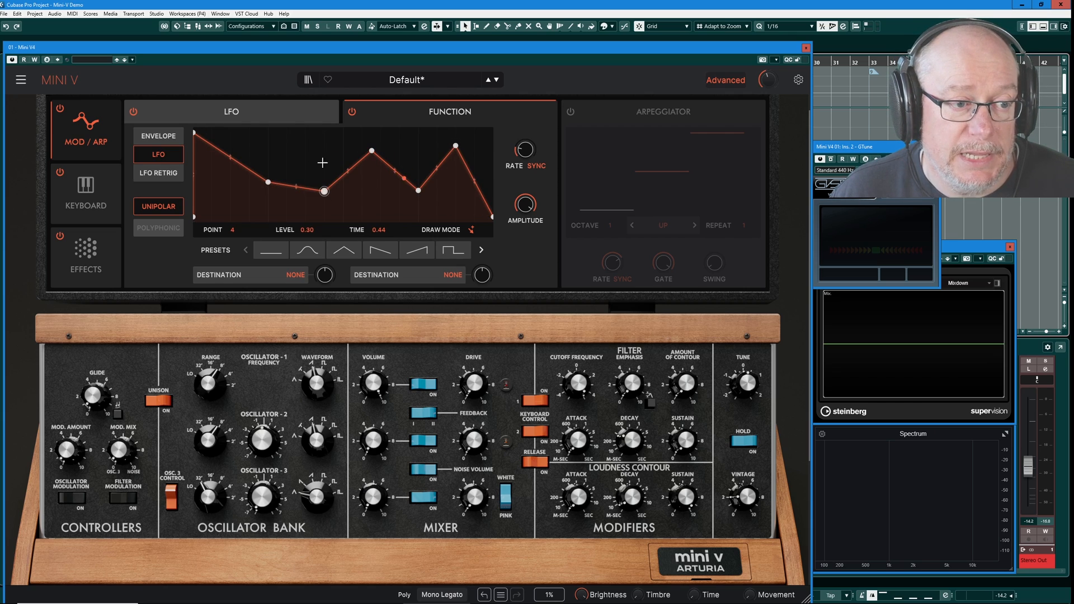
mouse_move(334, 113)
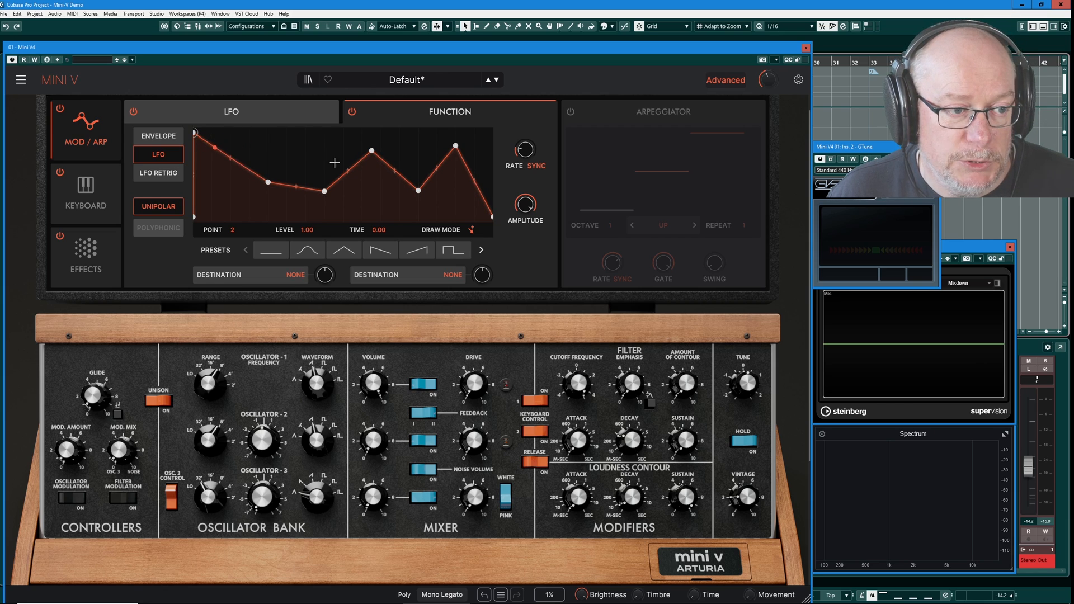
drag(328, 190, 294, 190)
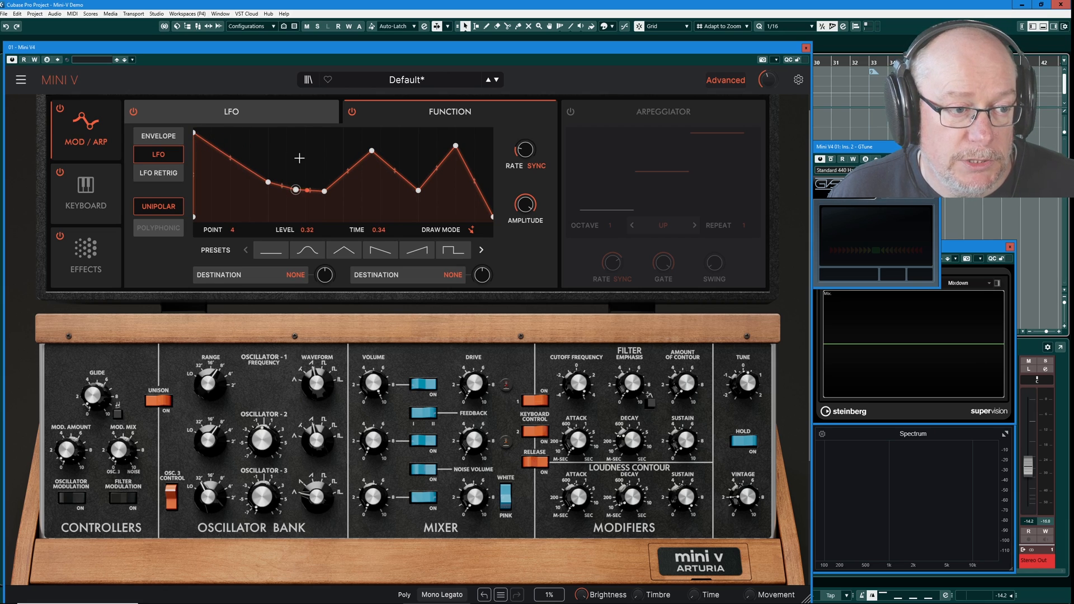
drag(296, 190, 300, 145)
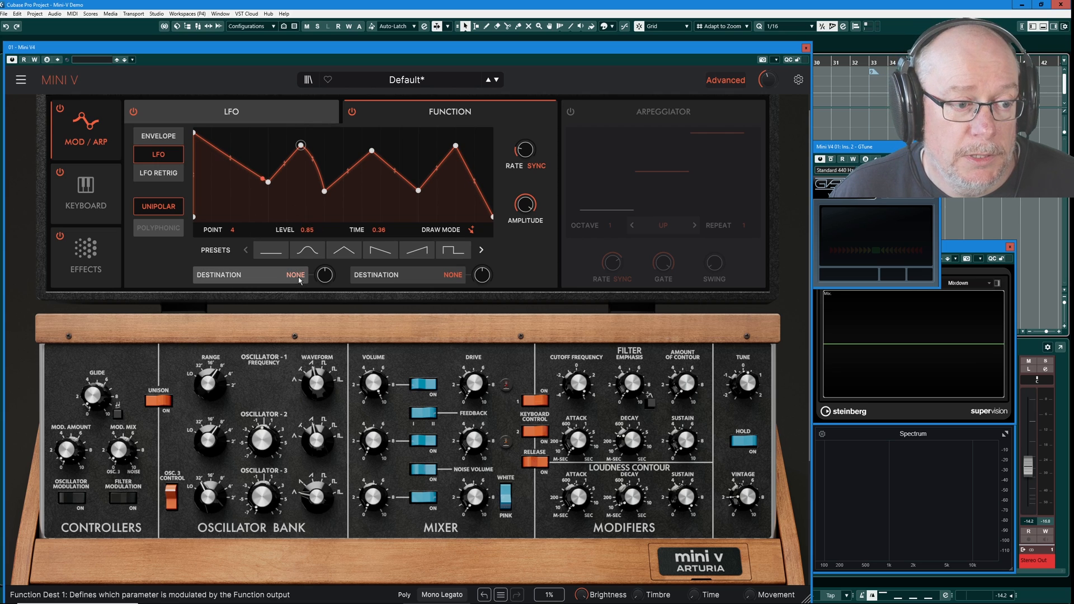
click(295, 275)
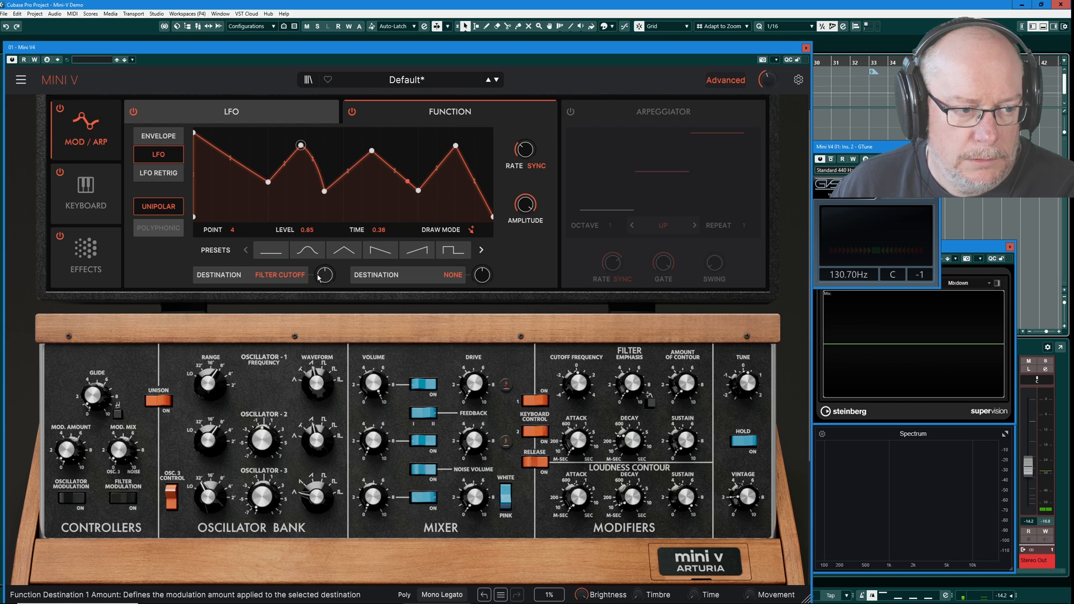
Step: Add a point near the curve's end and shape the last segment so it falls sharply after the final peak
drag(326, 276, 326, 287)
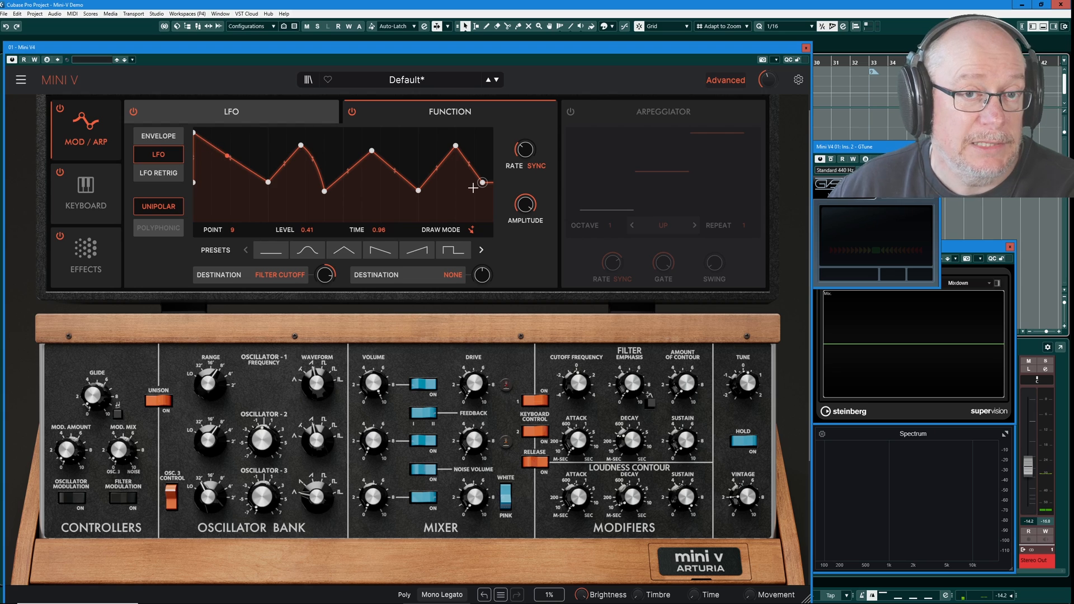
drag(481, 182, 472, 181)
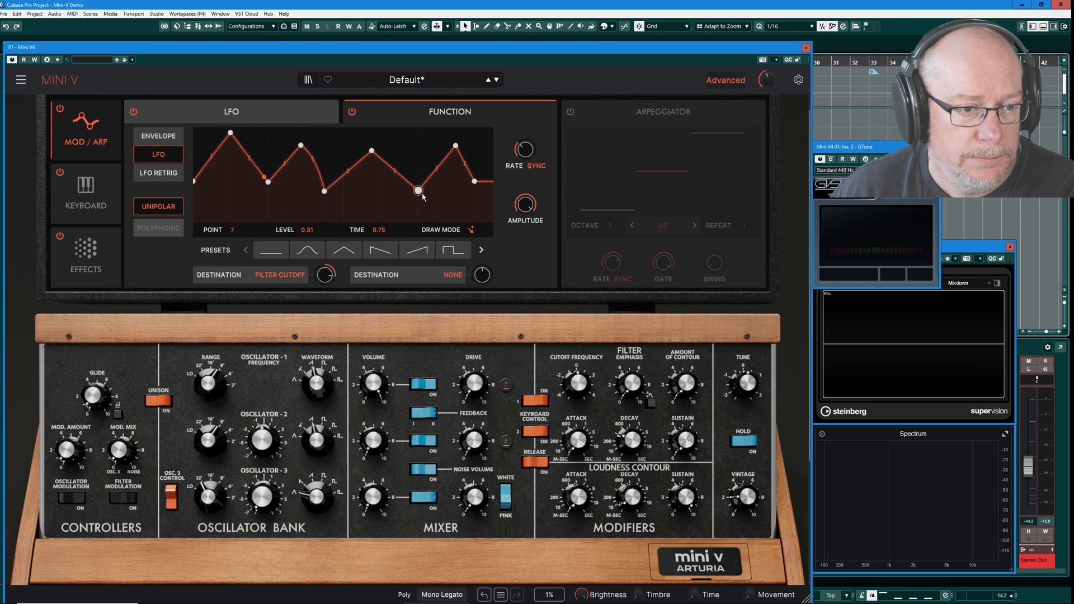
drag(418, 190, 480, 158)
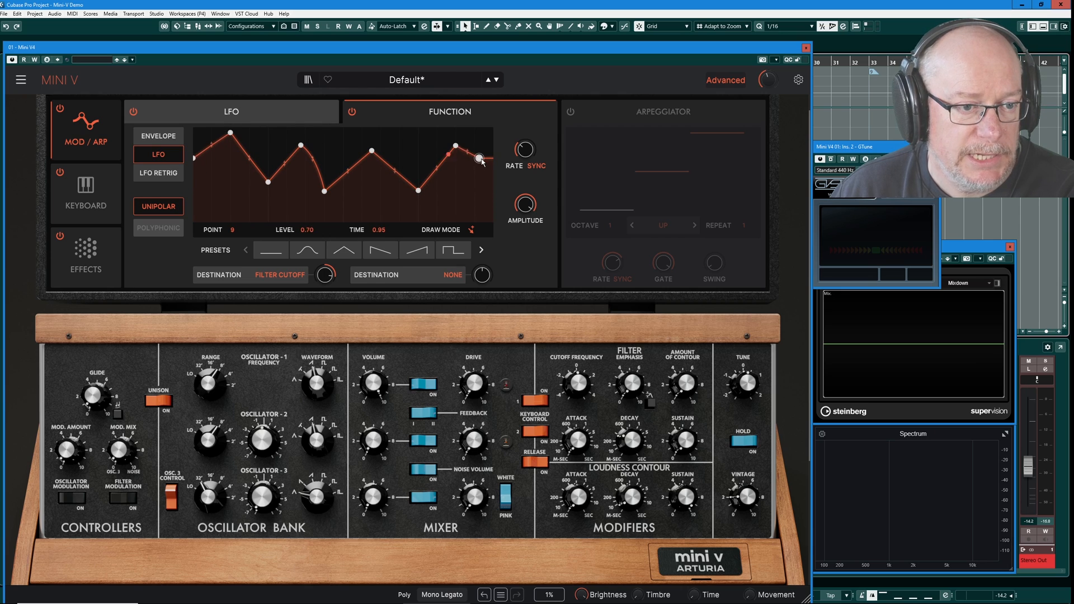
drag(480, 158, 477, 197)
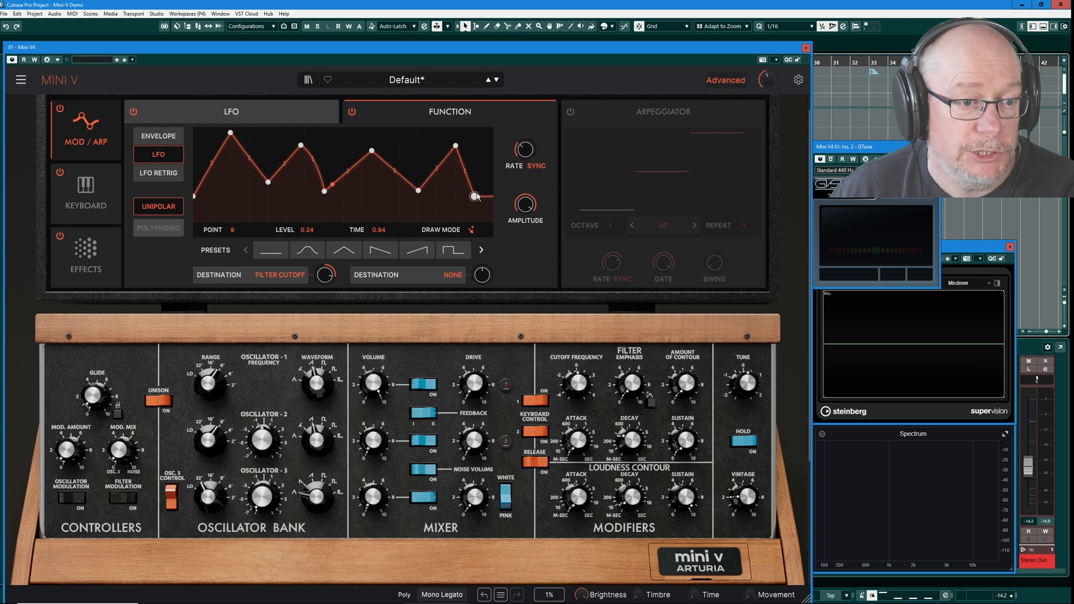
drag(476, 197, 471, 187)
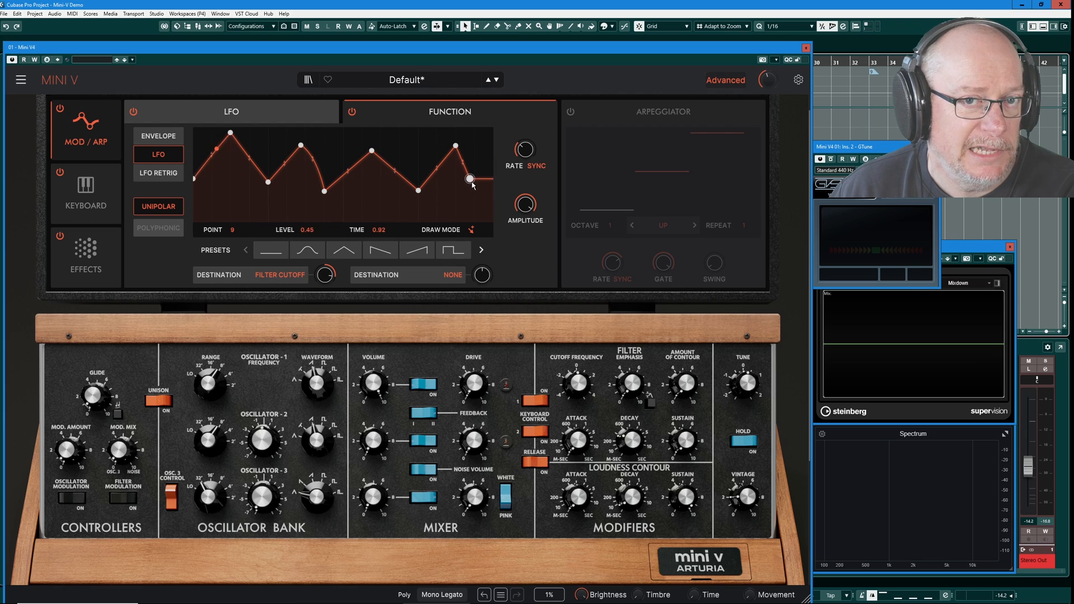
drag(470, 184, 470, 197)
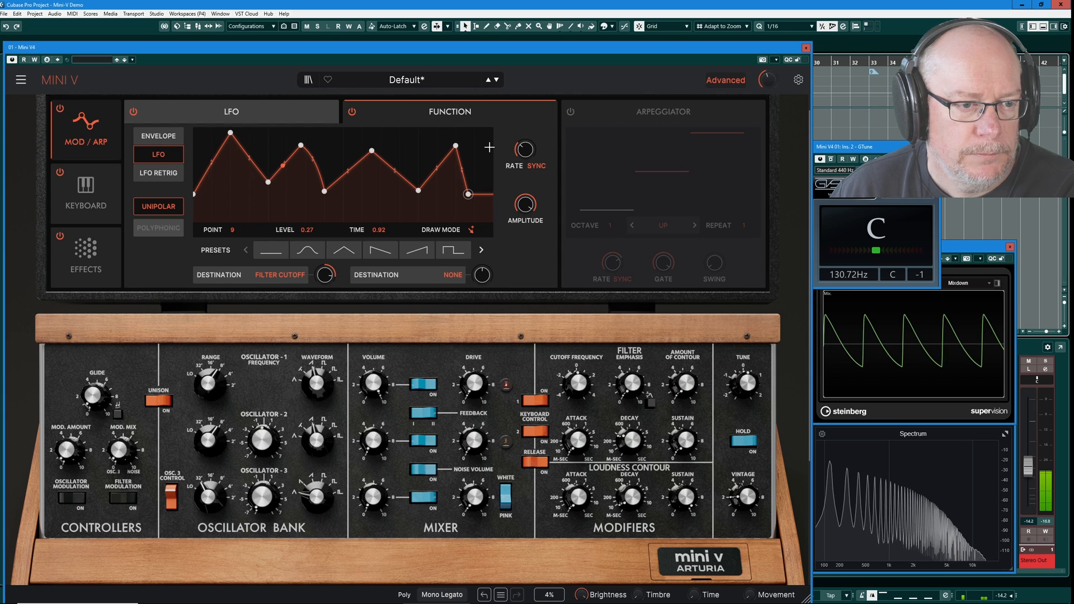
Step: Push the first peak to full level, then settle it at about 0.69
drag(468, 194, 230, 133)
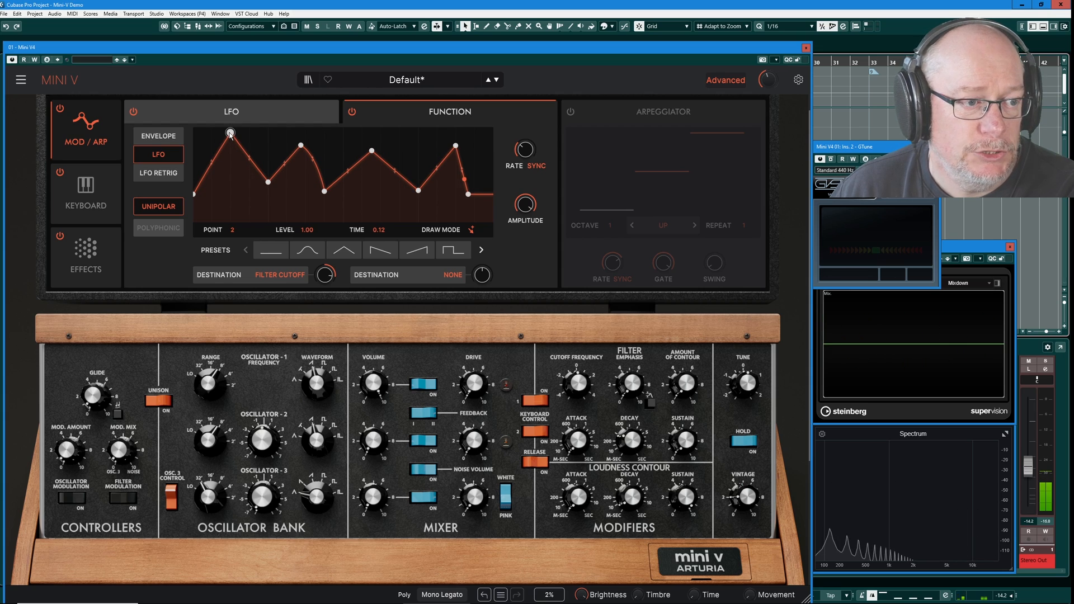
drag(230, 133, 231, 145)
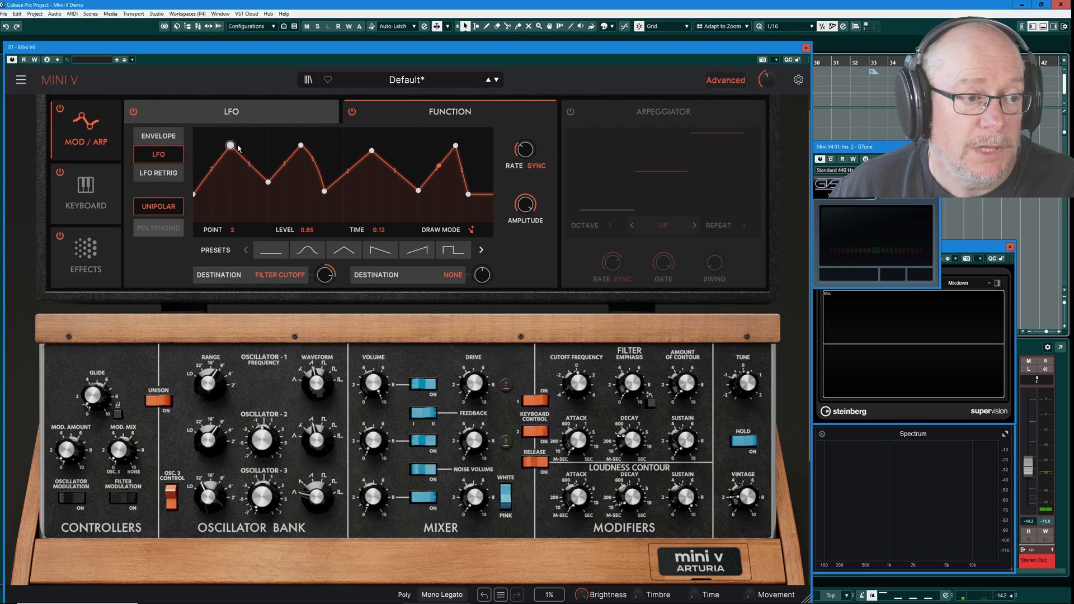
drag(230, 145, 230, 152)
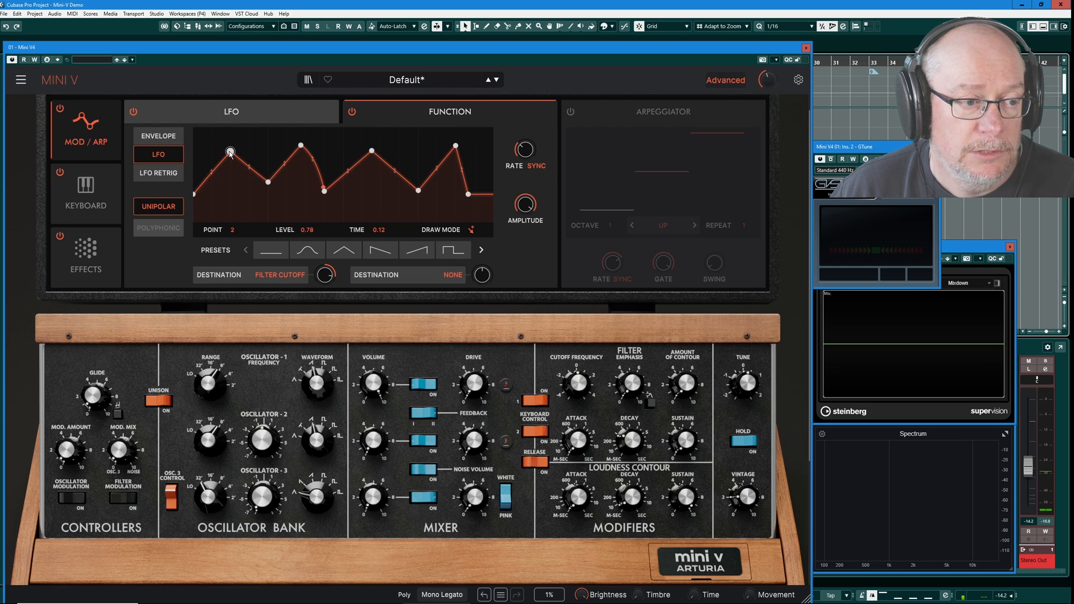
drag(230, 151, 236, 159)
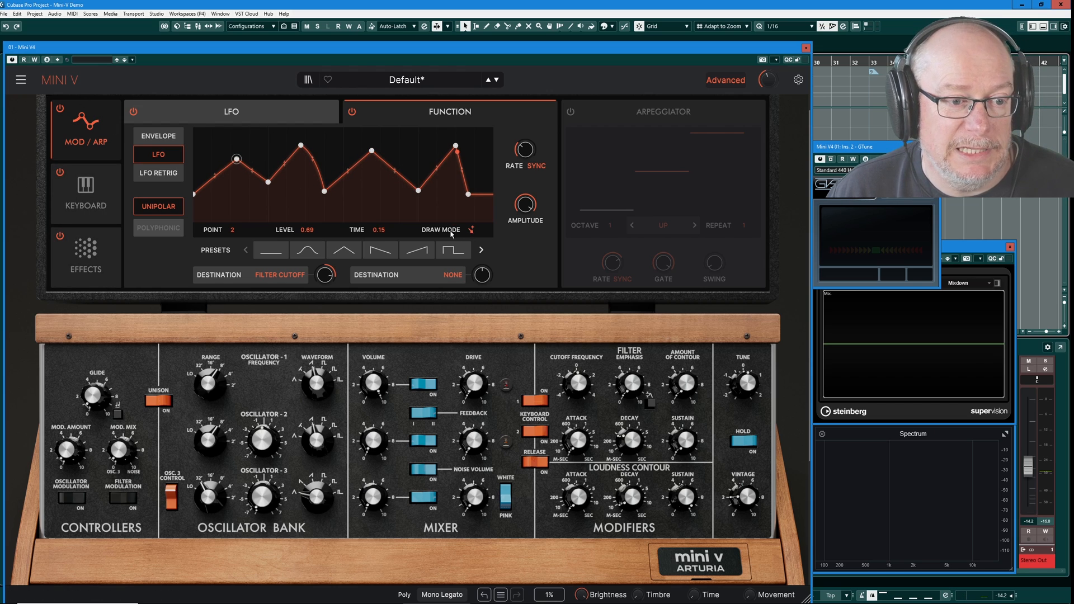
Step: Switch to step DRAW MODE and redraw the curve with a low start and a lowered final step
click(471, 231)
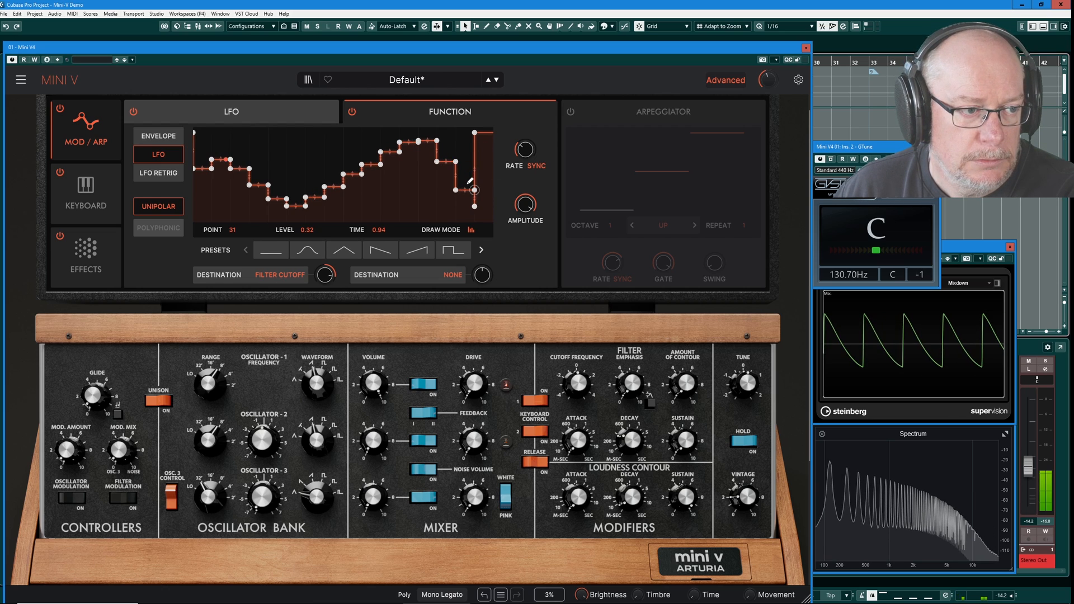
drag(472, 184, 474, 132)
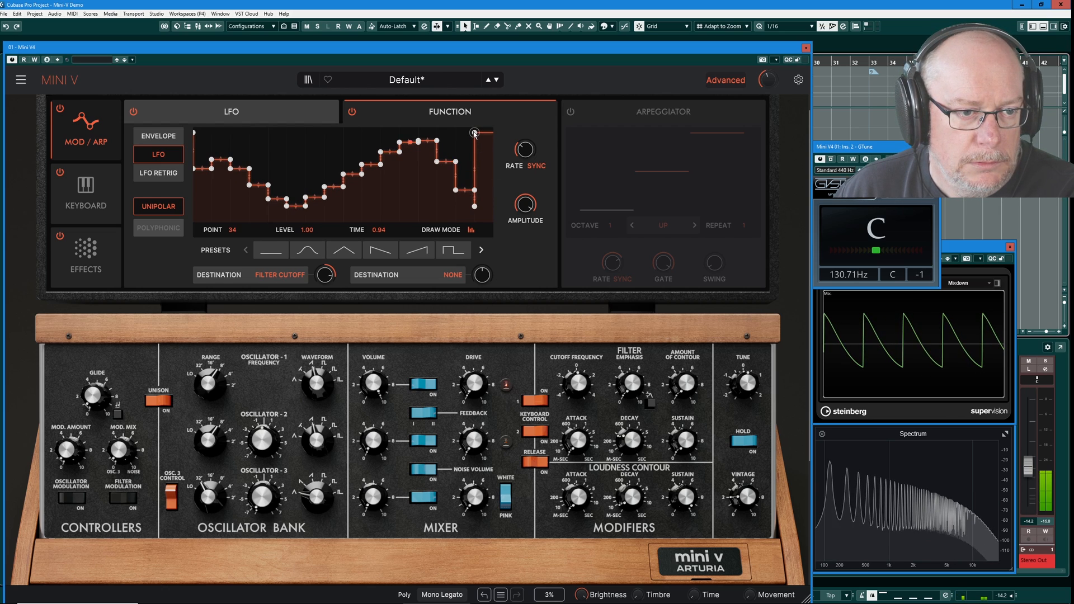
drag(474, 131, 483, 188)
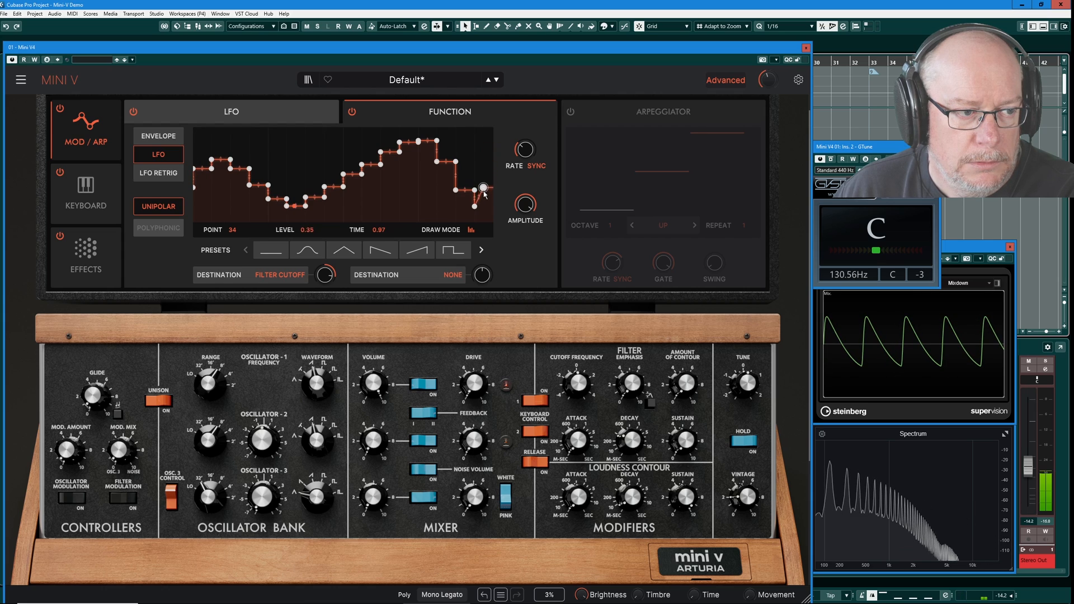
drag(484, 188, 480, 217)
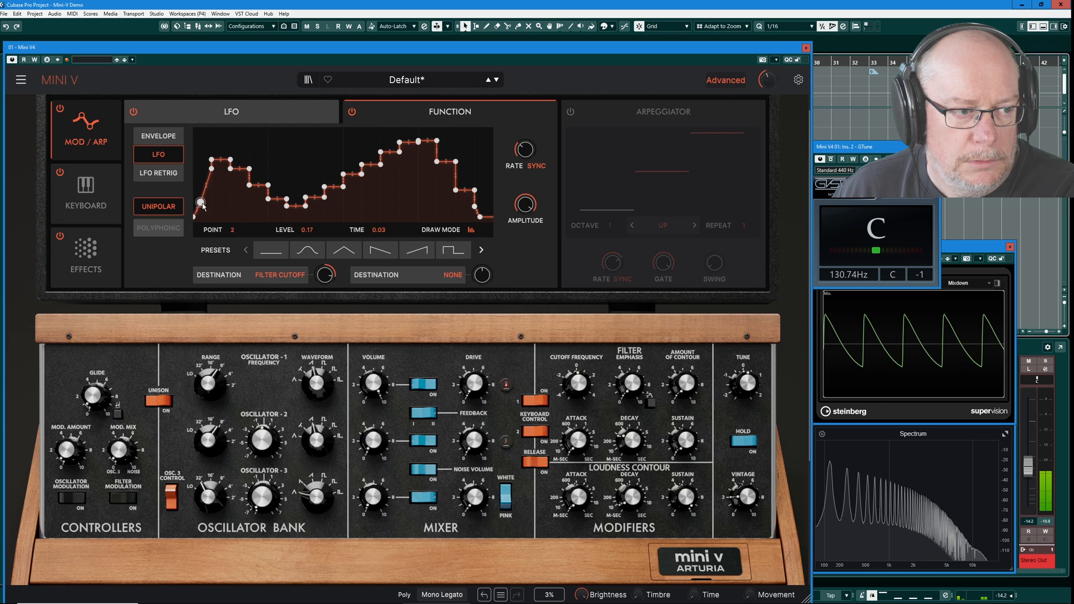
drag(203, 203, 213, 216)
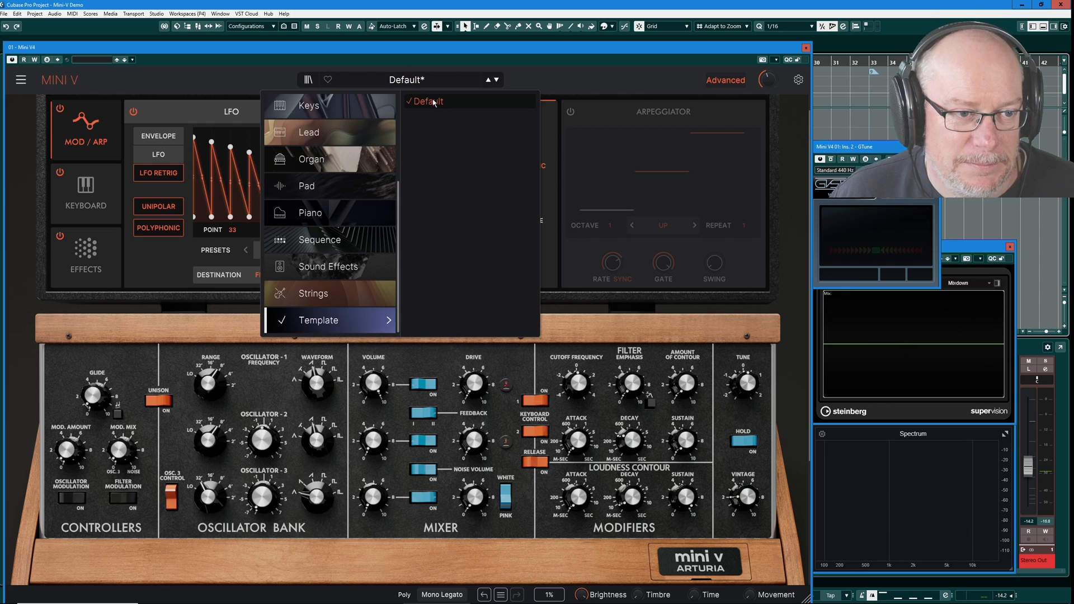
Step: Reload the Default preset, clearing the function curve, and power on the arpeggiator
click(425, 101)
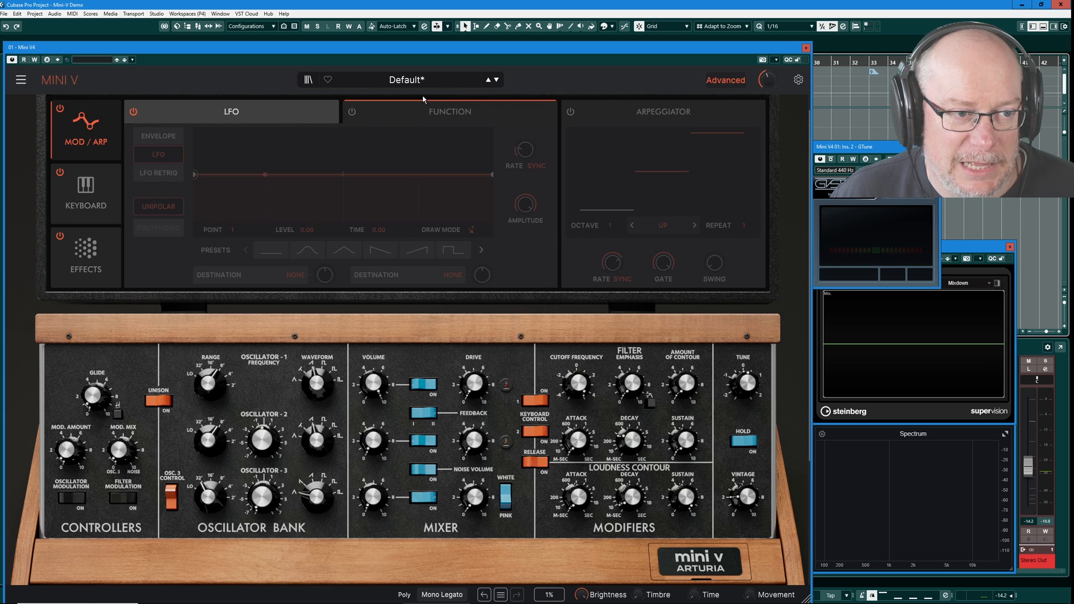
click(569, 112)
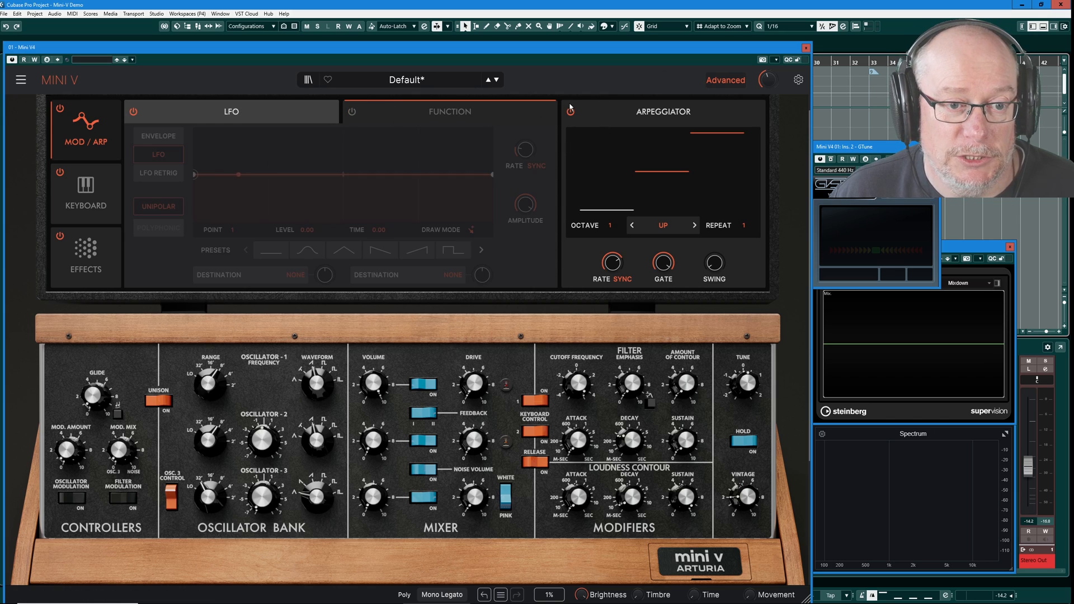
mouse_move(821, 262)
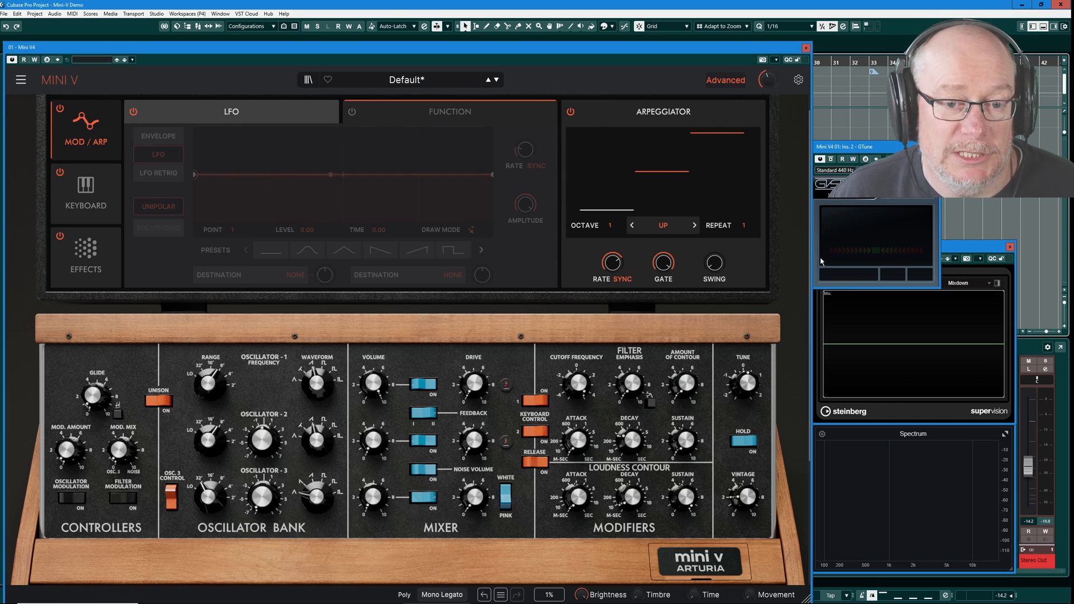
mouse_move(597, 179)
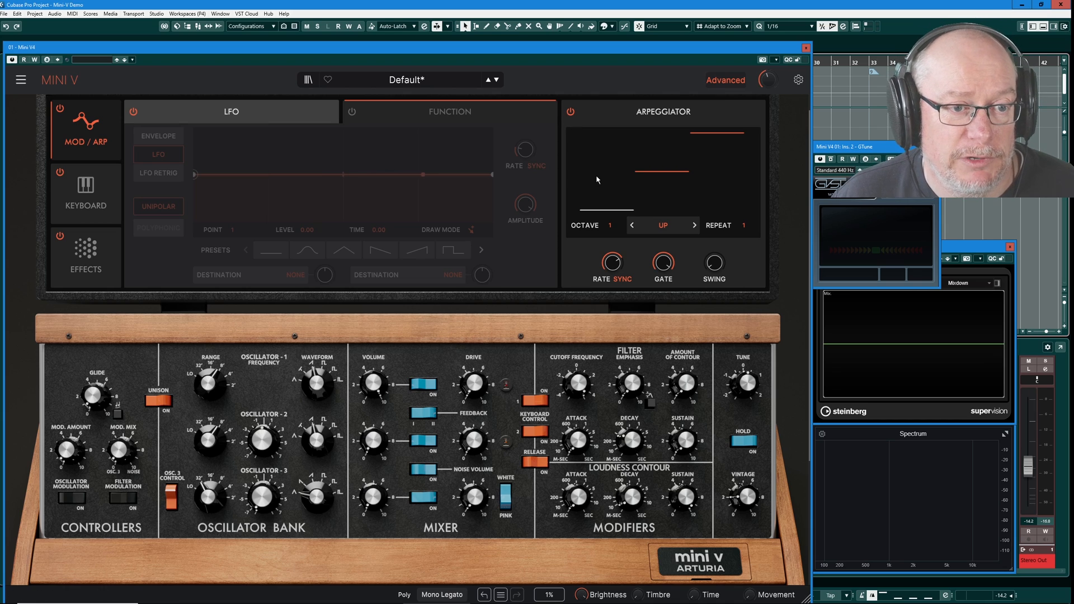
mouse_move(570, 119)
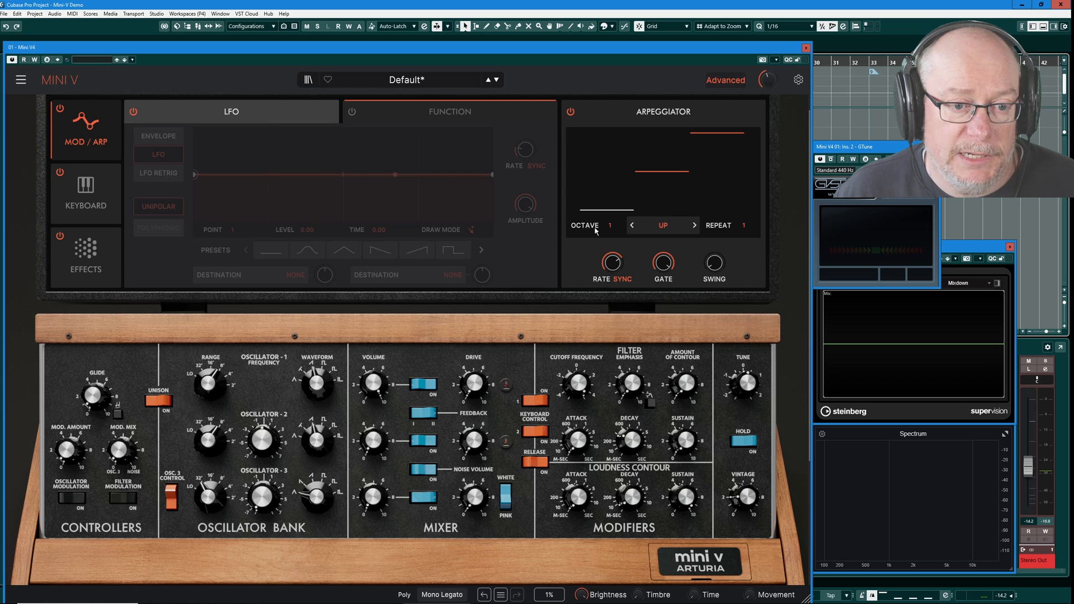
mouse_move(618, 226)
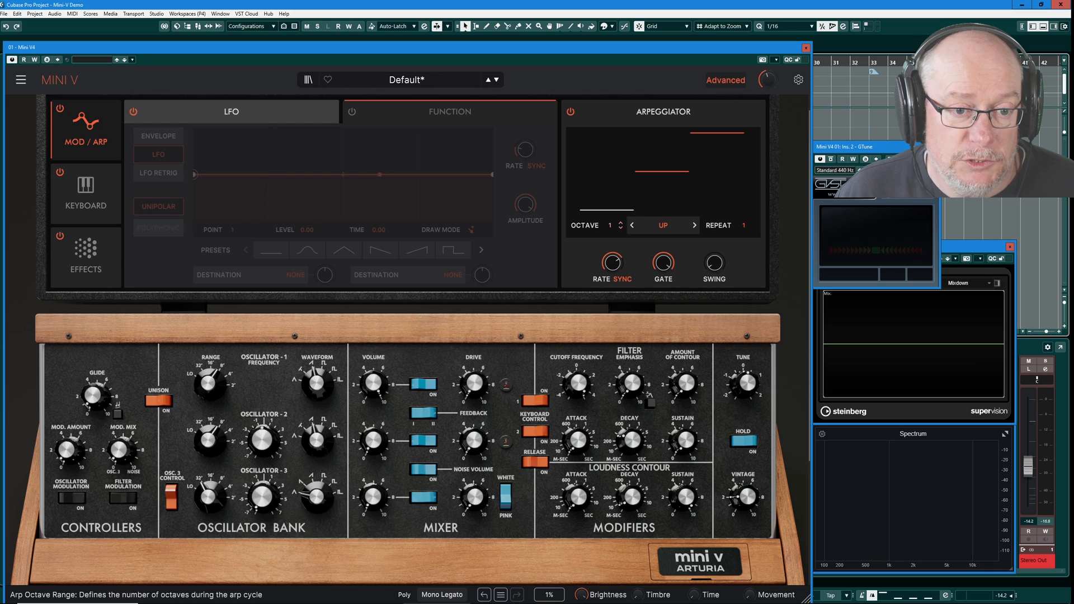
Step: Widen the arpeggio to 2 octaves and drag its Gate down to about 50%
click(619, 222)
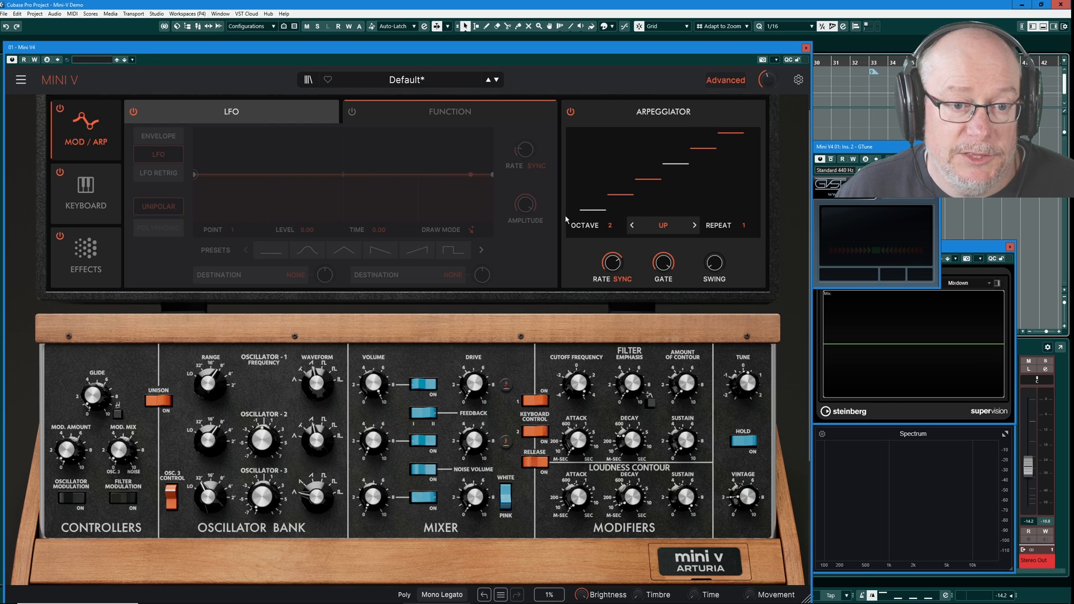
mouse_move(635, 238)
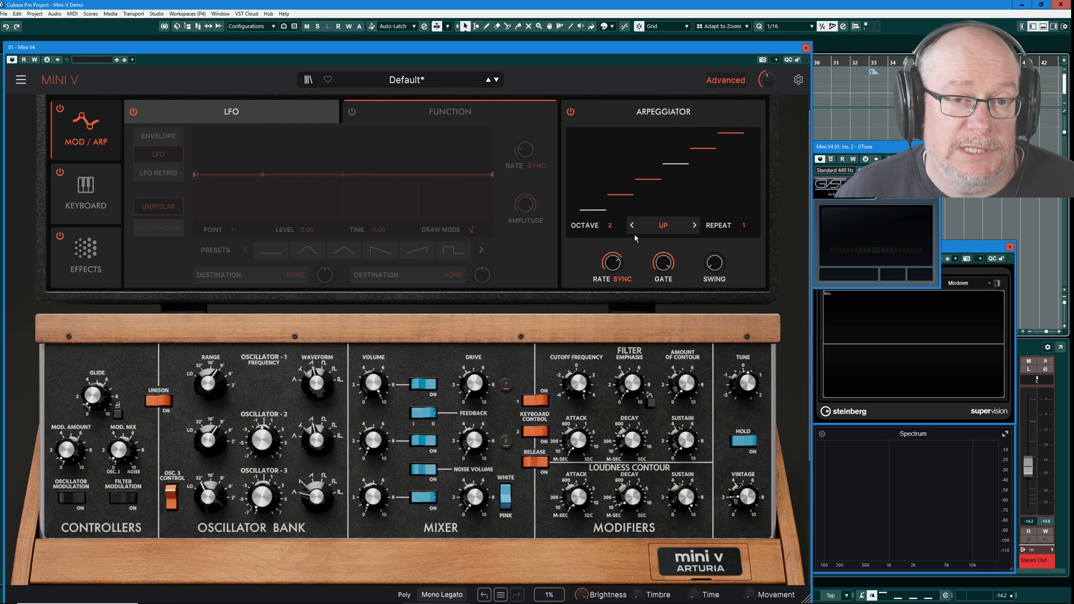
mouse_move(626, 252)
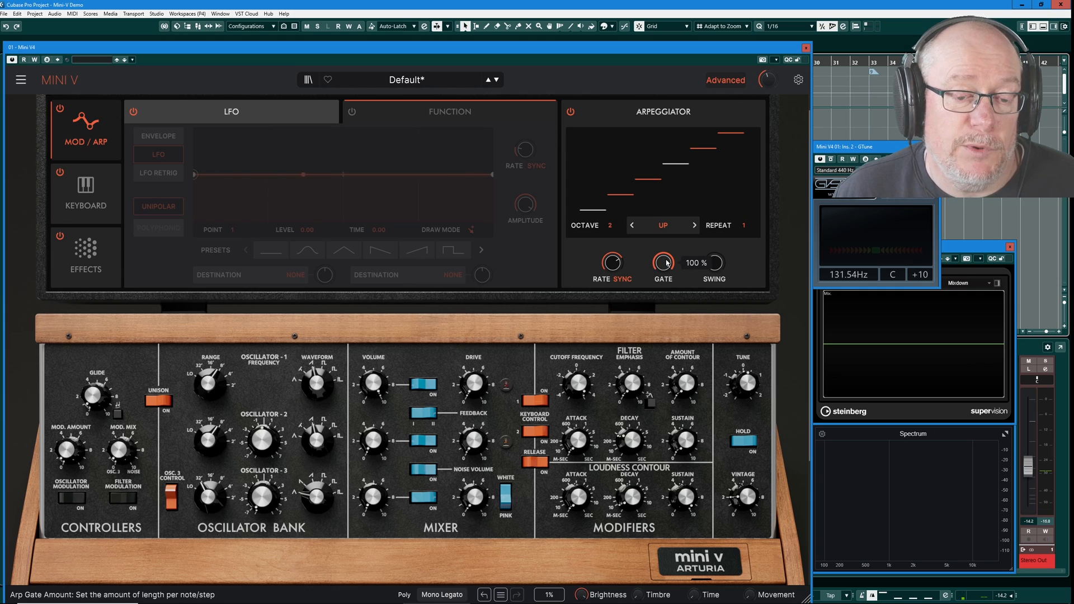
drag(661, 262, 661, 281)
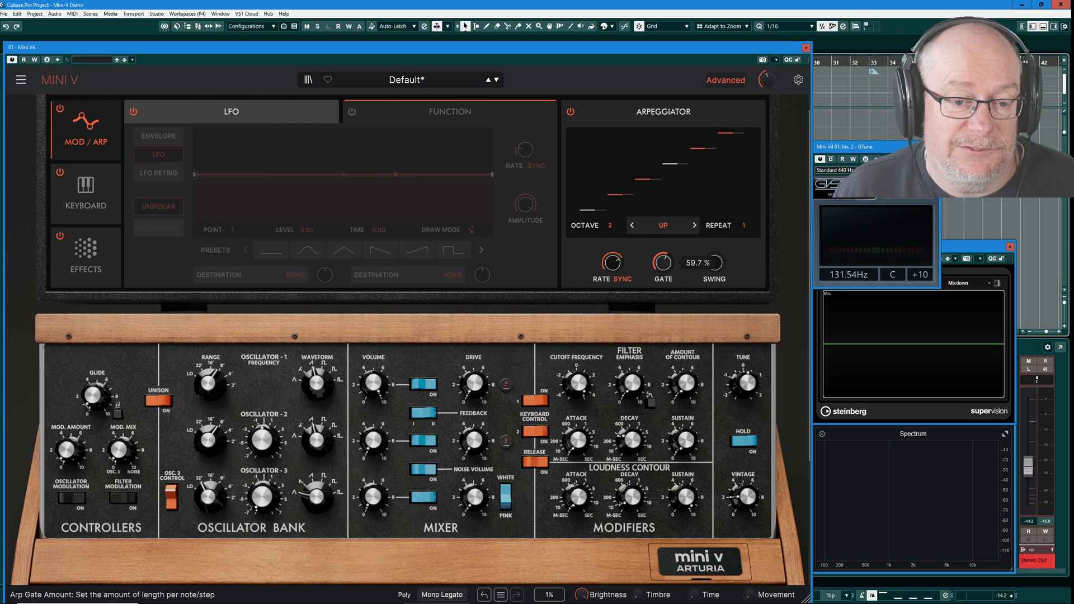
drag(711, 262, 711, 275)
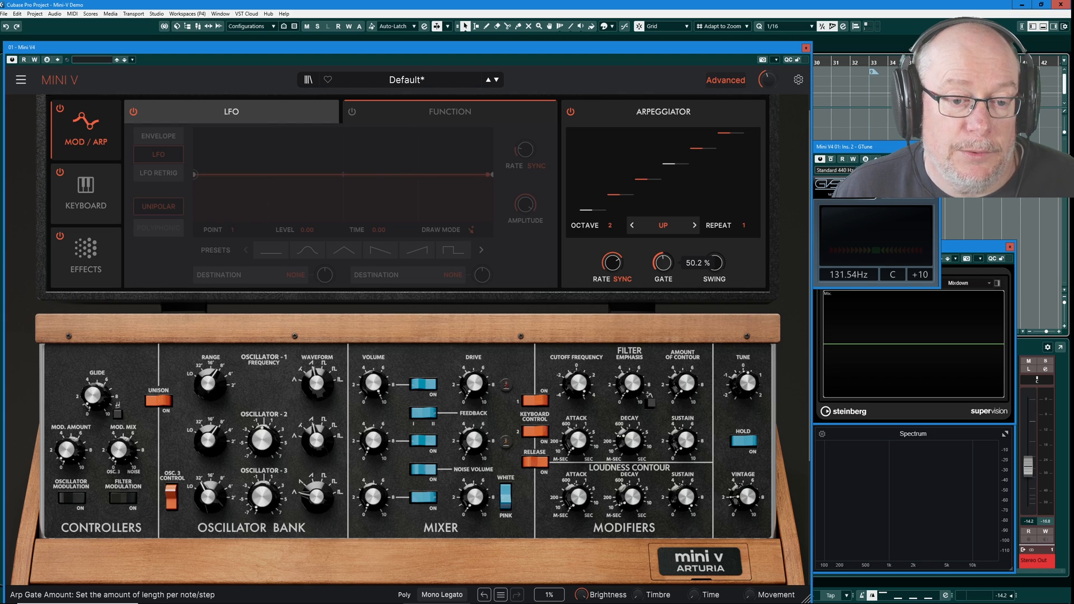
drag(713, 264, 712, 268)
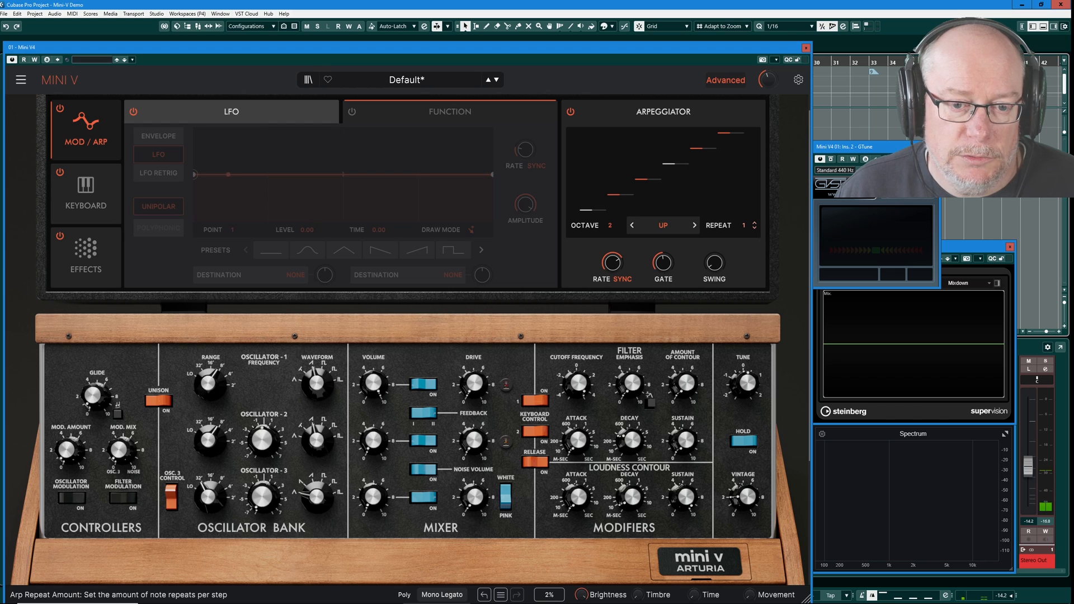
Step: Adjust the note Repeat count and choose the Up & Down Exc arpeggio pattern
click(754, 222)
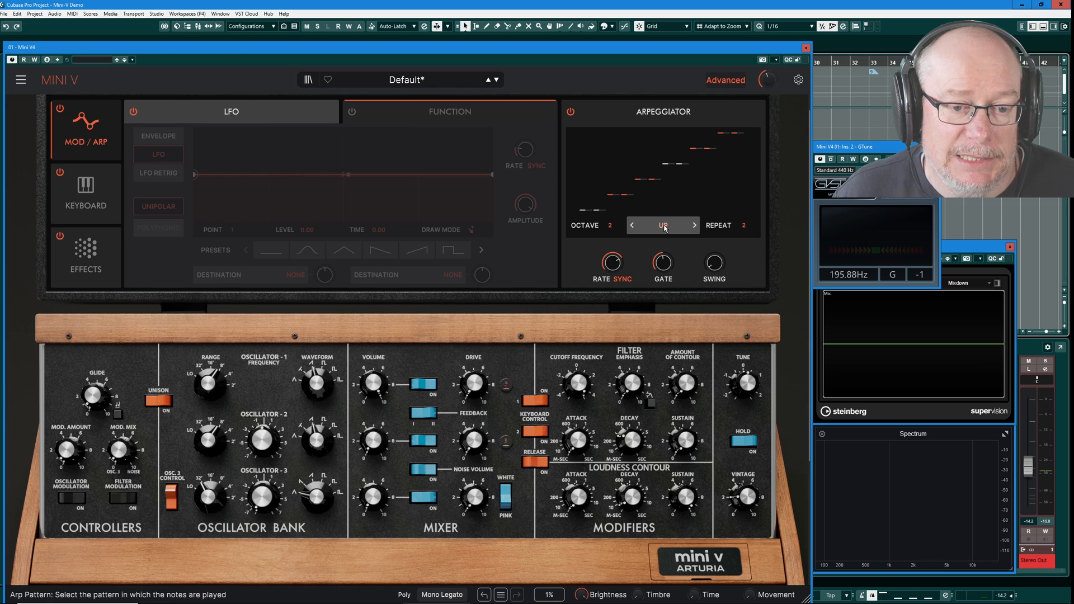
click(662, 225)
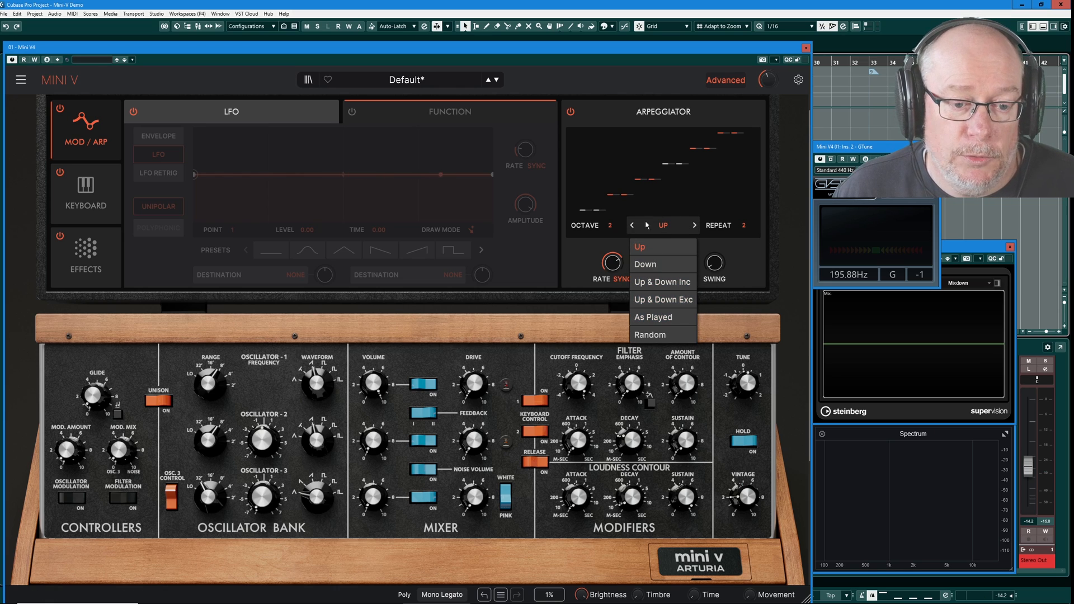
mouse_move(663, 334)
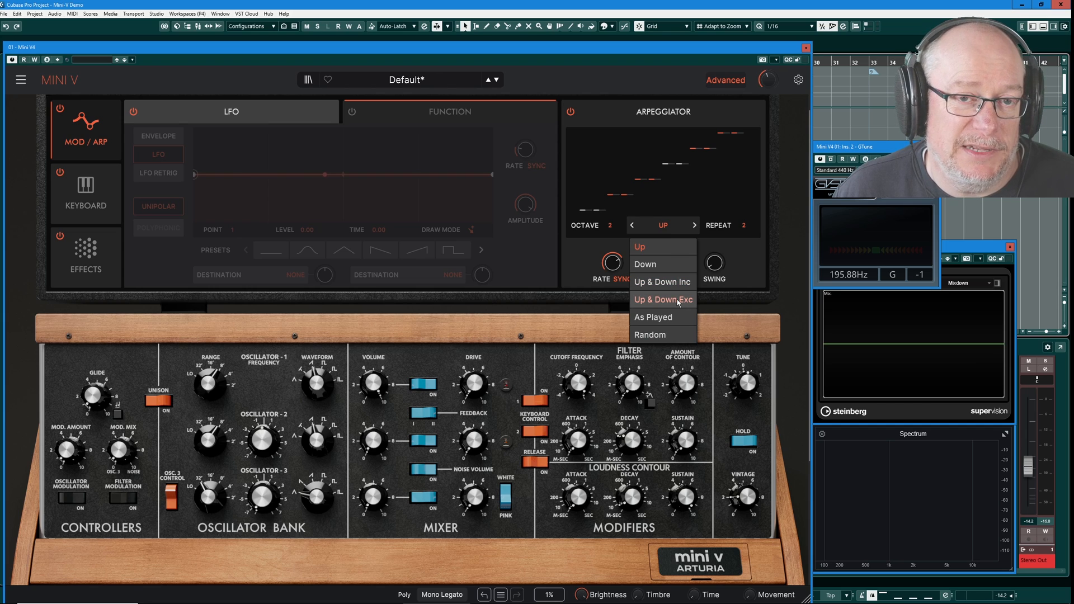
click(662, 300)
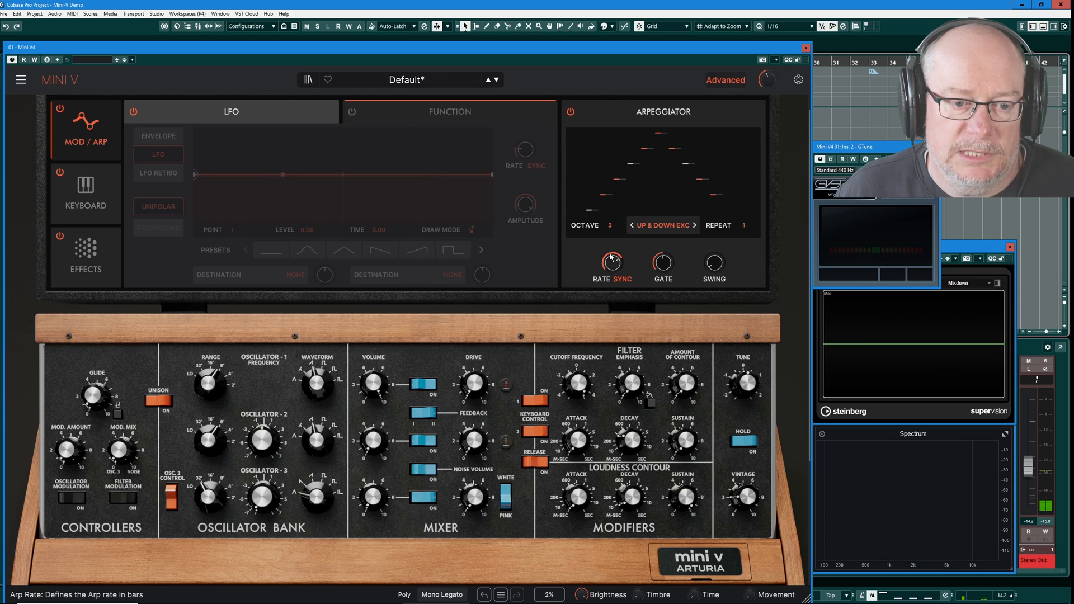
Step: Nudge the arpeggio Rate and switch the pattern to Up & Down Inc
drag(610, 262, 611, 246)
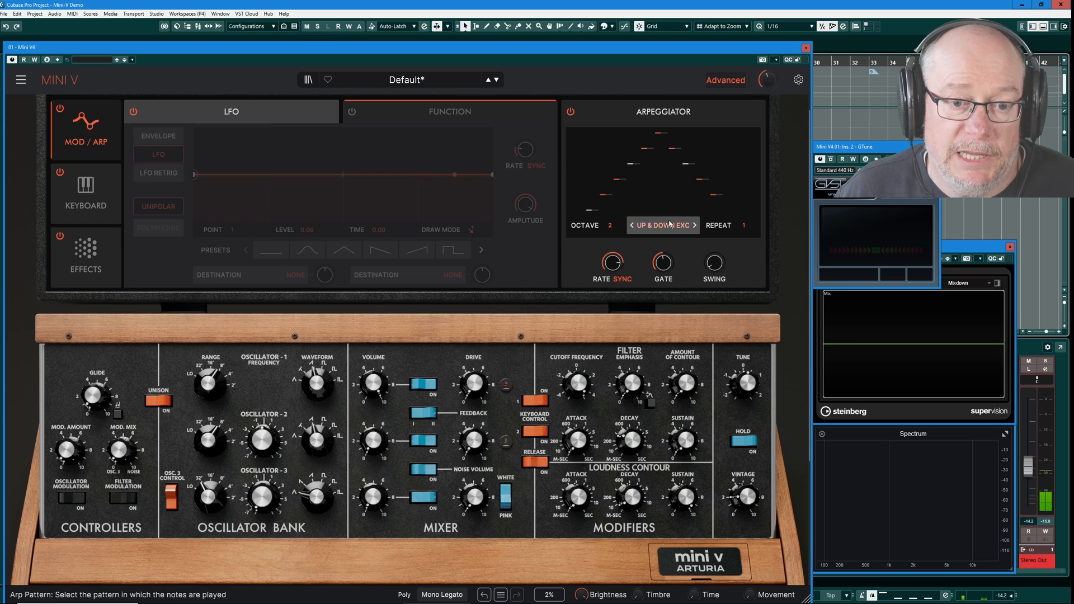
click(662, 225)
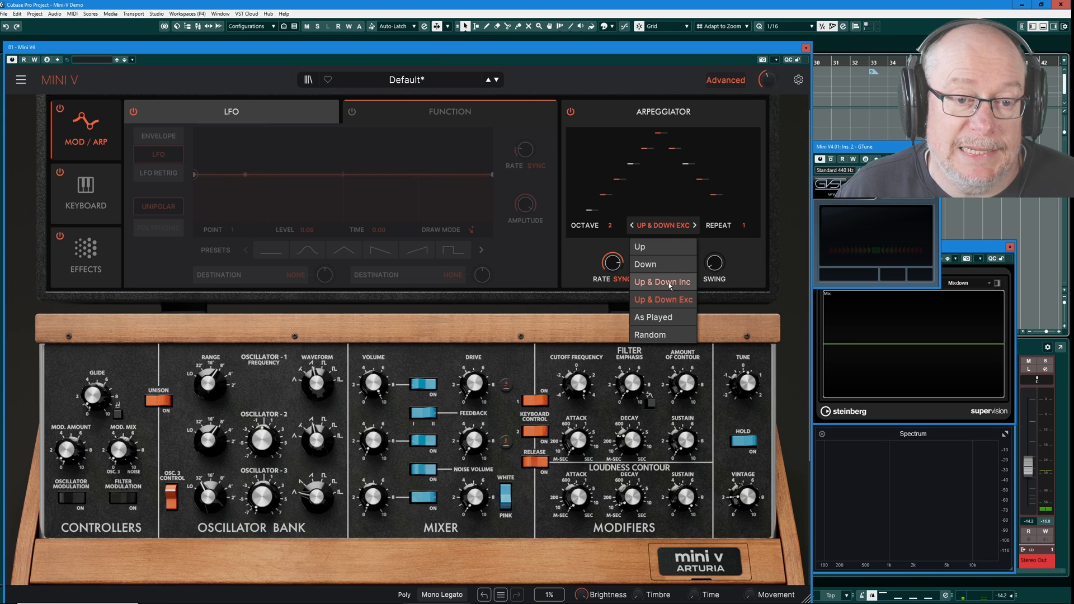
click(662, 282)
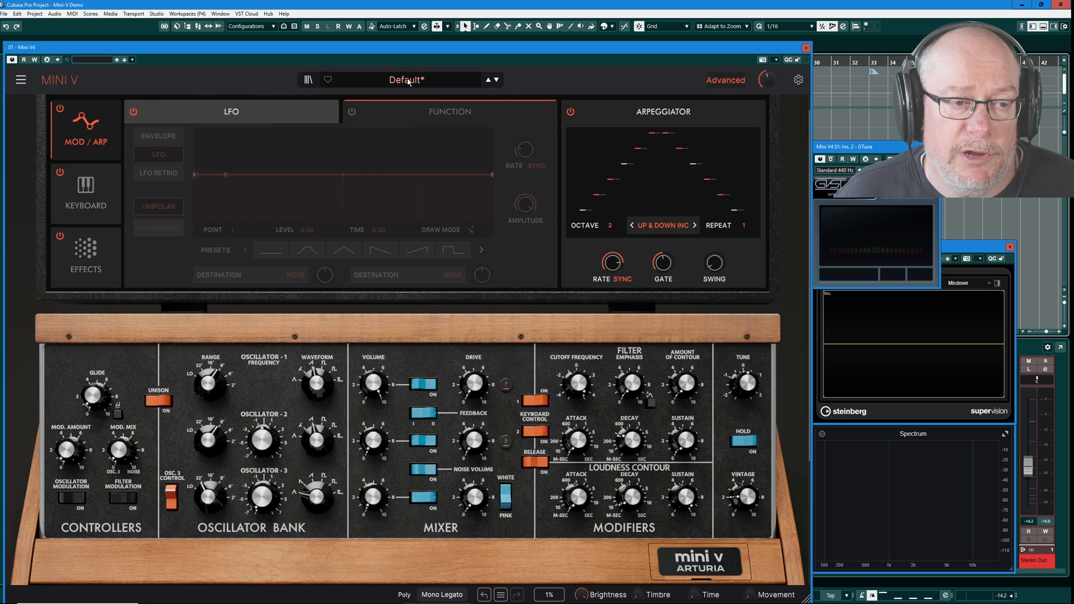
Step: Load the Sequence preset Butterfly Effect and select the third point of its function shape
click(407, 78)
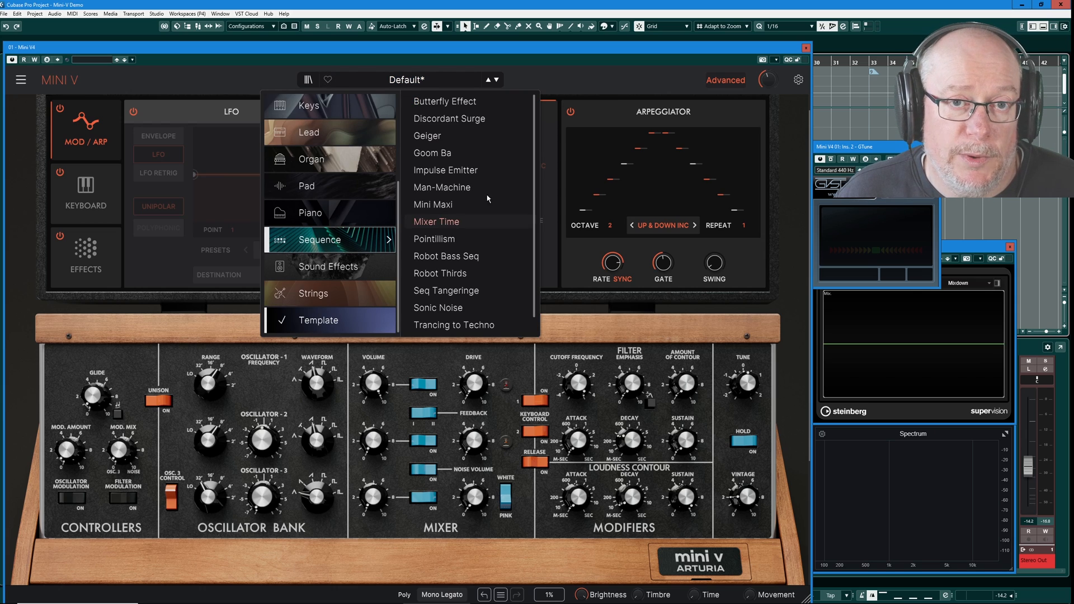
click(445, 101)
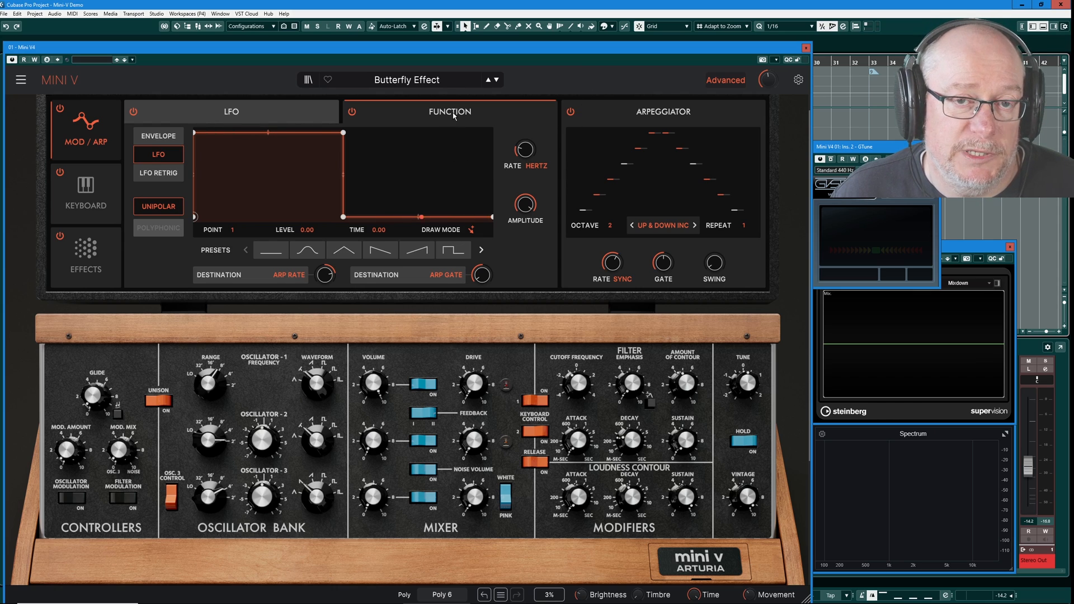
mouse_move(656, 229)
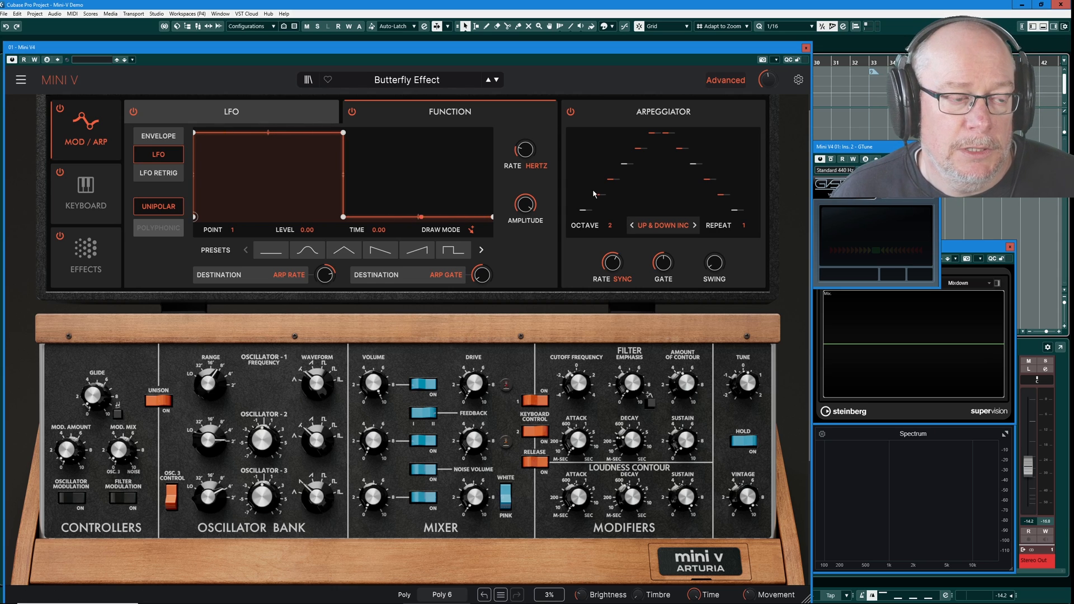
mouse_move(305, 199)
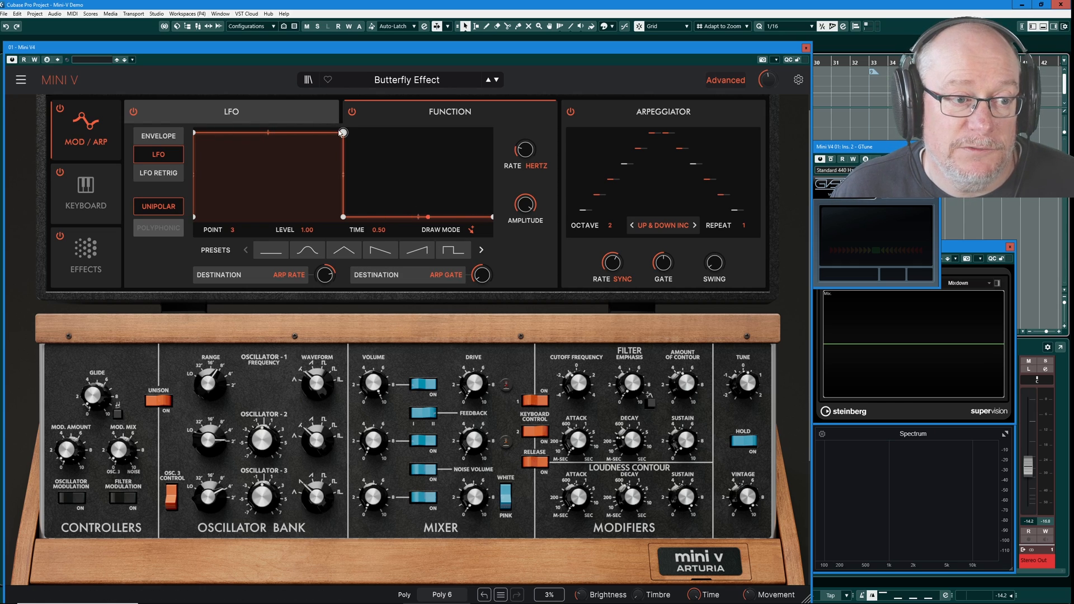
drag(342, 132, 342, 216)
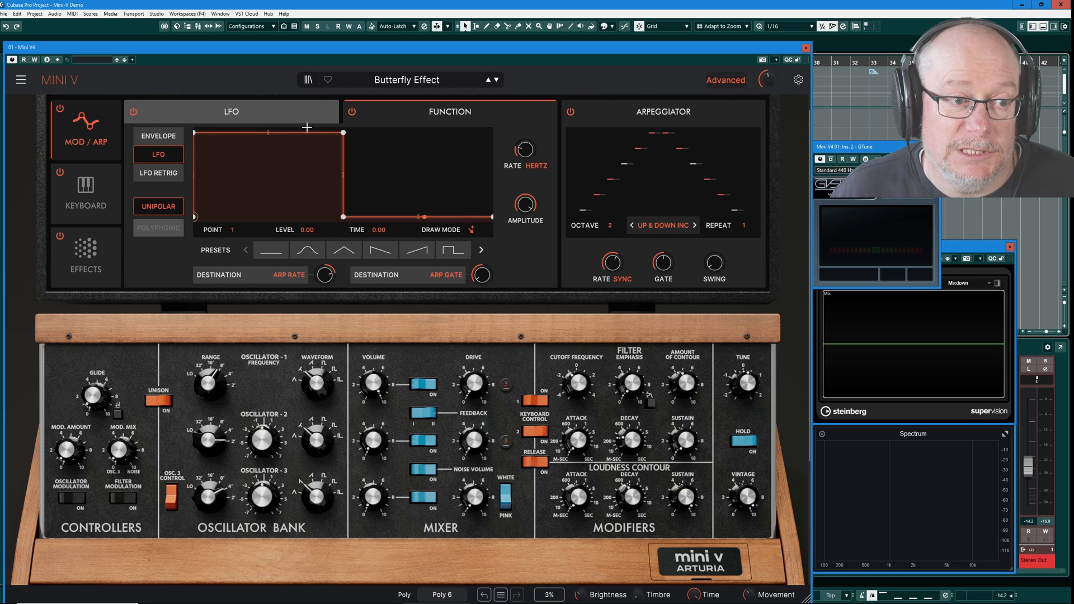
mouse_move(297, 130)
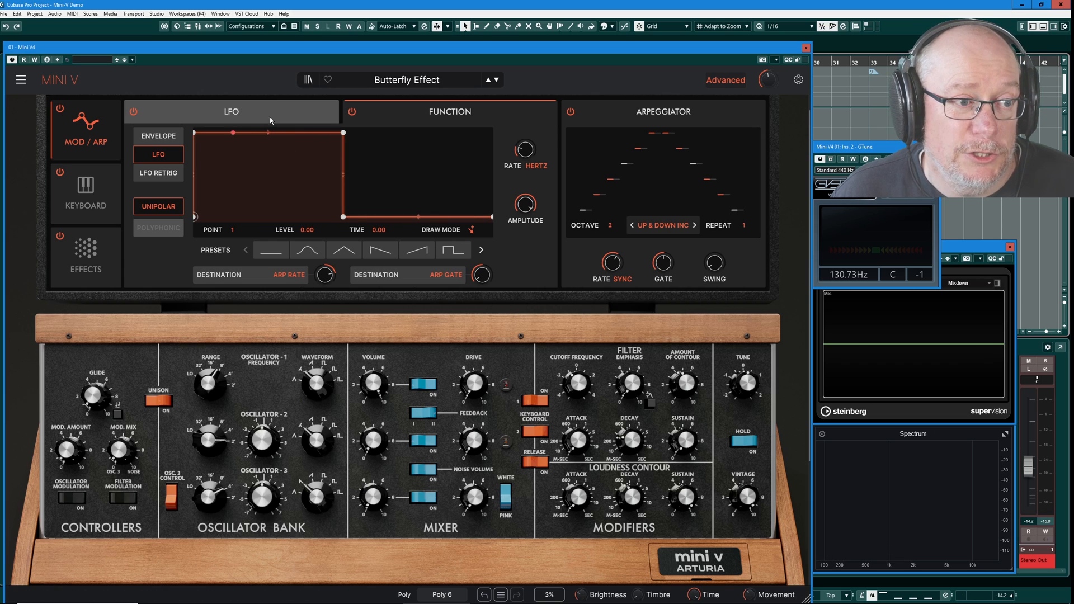
Step: View the preset's sine LFO settings, then its effects chain of pitch-shift delay, delay and reverb
click(295, 250)
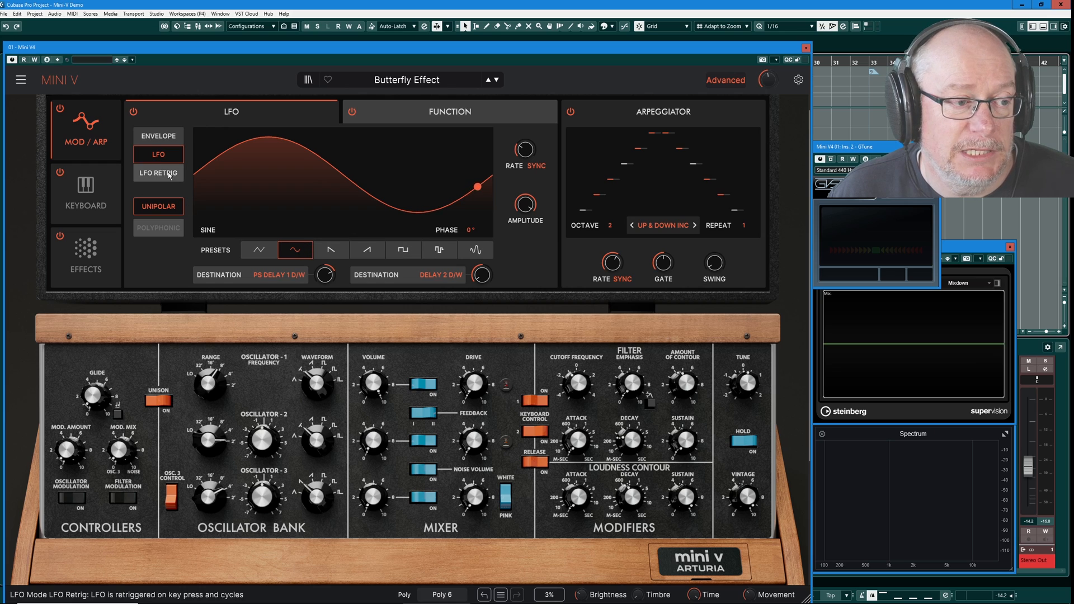
click(86, 257)
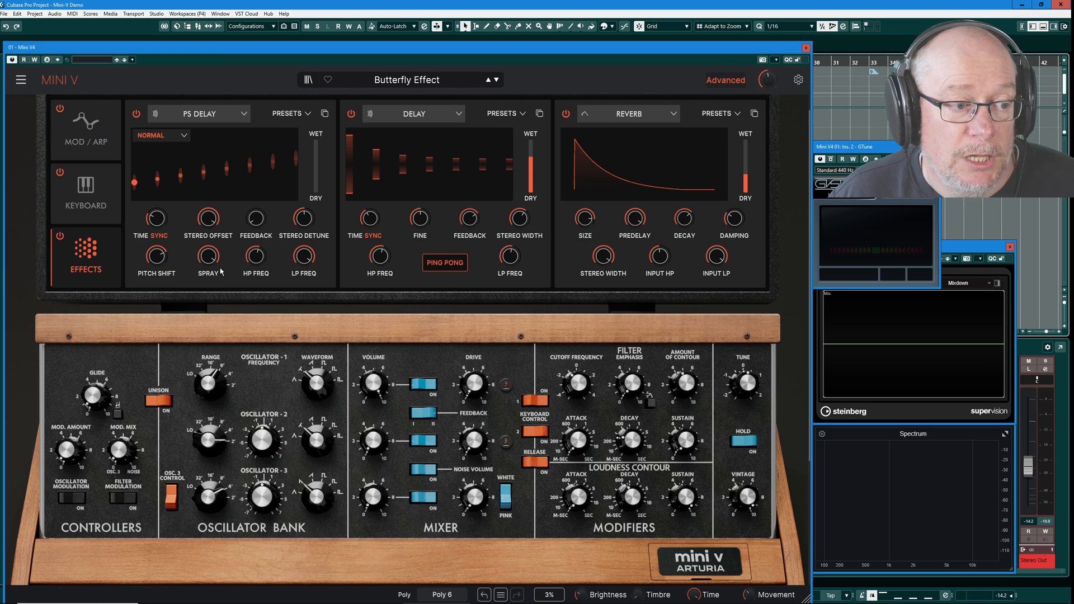
mouse_move(206, 258)
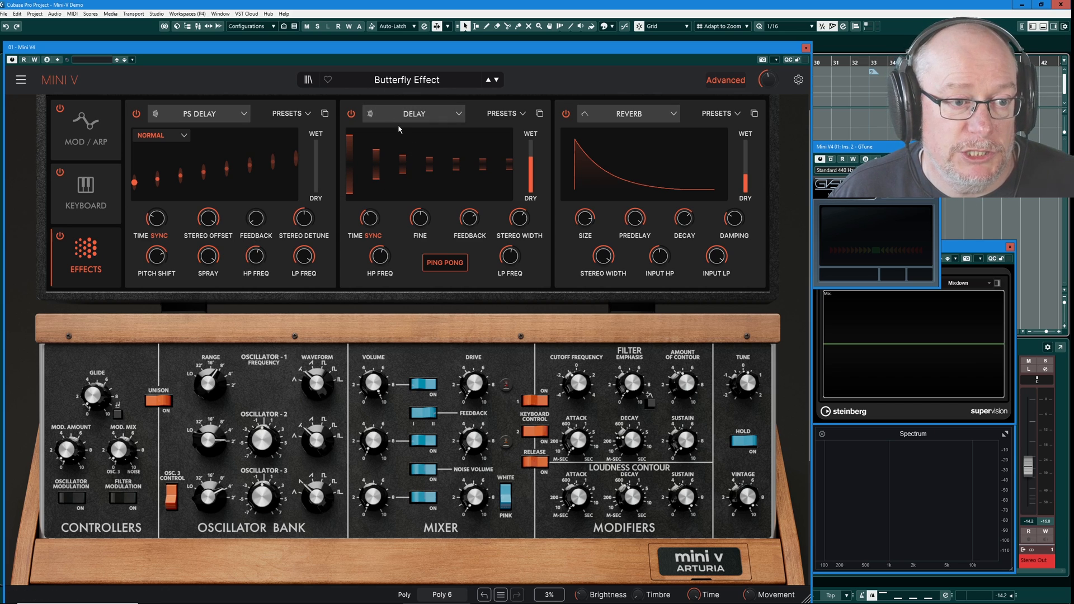
mouse_move(446, 269)
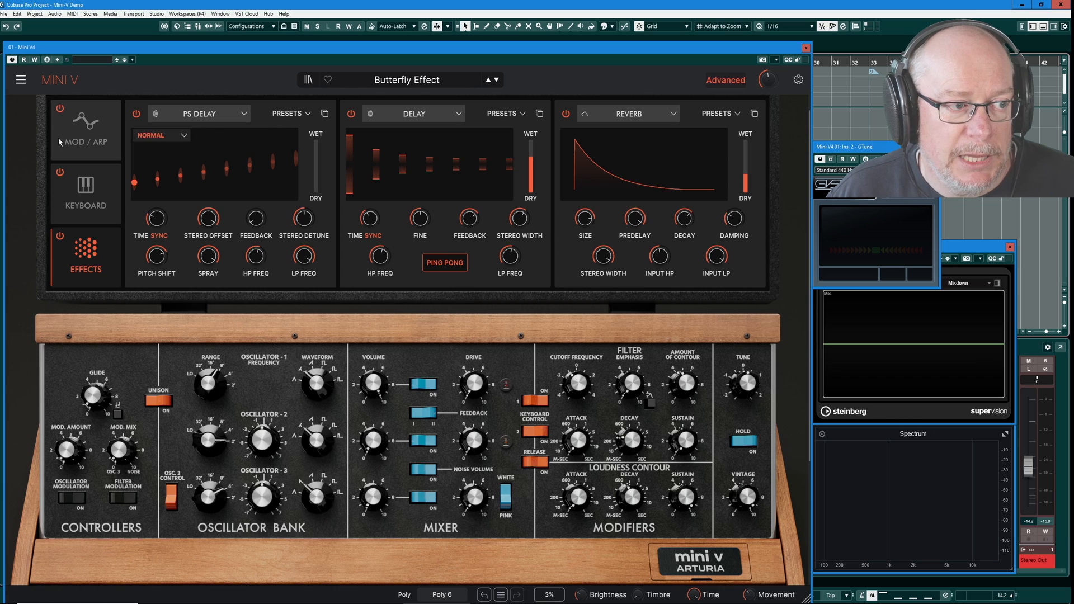
Step: Return to the Mod/Arp page showing the sine LFO aimed at the two delay dry/wet amounts
click(84, 129)
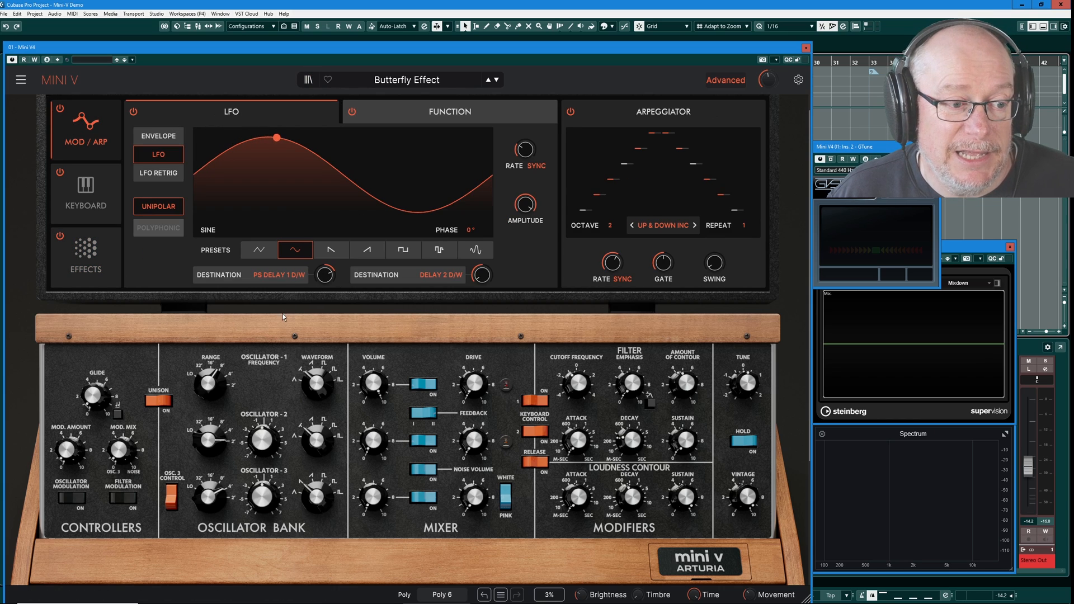